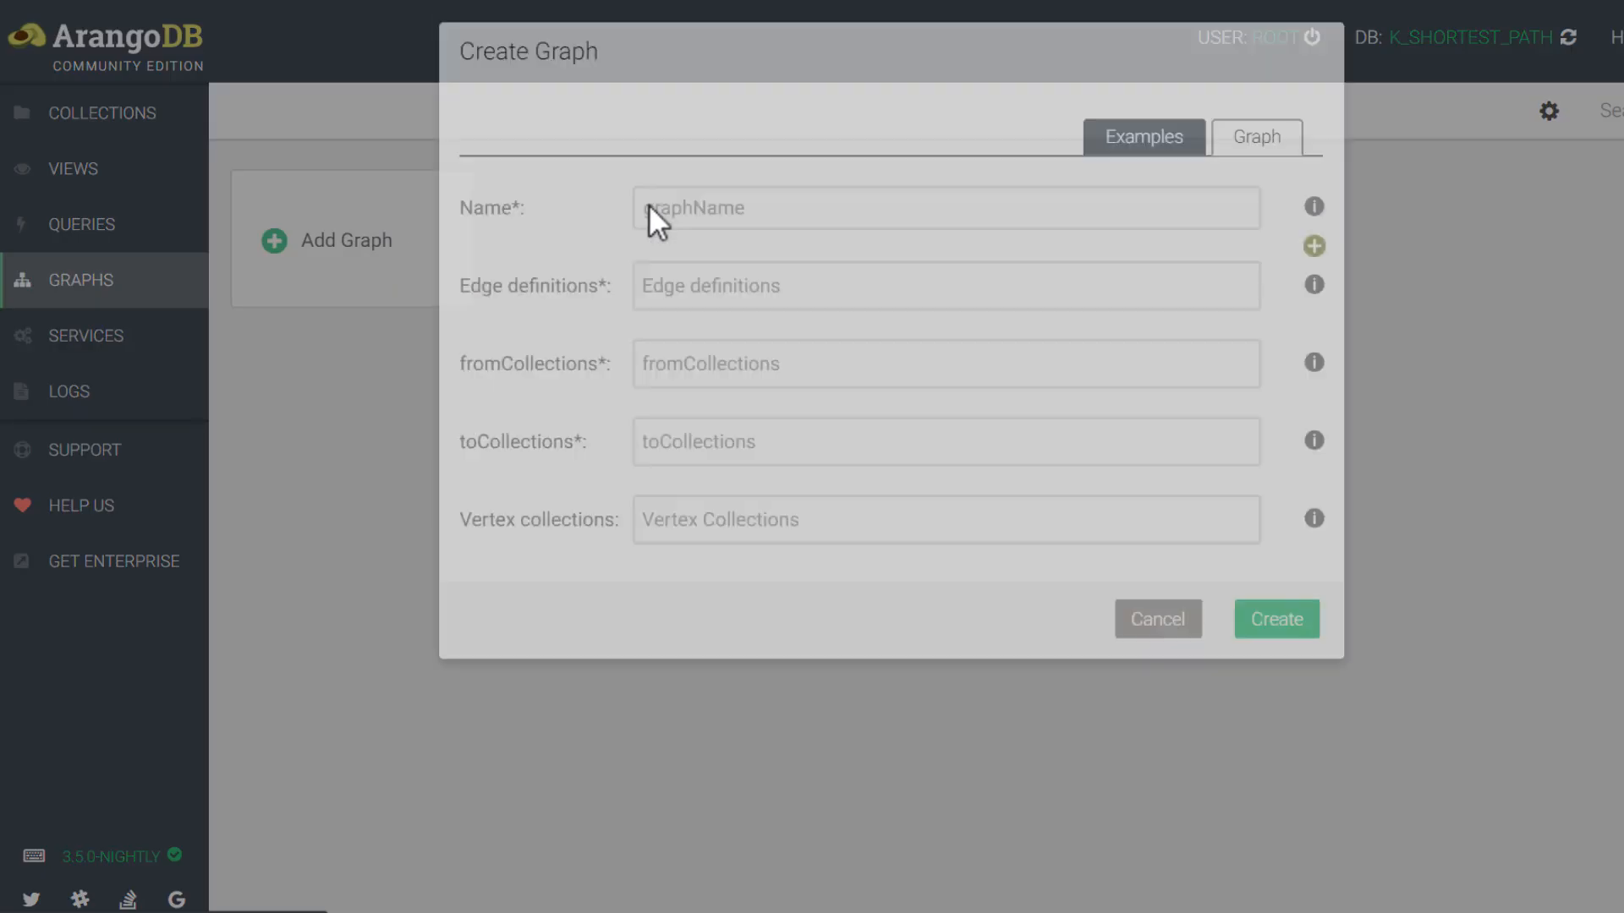
- Create graph TrainGraph with edge collection connections linking places to places
{"action": "type", "text": "TrainGraph"}
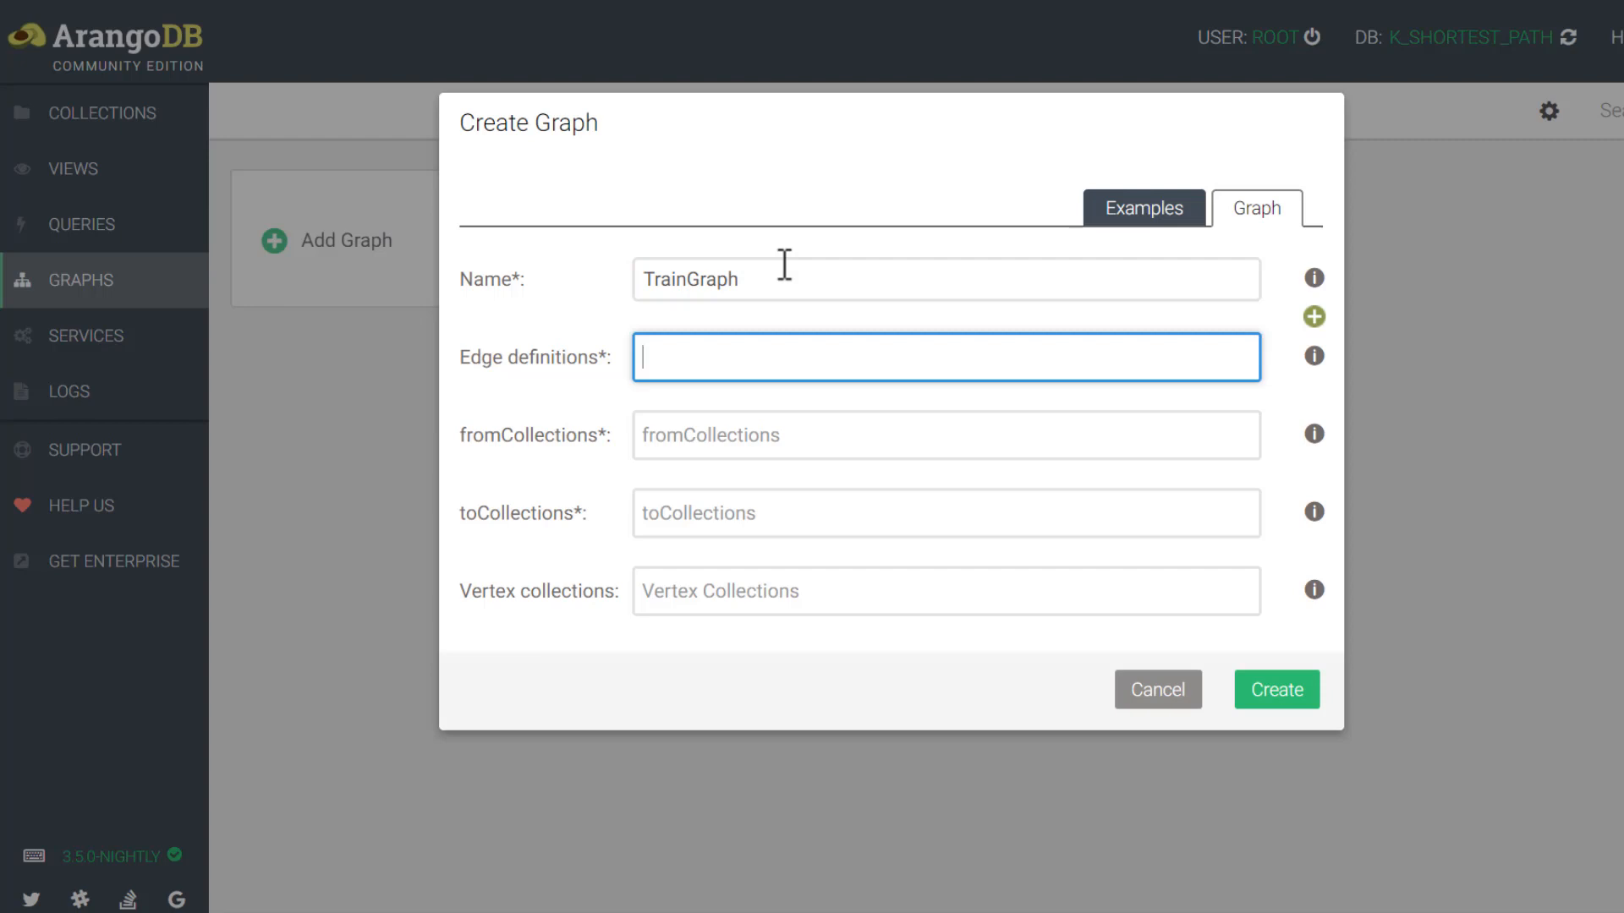
{"action": "type", "text": "connections"}
{"action": "left_click", "coordinate": [947, 434]}
{"action": "type", "text": "pl"}
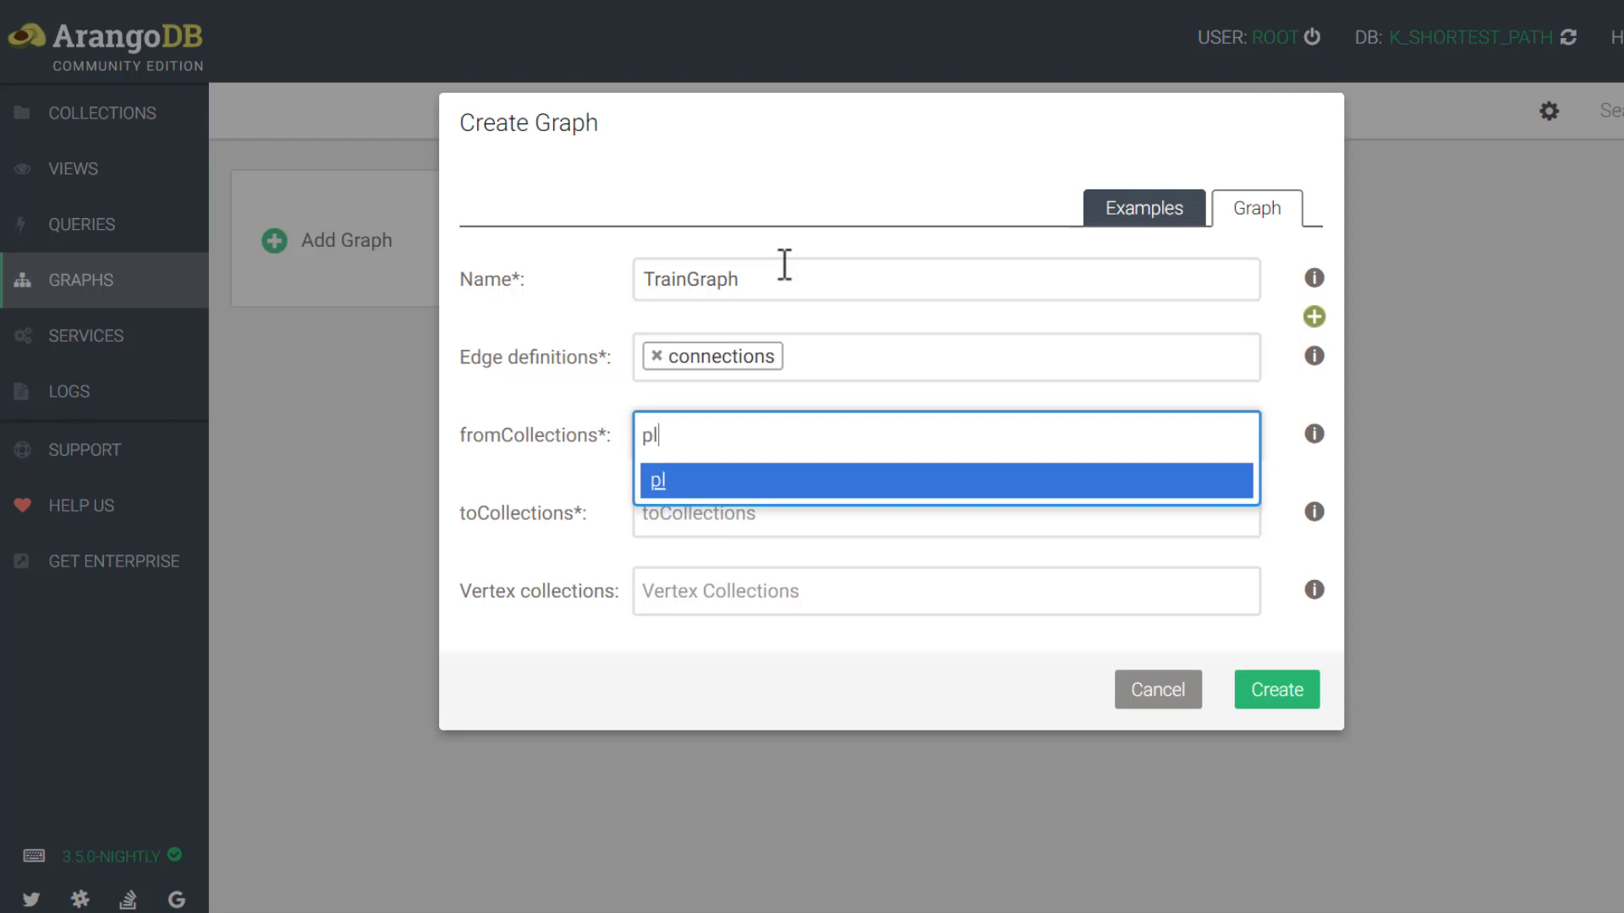
{"action": "left_click", "coordinate": [944, 479]}
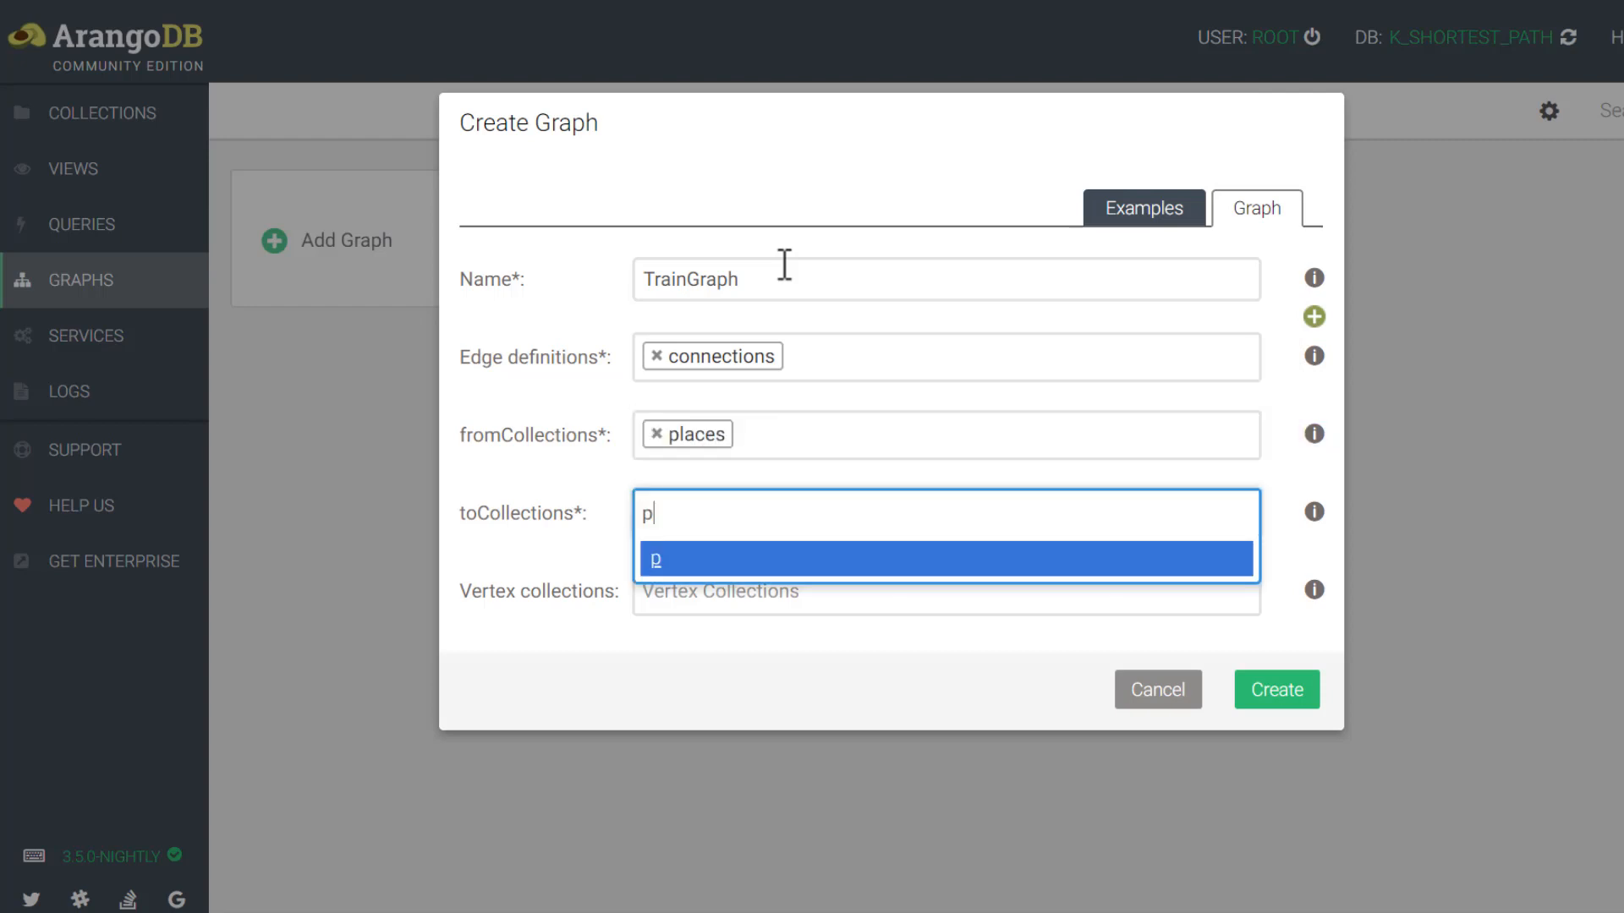
{"action": "left_click", "coordinate": [945, 559]}
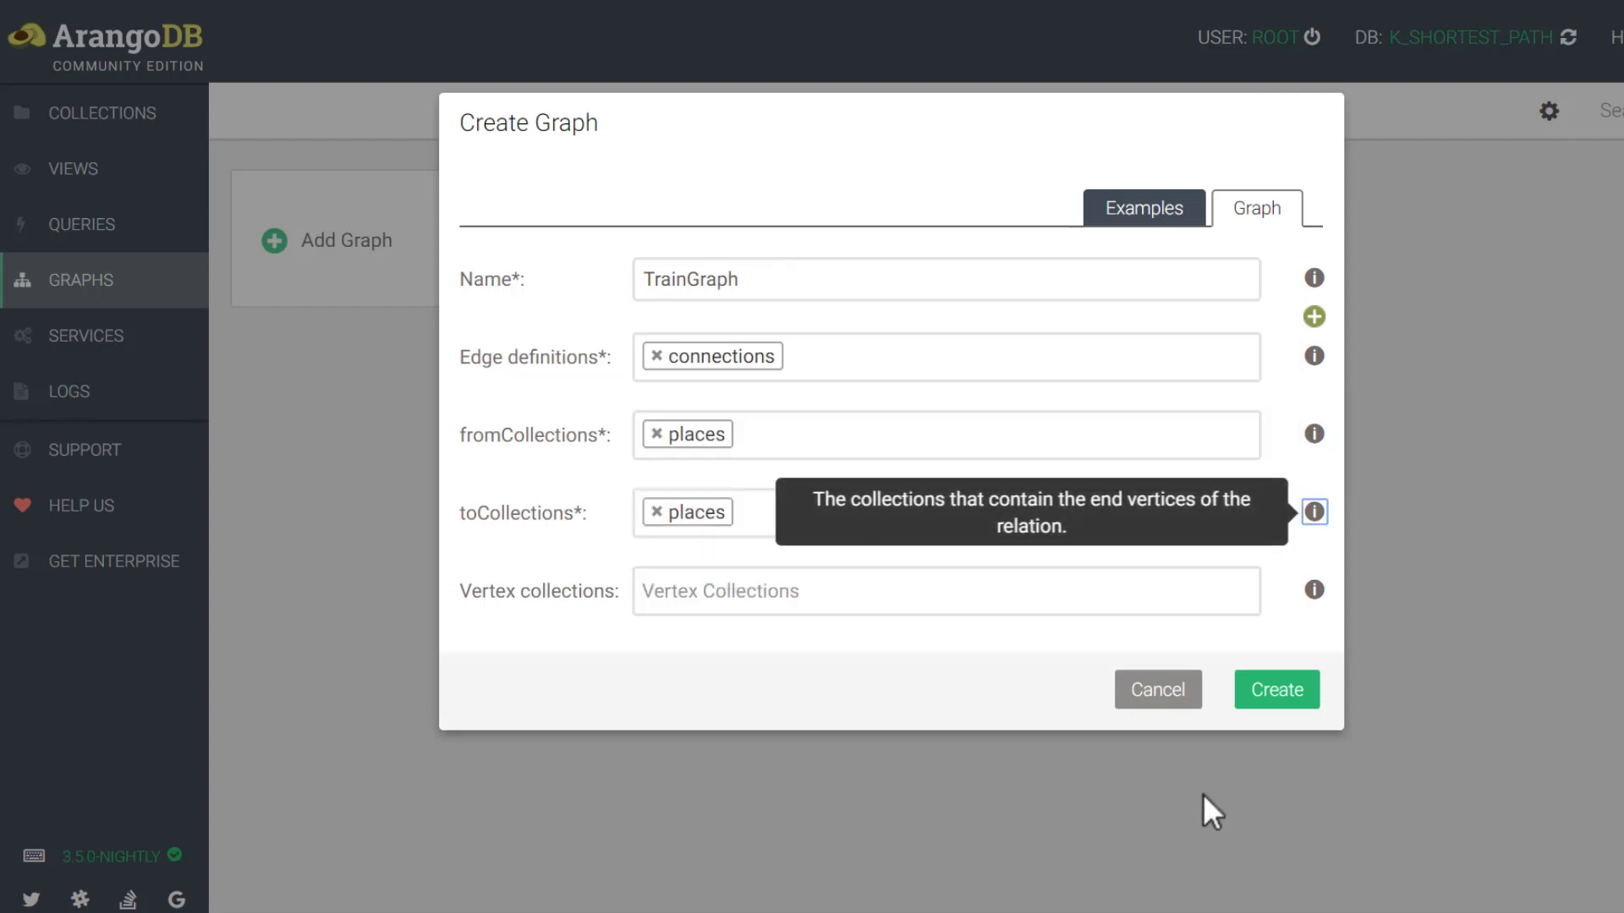
{"action": "left_click", "coordinate": [1276, 690]}
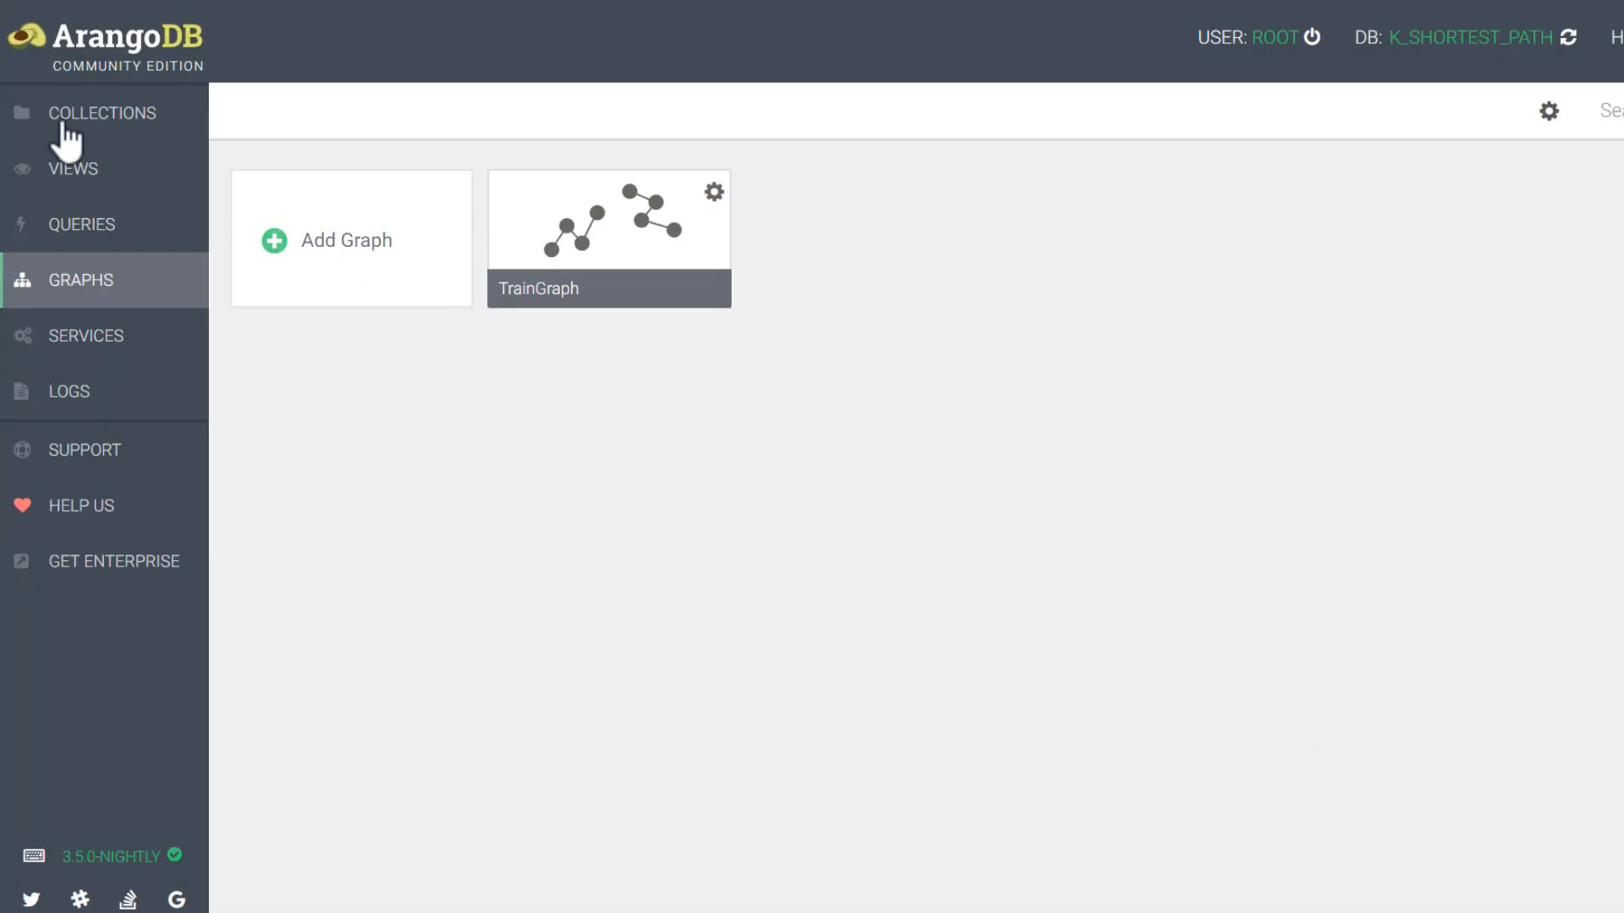
- Open the Collections page listing the connections and places collections
{"action": "left_click", "coordinate": [102, 111]}
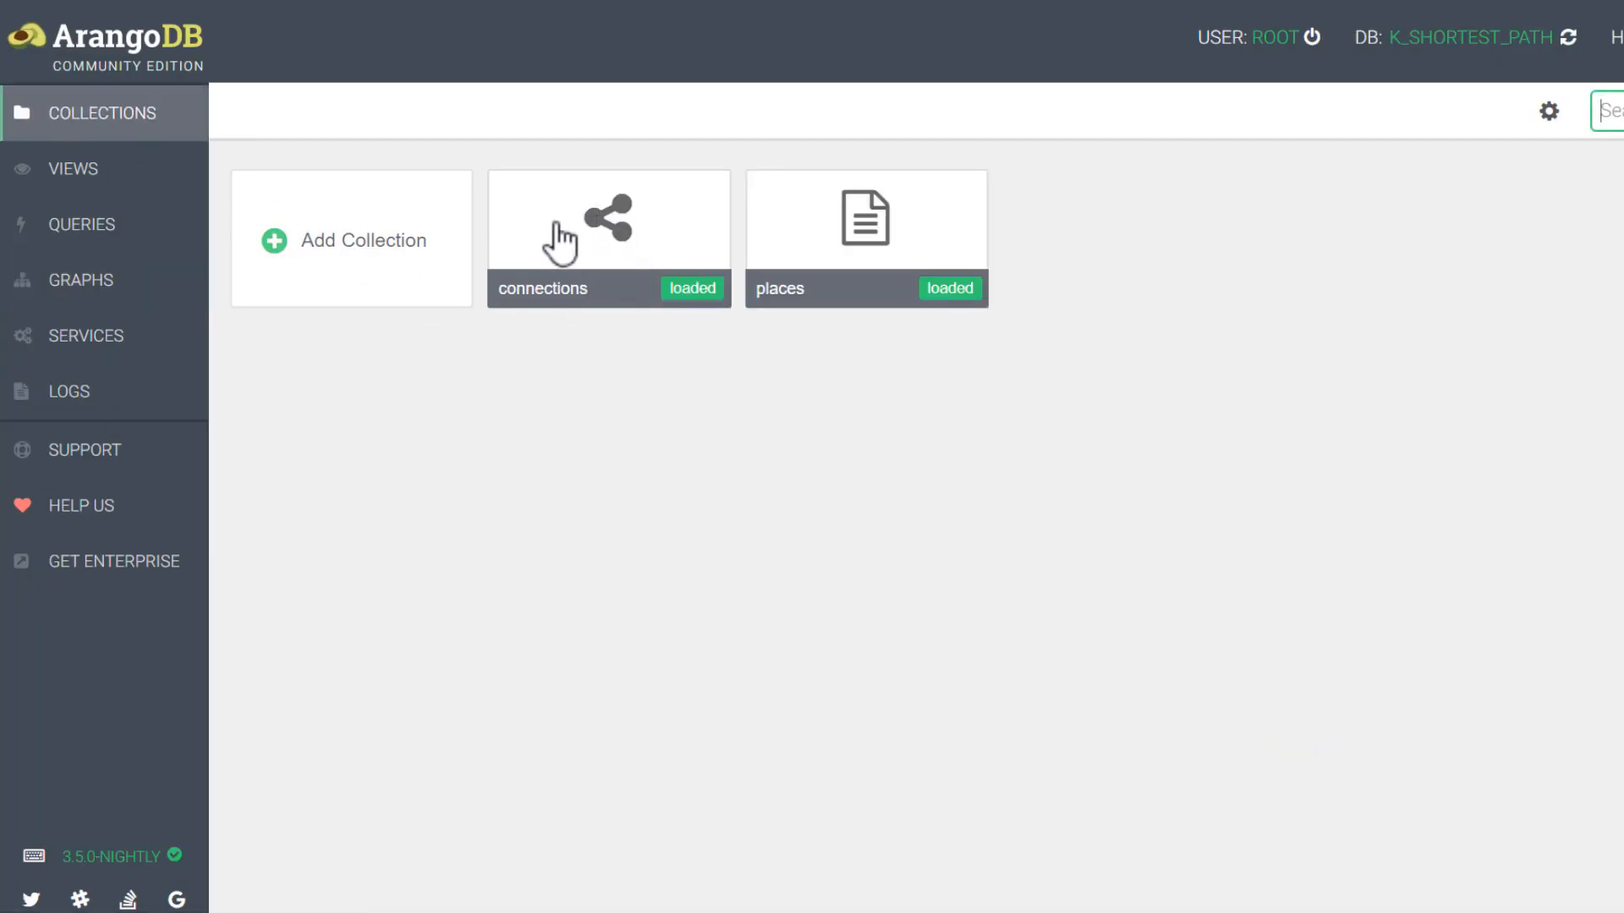
{"action": "mouse_move", "coordinate": [917, 223]}
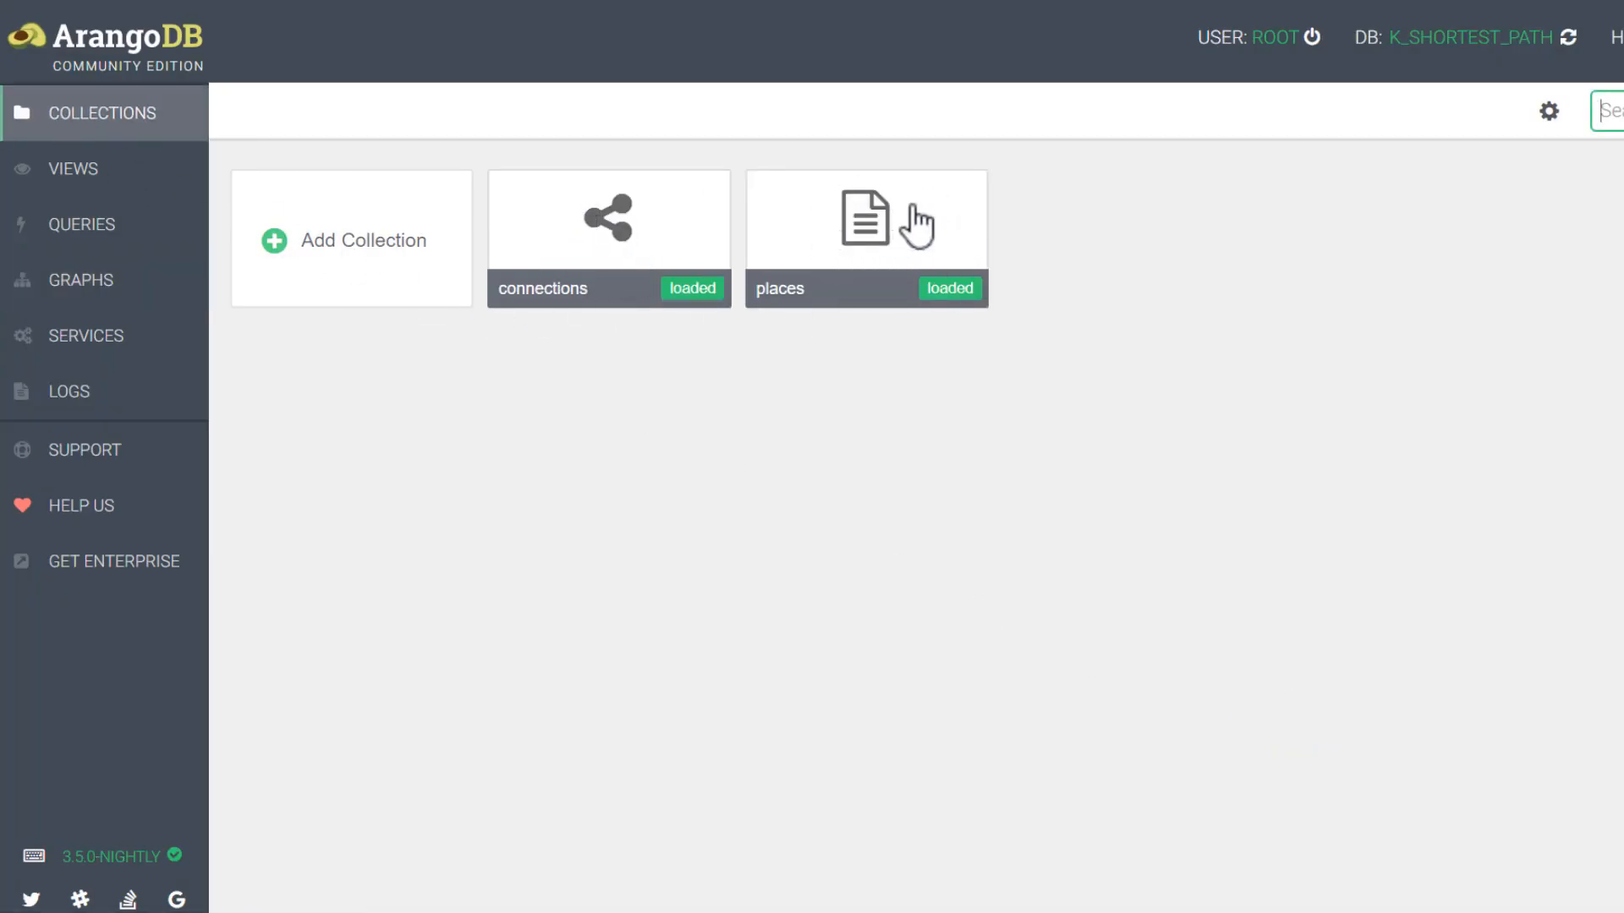
{"action": "mouse_move", "coordinate": [129, 243]}
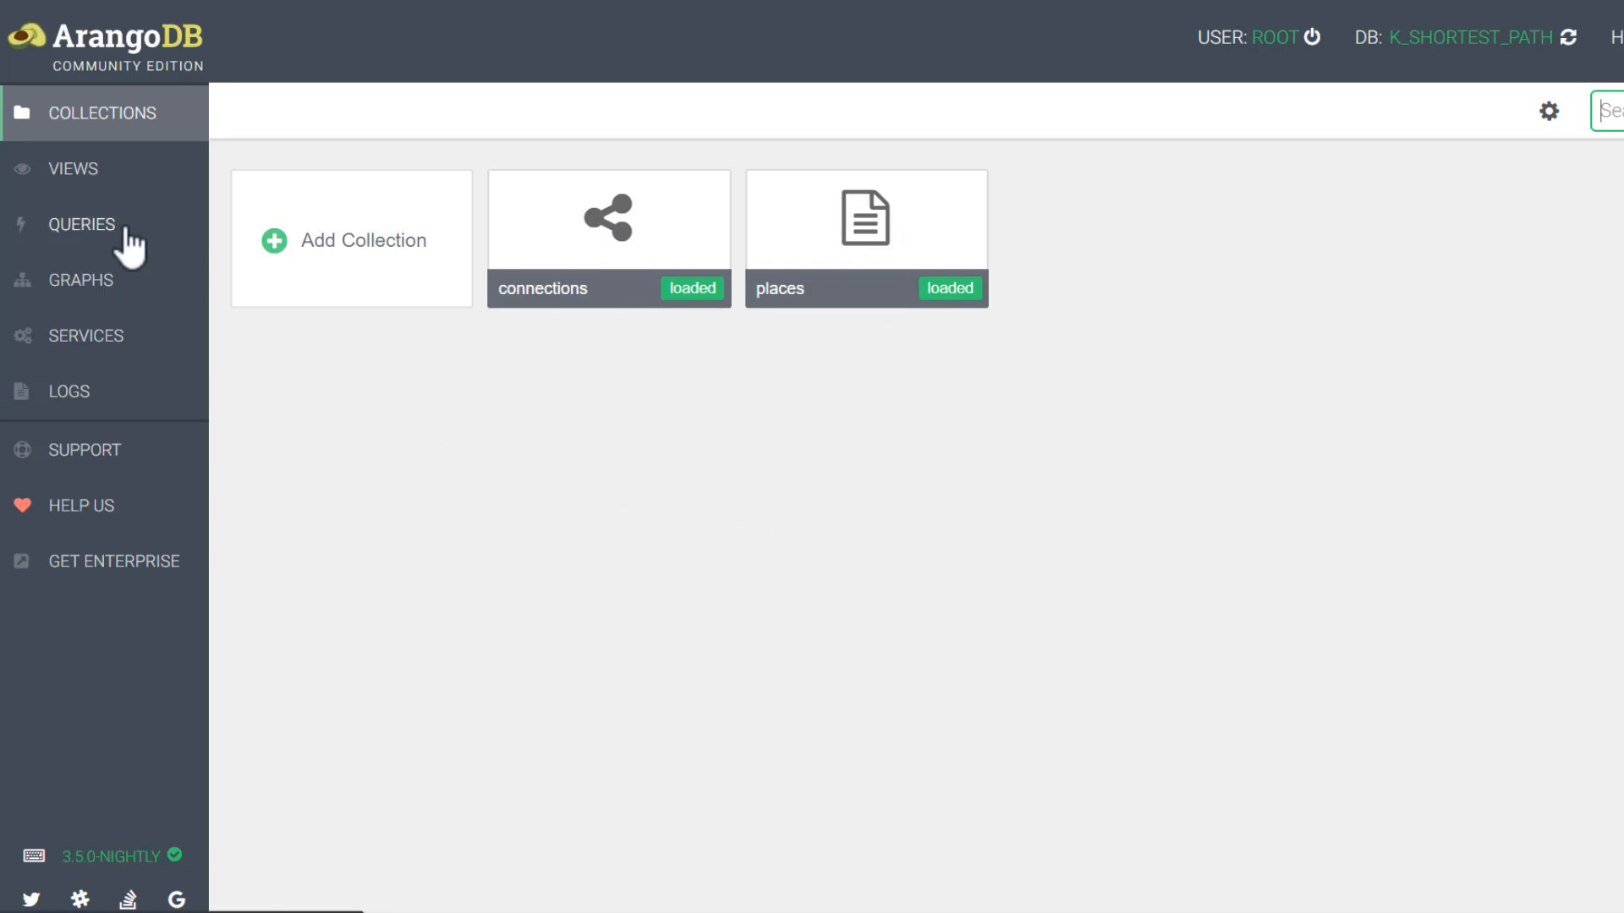
{"action": "mouse_move", "coordinate": [641, 251]}
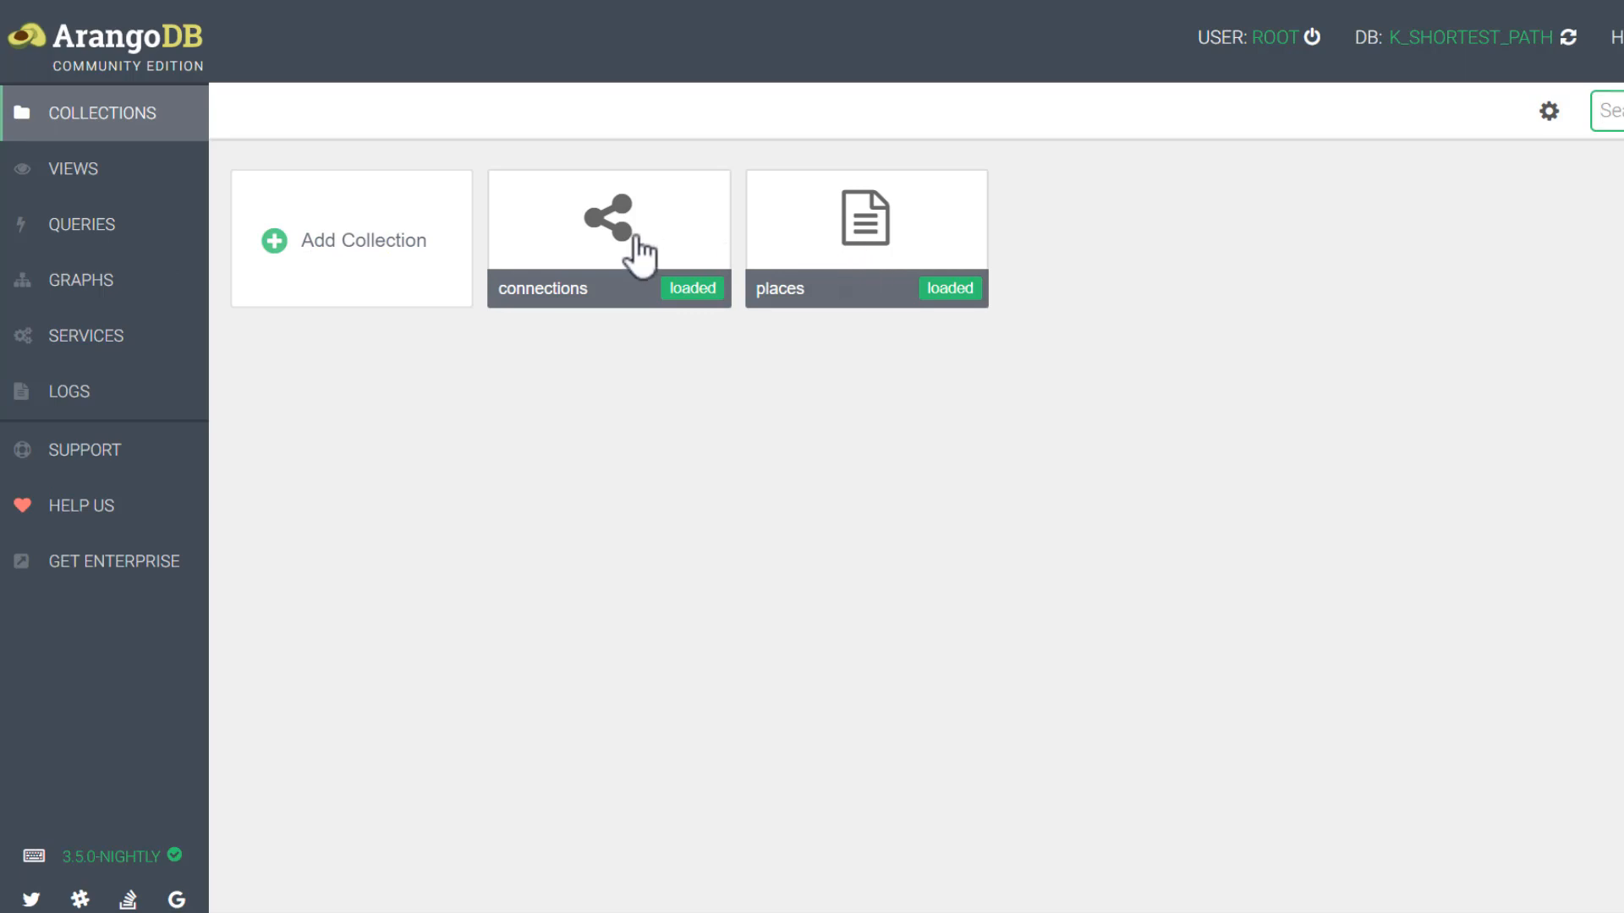
{"action": "mouse_move", "coordinate": [893, 257]}
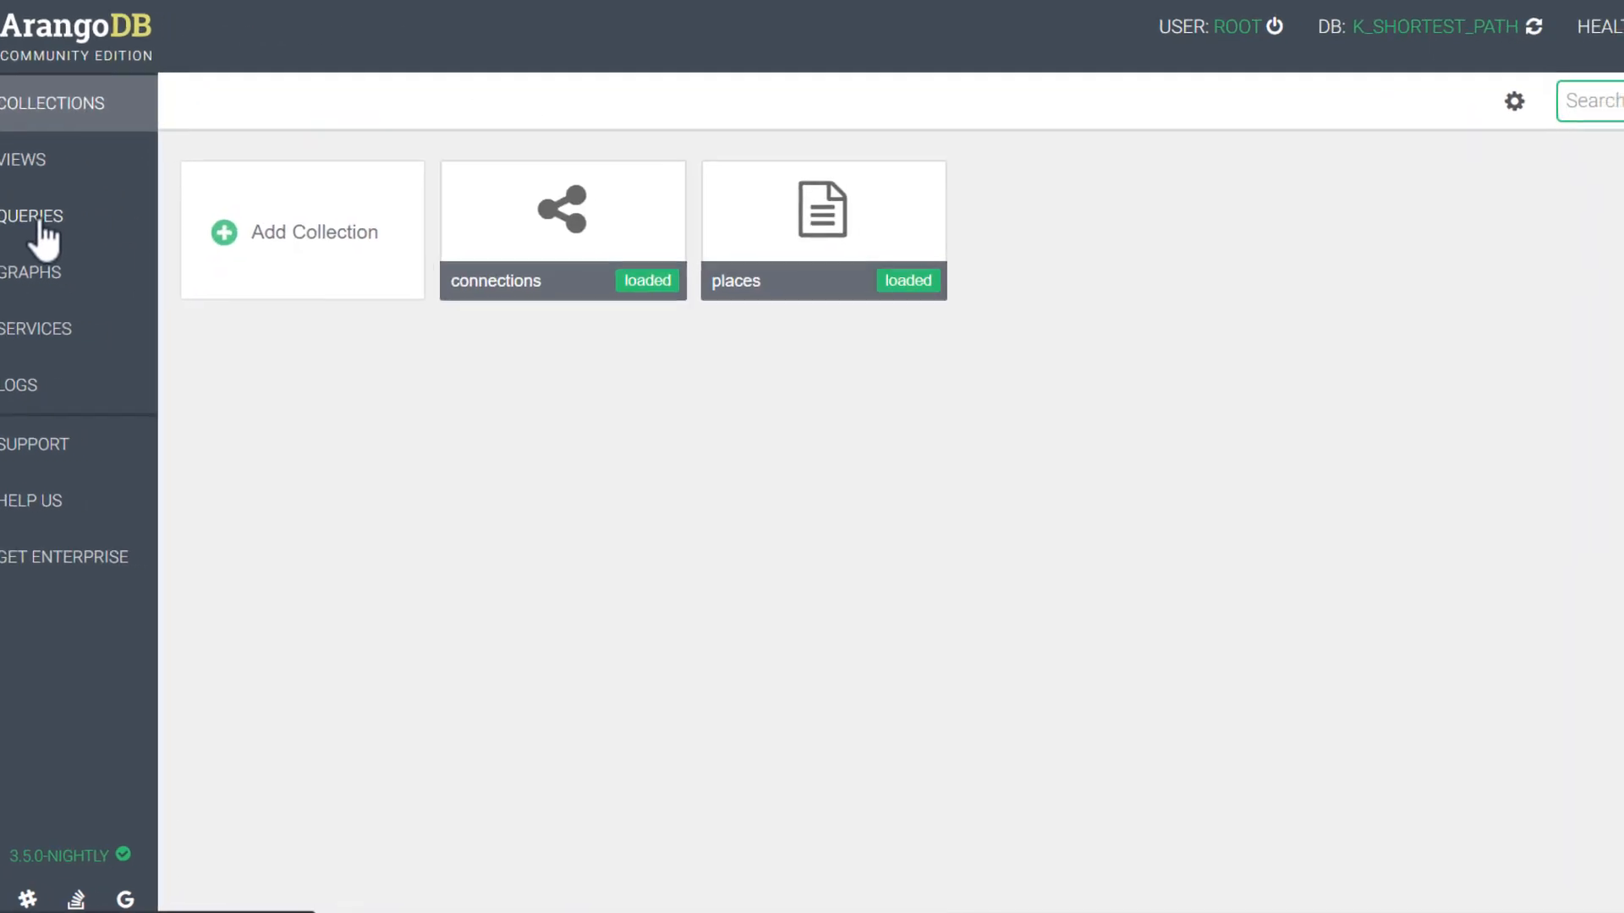
- Run the INSERT queries adding station places and travel-time connections, then return to Graphs
{"action": "left_click", "coordinate": [31, 216]}
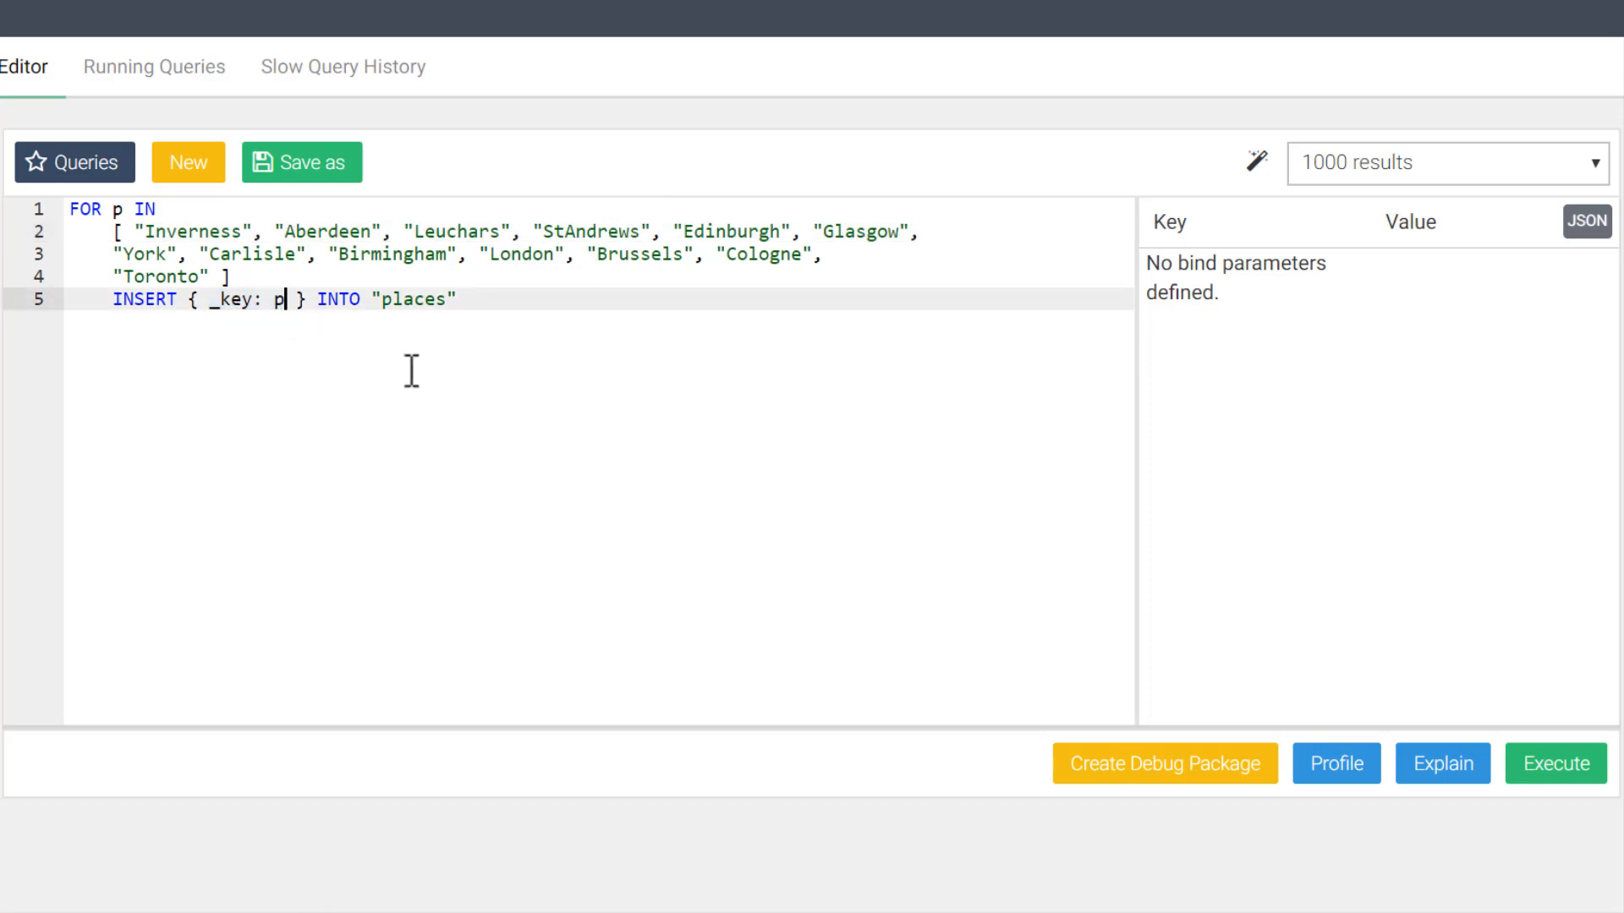
{"action": "left_click", "coordinate": [1554, 762]}
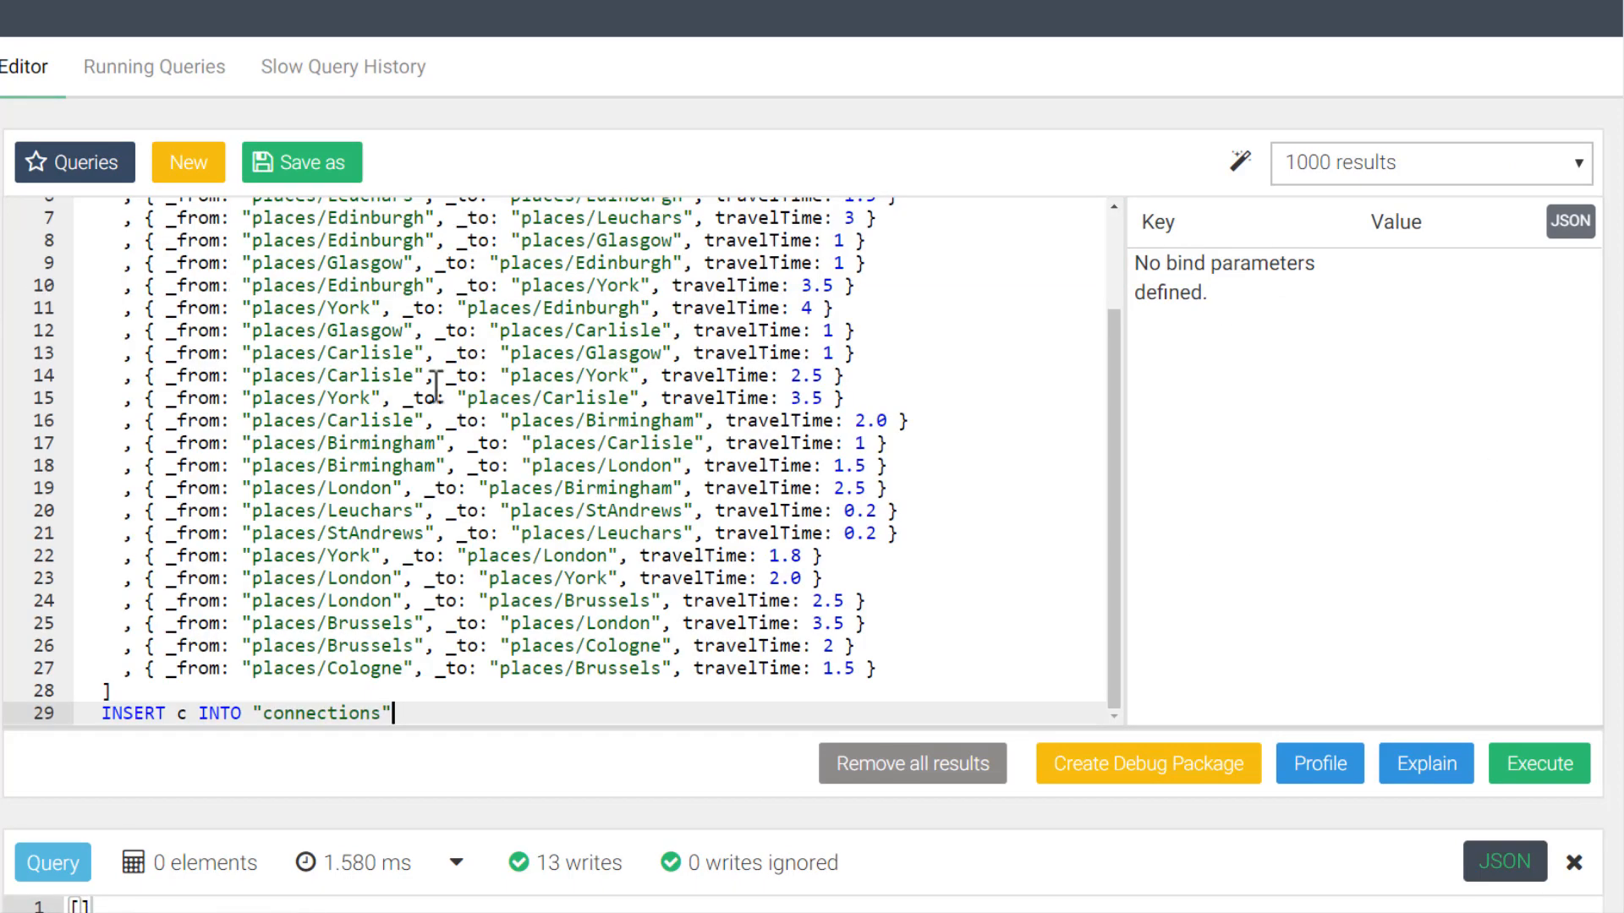
{"action": "scroll", "scroll_direction": "up", "scroll_amount": 3}
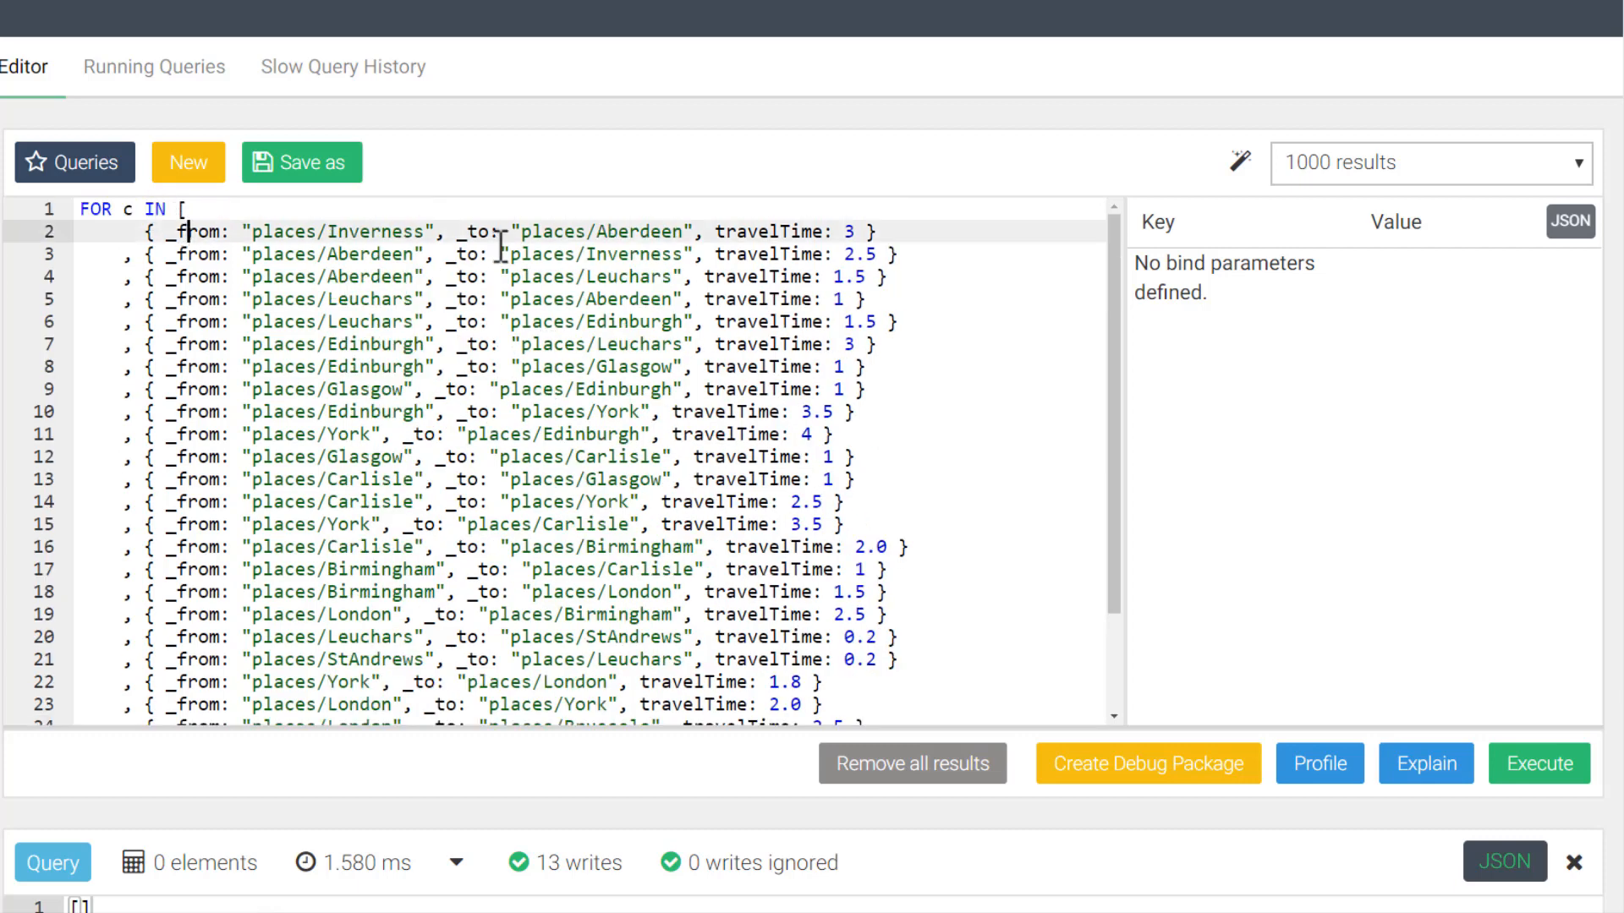
{"action": "mouse_move", "coordinate": [1039, 415]}
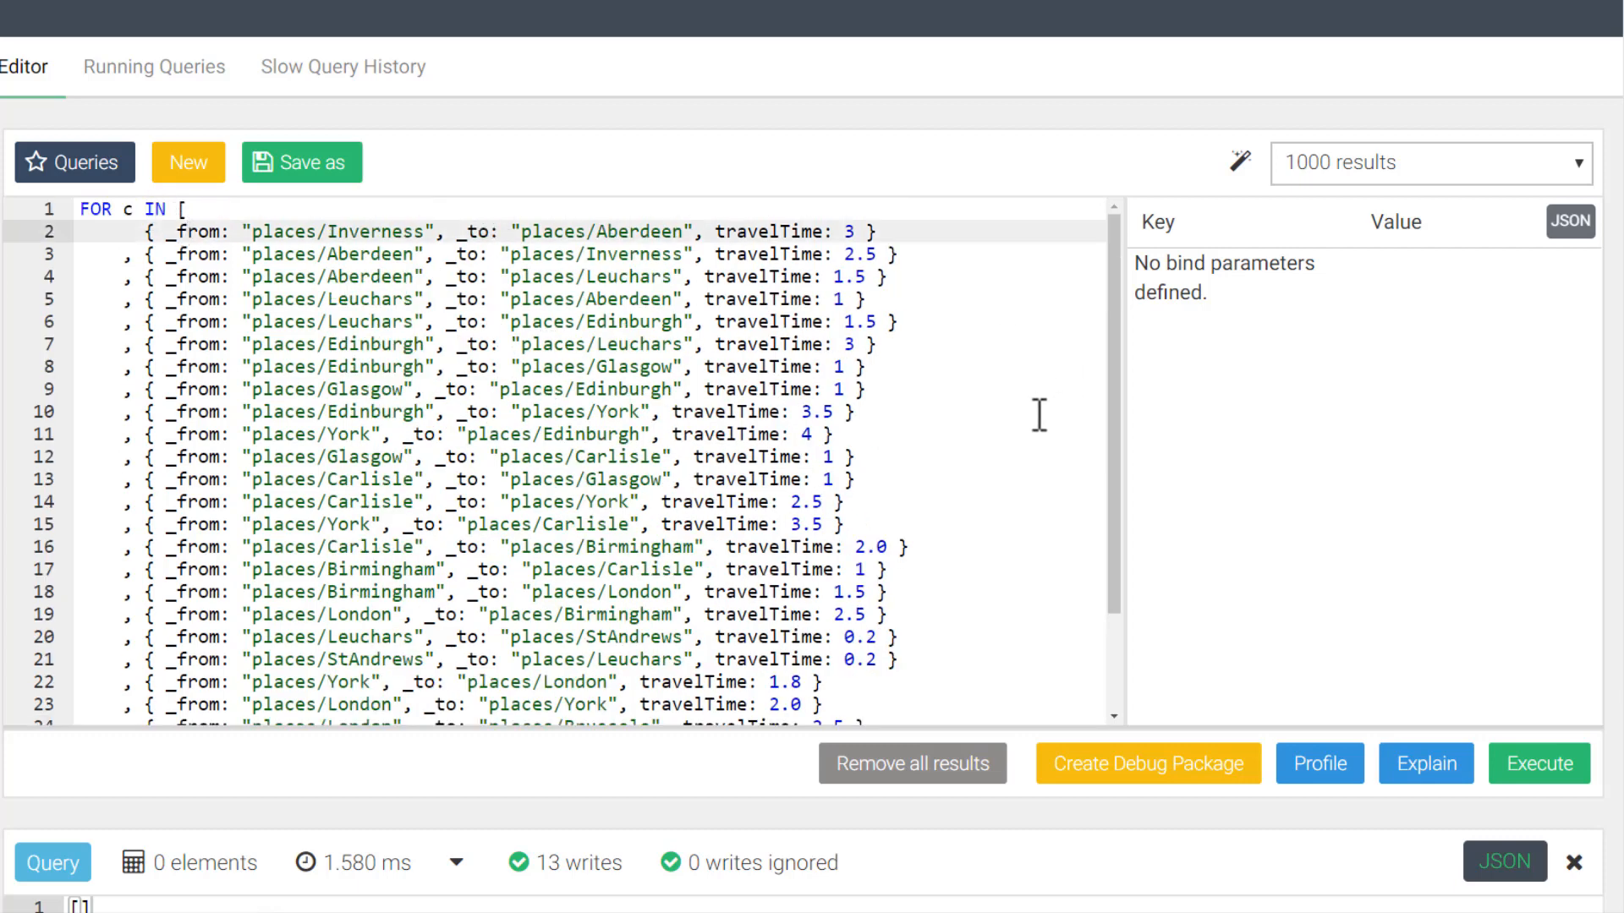
{"action": "left_click", "coordinate": [1537, 762]}
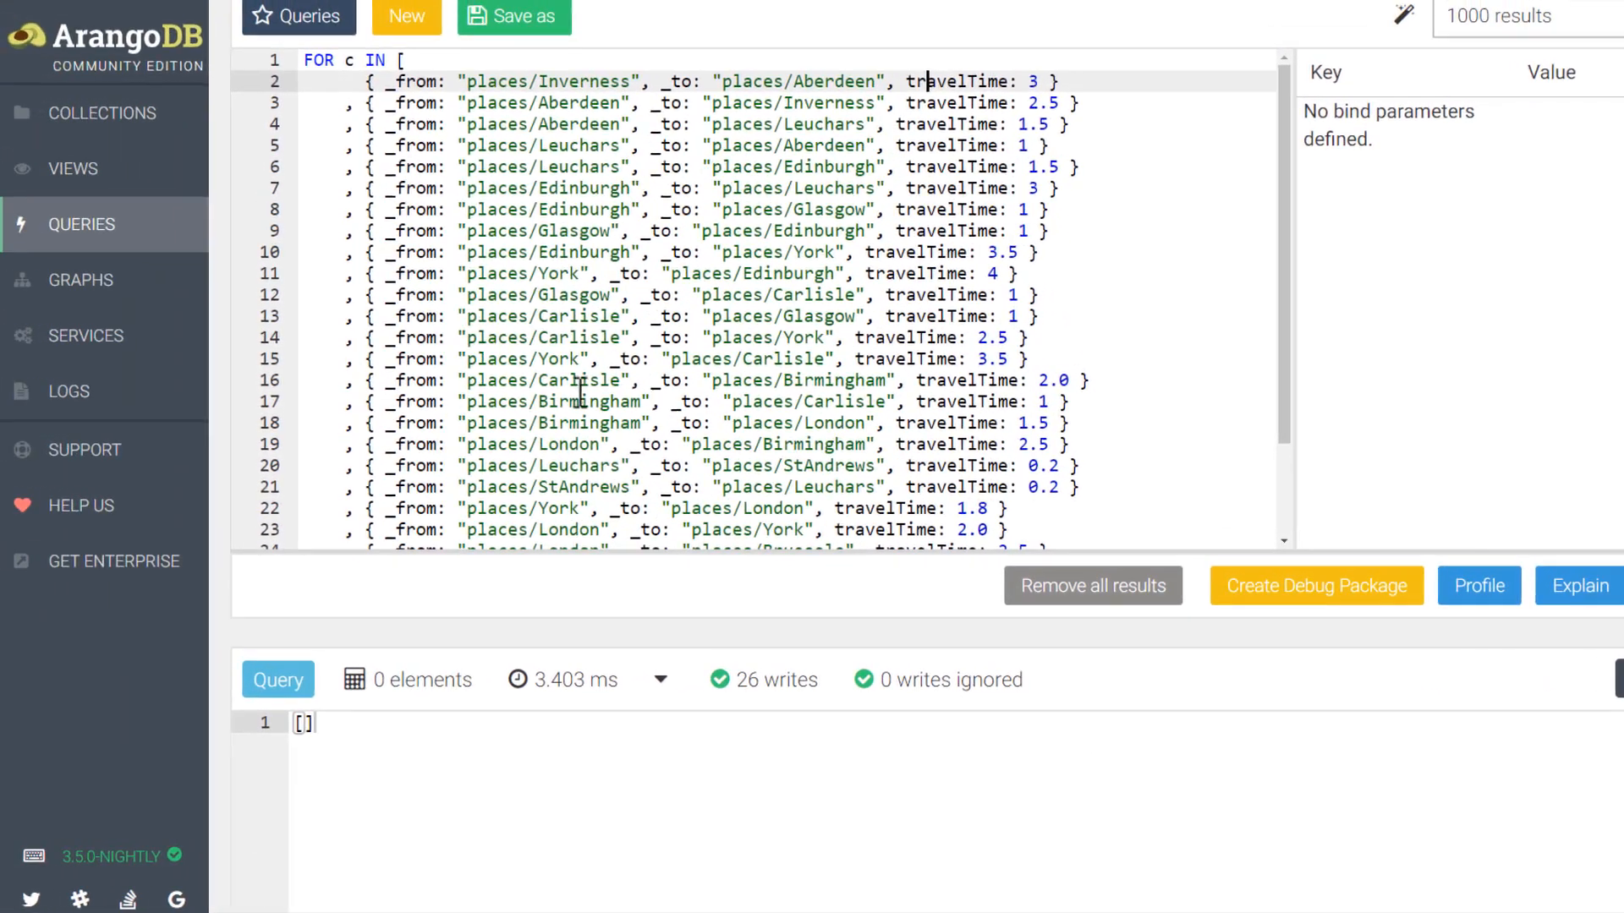
{"action": "left_click", "coordinate": [79, 280]}
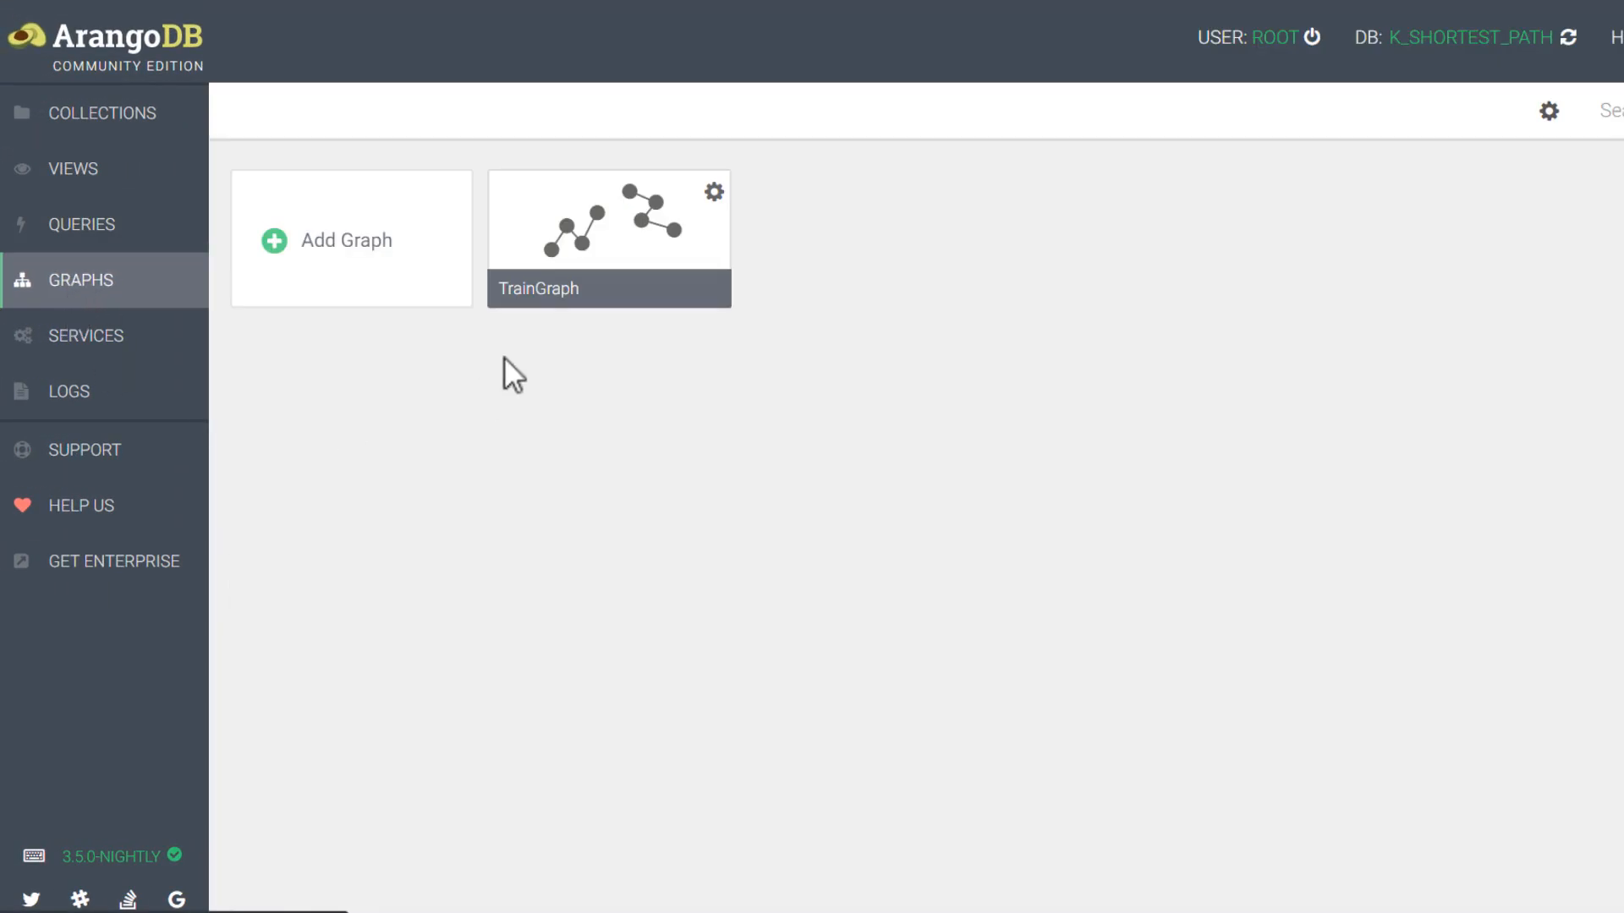
- Open the TrainGraph tile in the graph viewer
{"action": "left_click", "coordinate": [609, 239]}
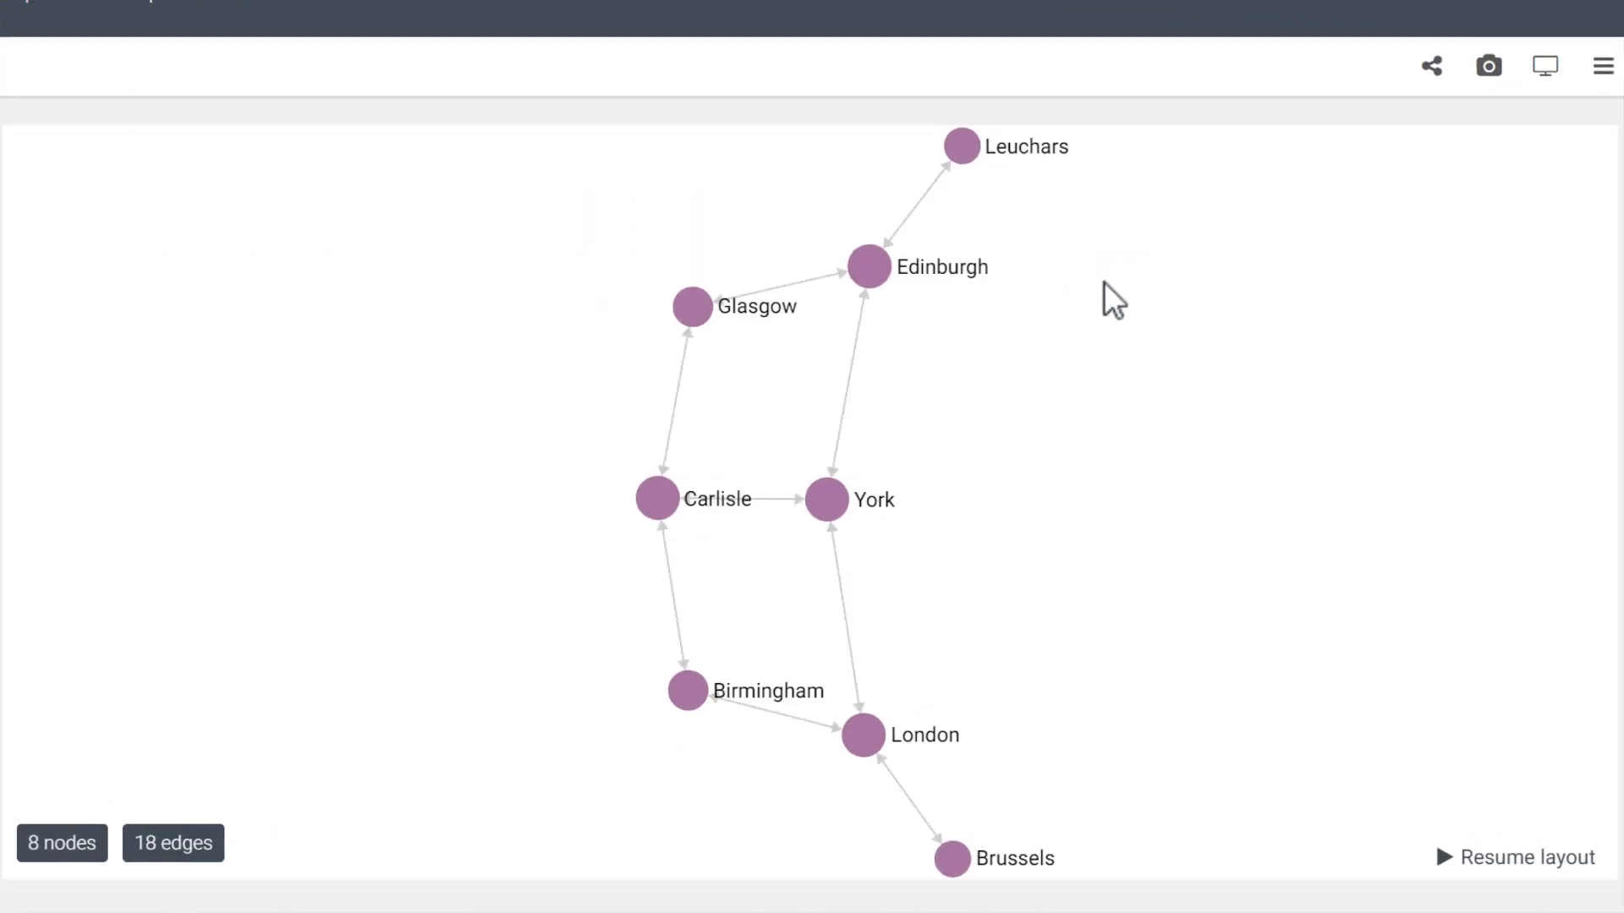
{"action": "mouse_move", "coordinate": [1153, 312]}
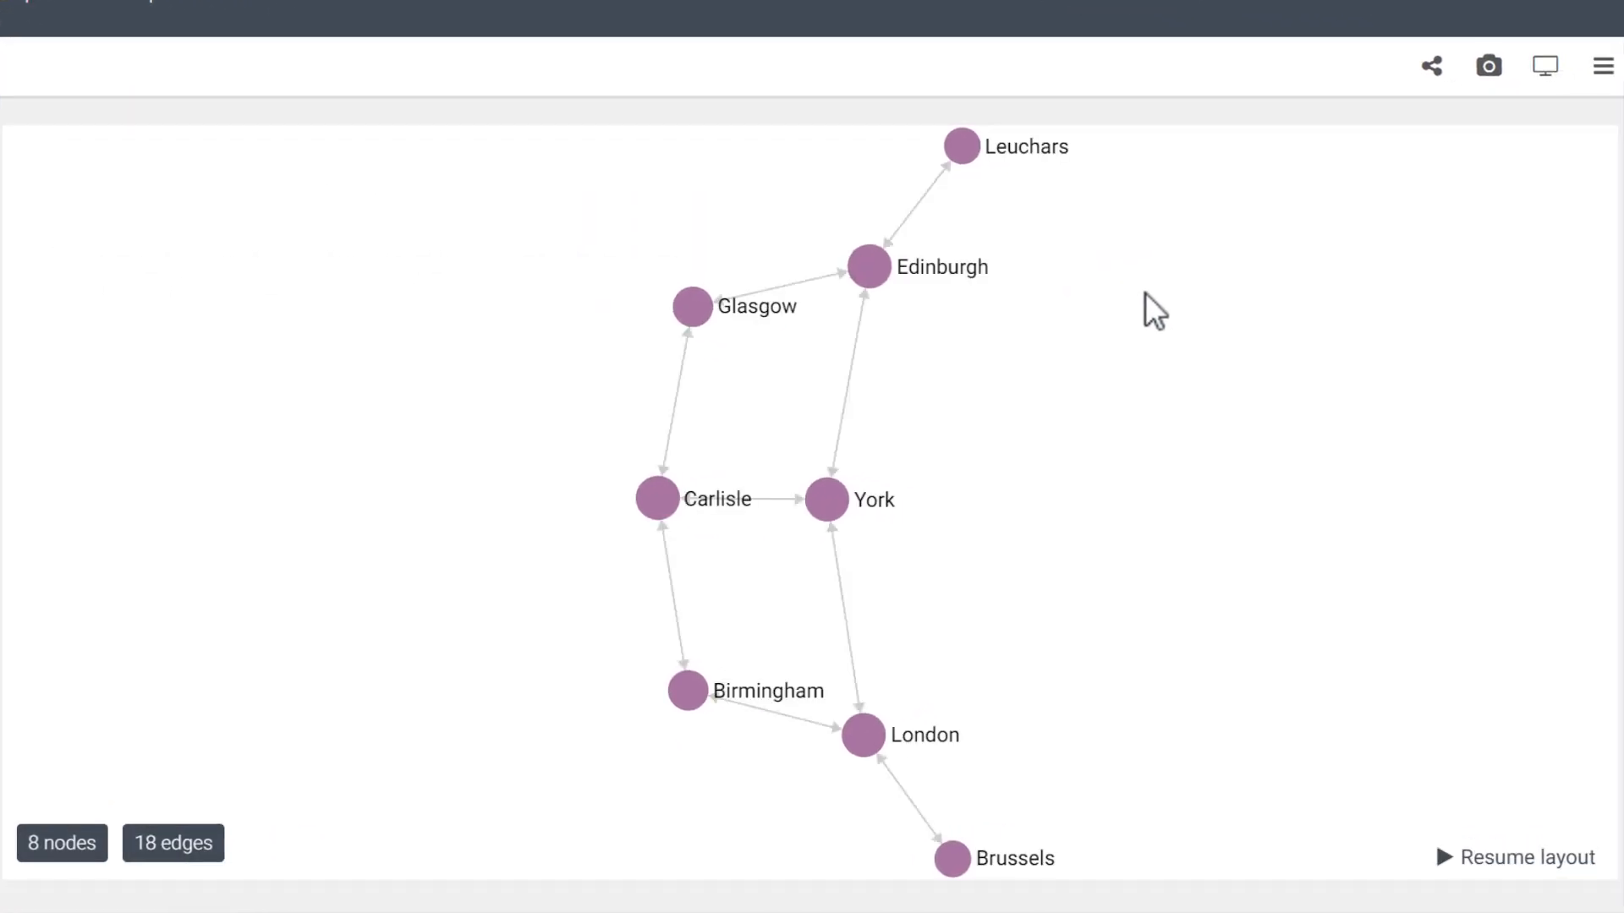
{"action": "mouse_move", "coordinate": [766, 314]}
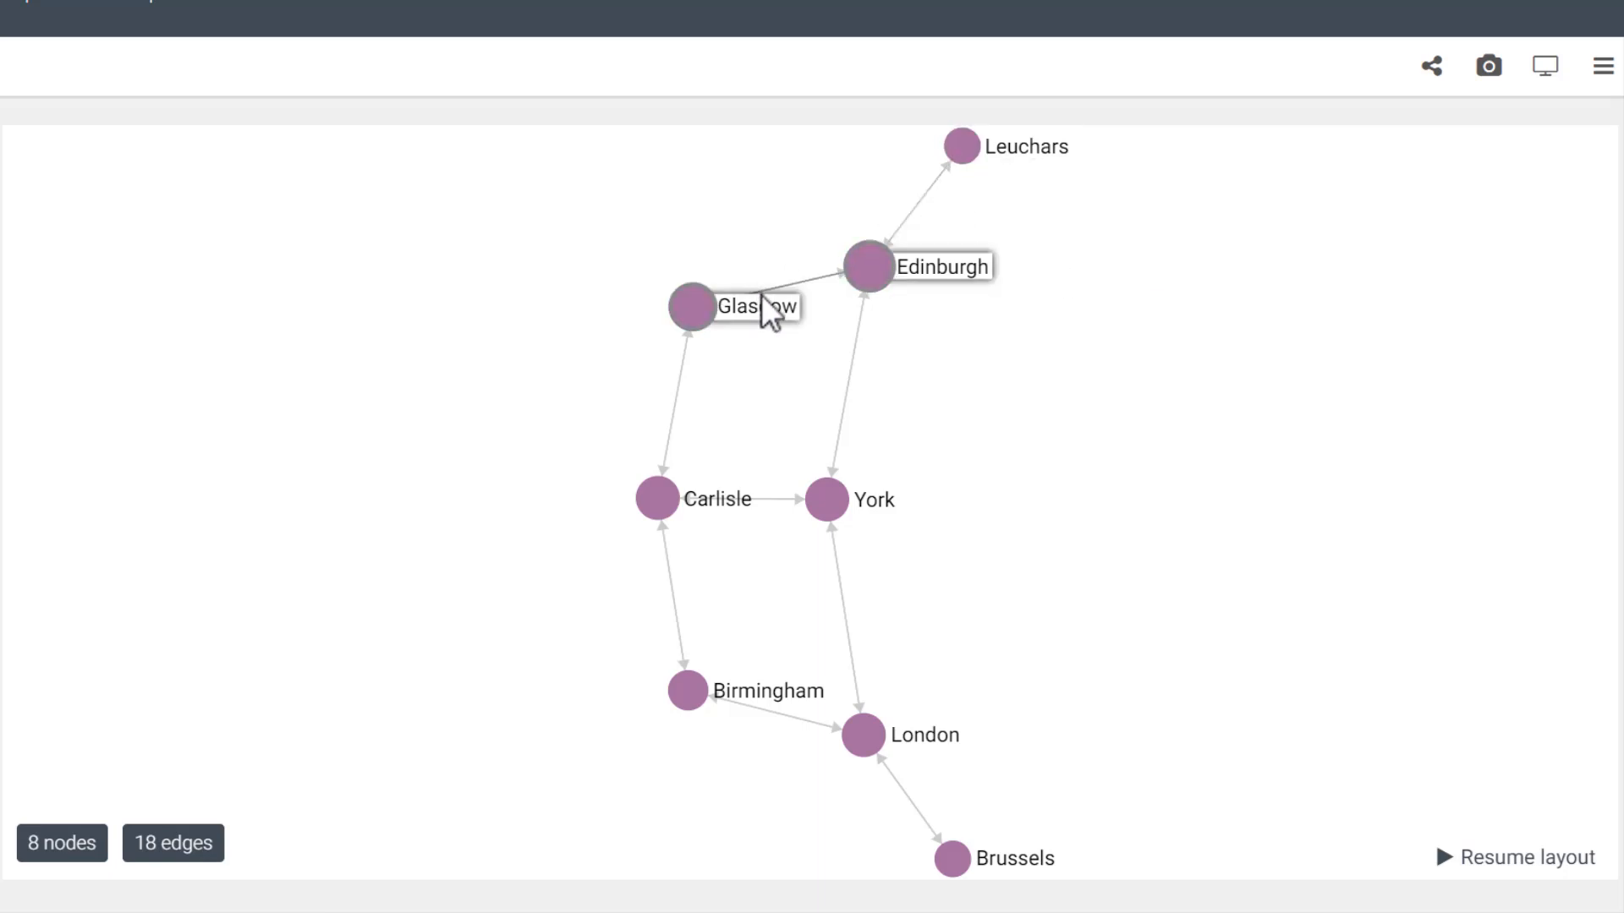
{"action": "mouse_move", "coordinate": [1403, 272]}
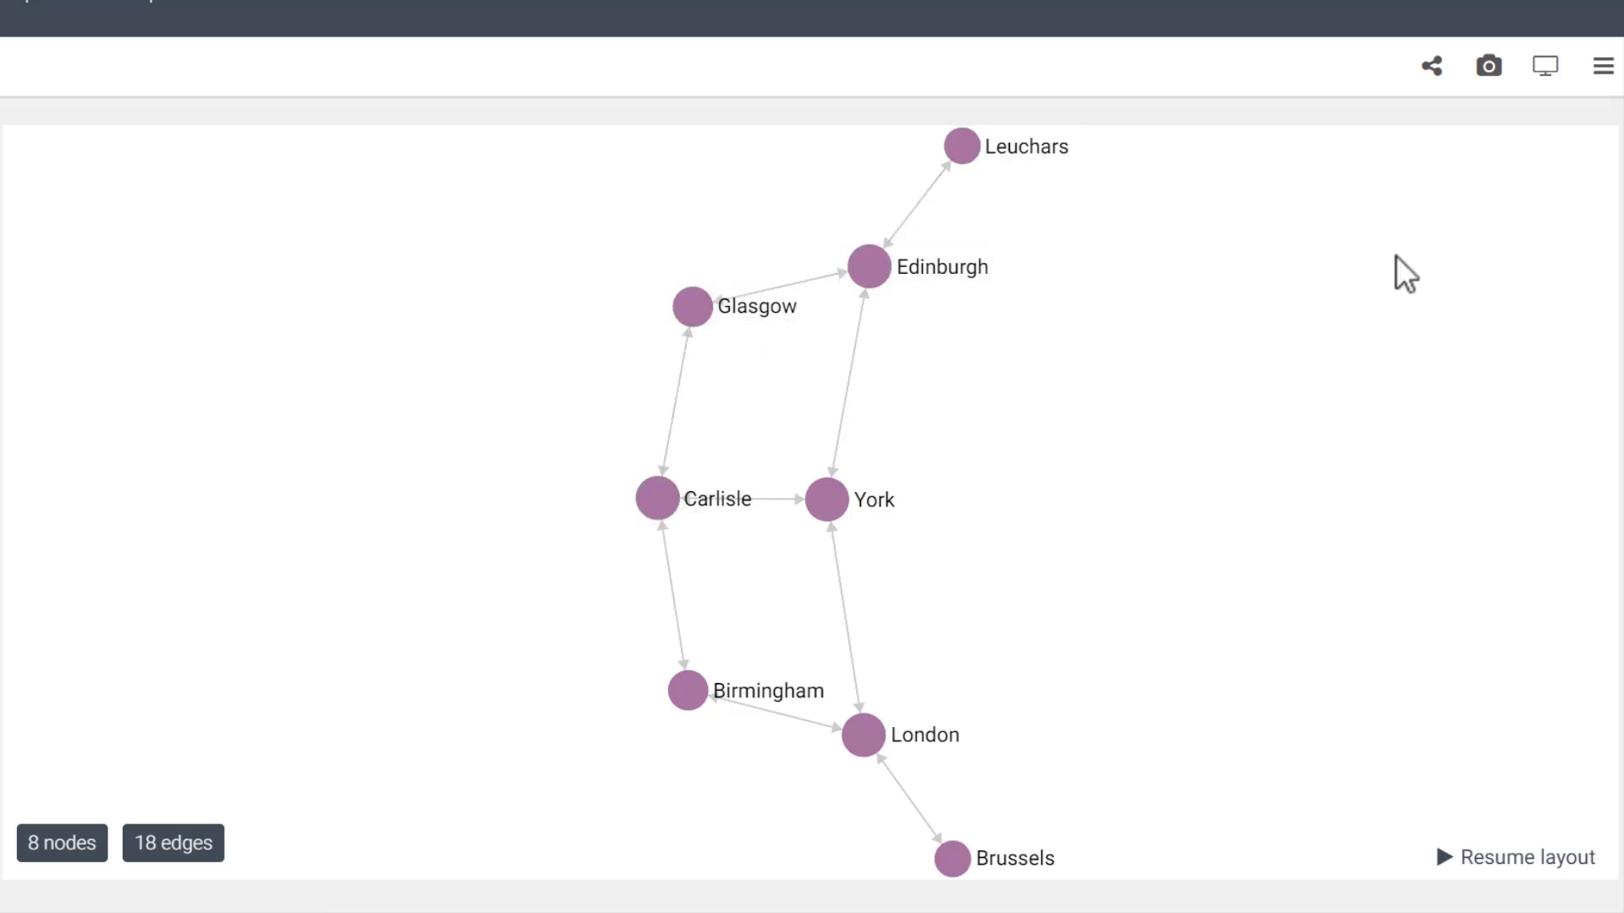
- Draw TrainGraph edges as curves labelled by travelTime, save, and redraw the full graph
{"action": "left_click", "coordinate": [1602, 65]}
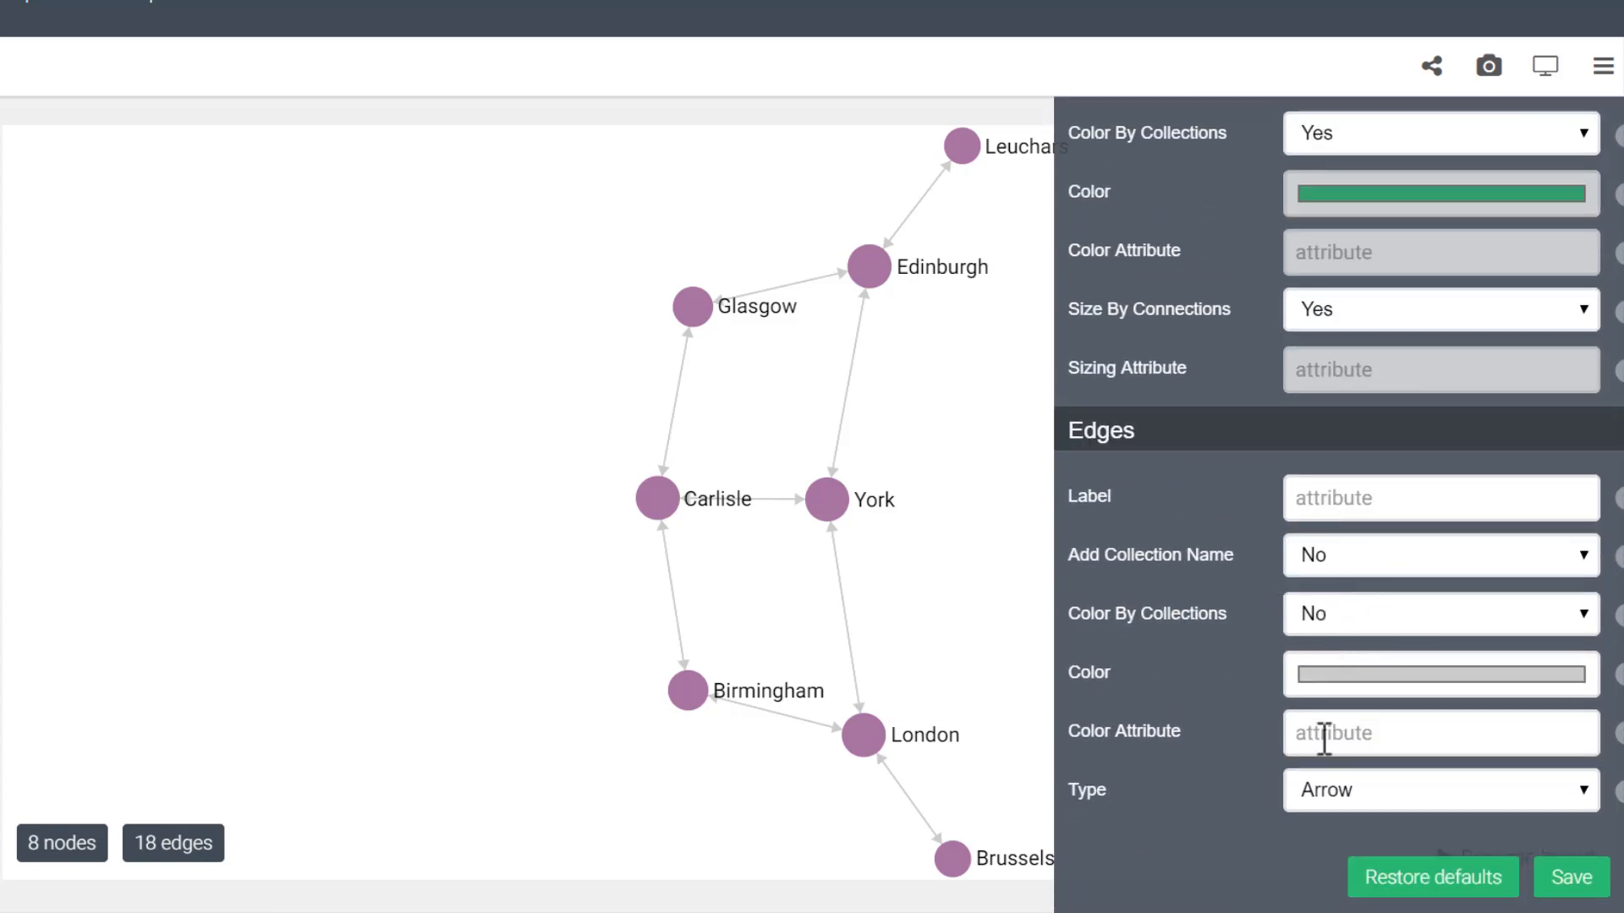
{"action": "left_click", "coordinate": [1440, 789]}
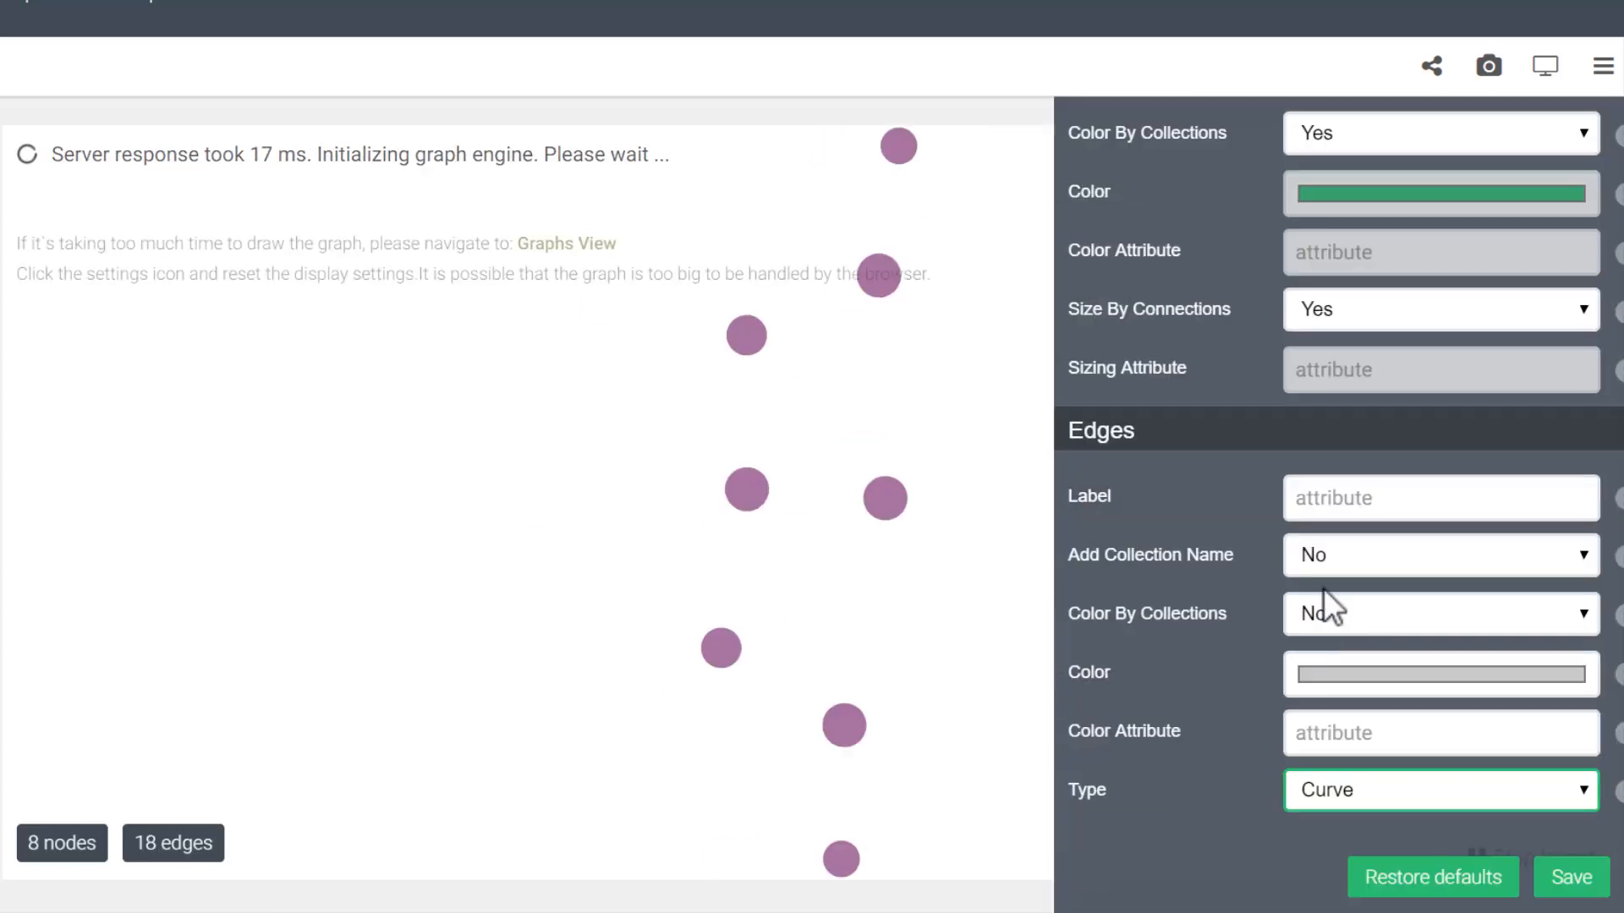
{"action": "type", "text": "tra"}
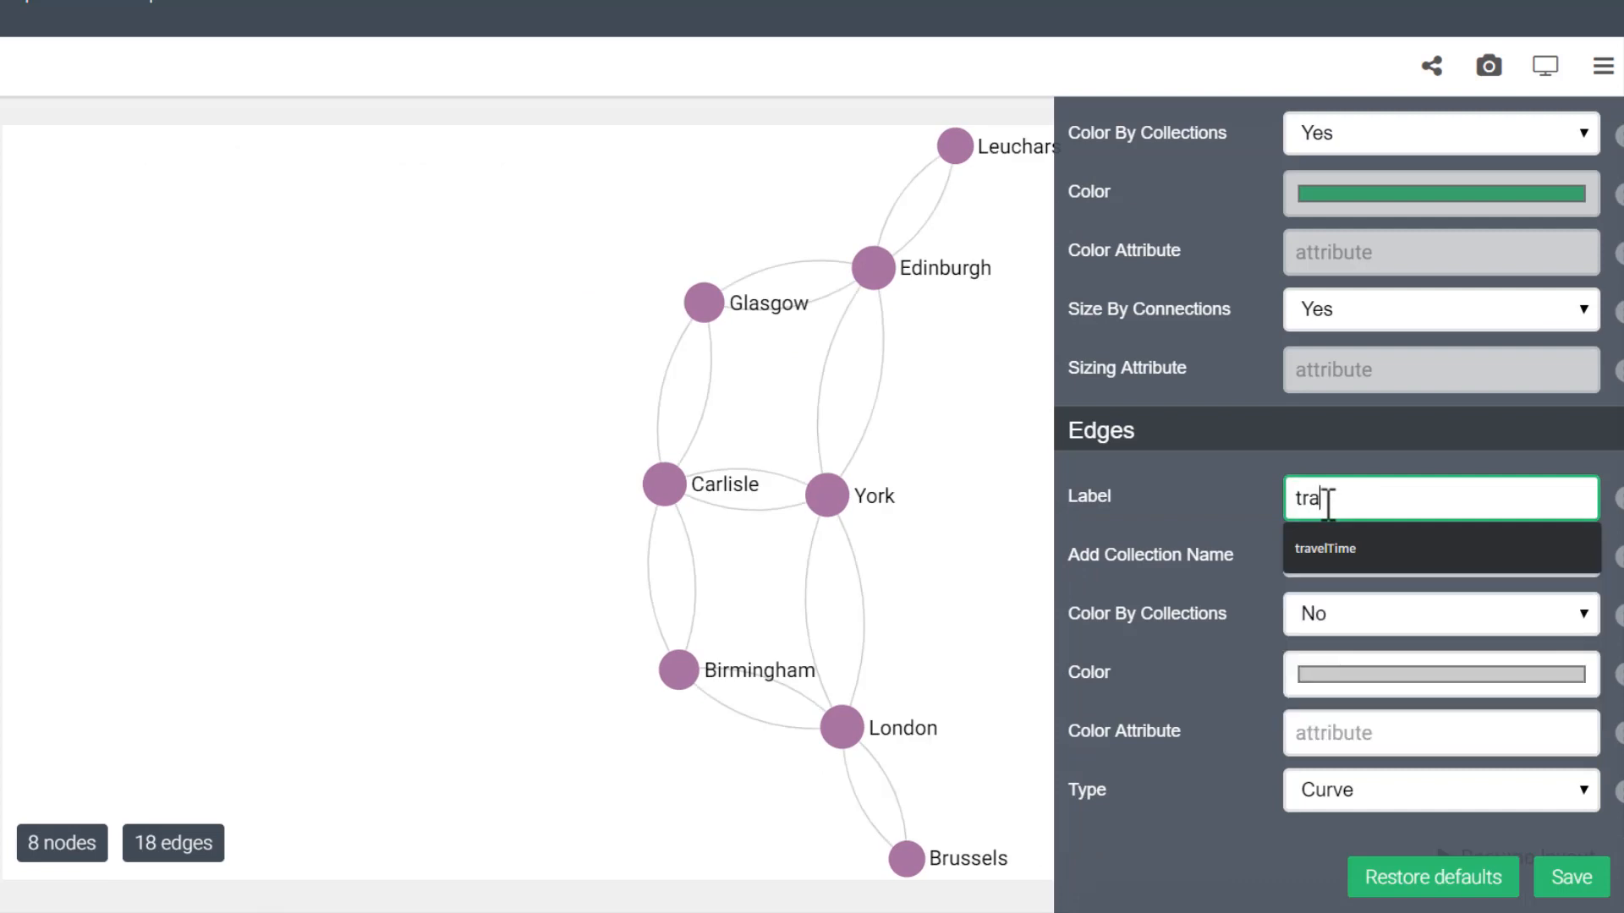
{"action": "left_click", "coordinate": [1325, 548]}
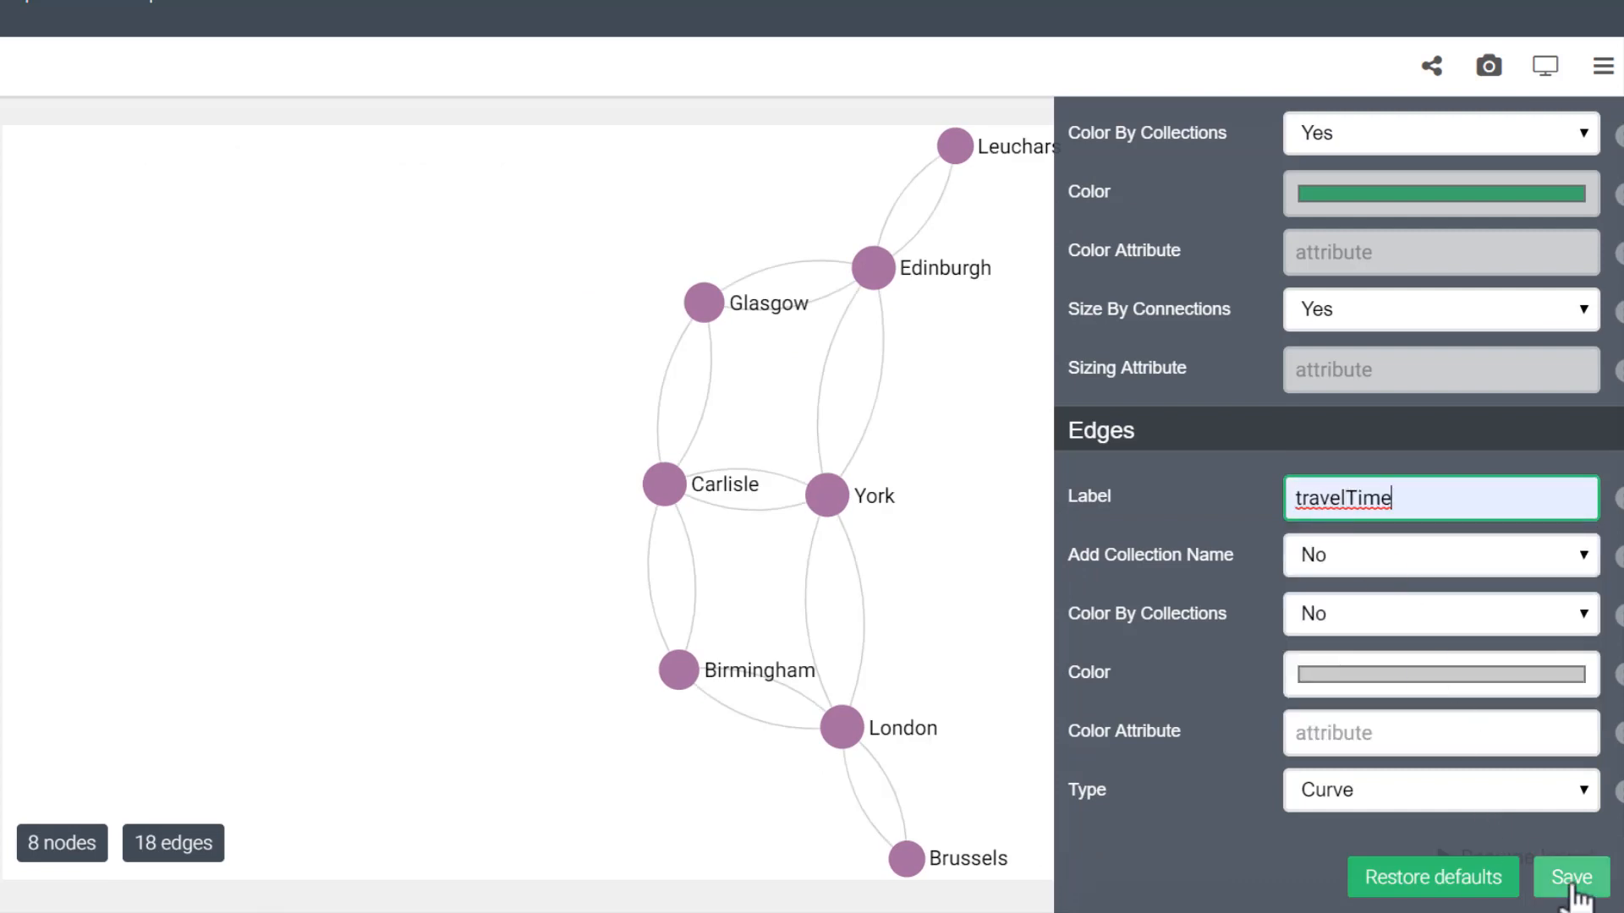
{"action": "left_click", "coordinate": [1570, 877]}
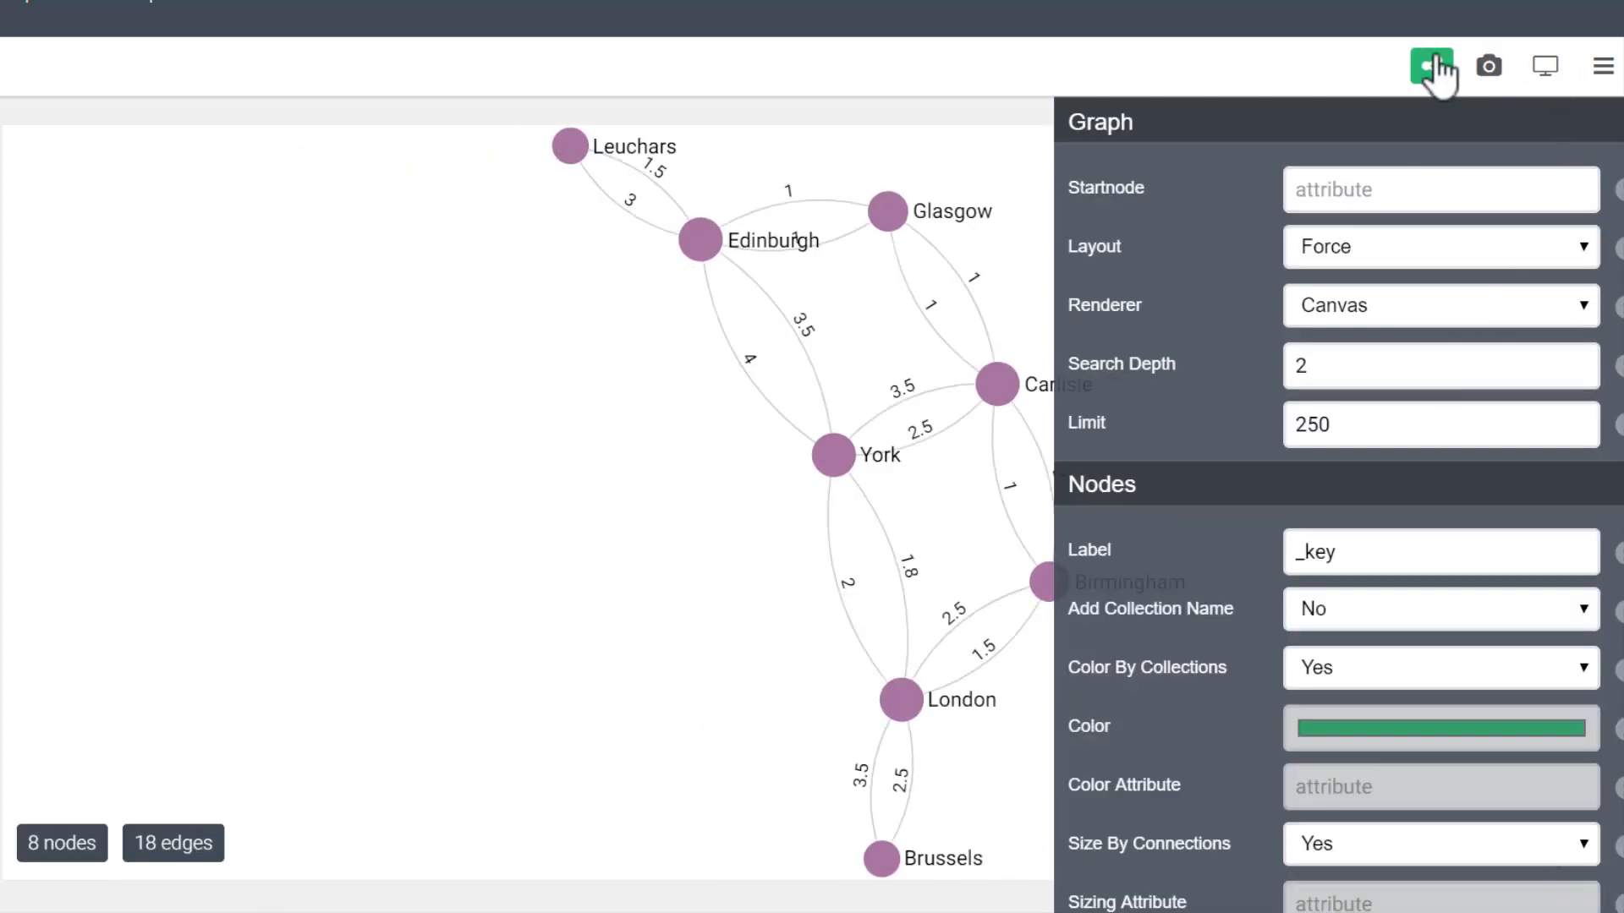
{"action": "left_click", "coordinate": [1430, 65]}
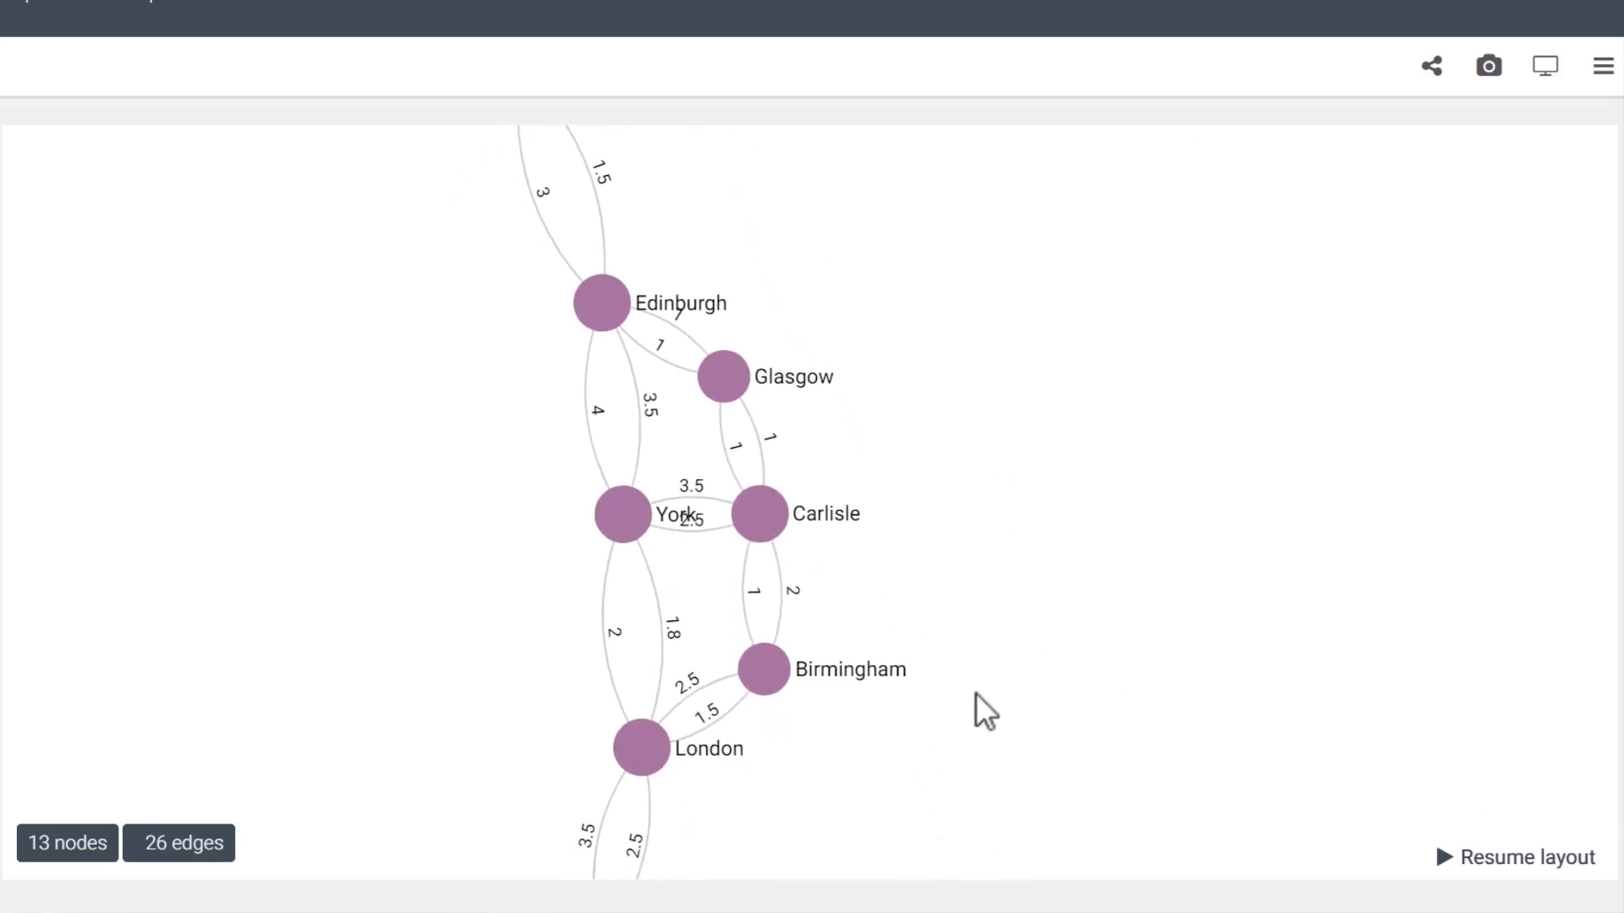
{"action": "mouse_move", "coordinate": [211, 396]}
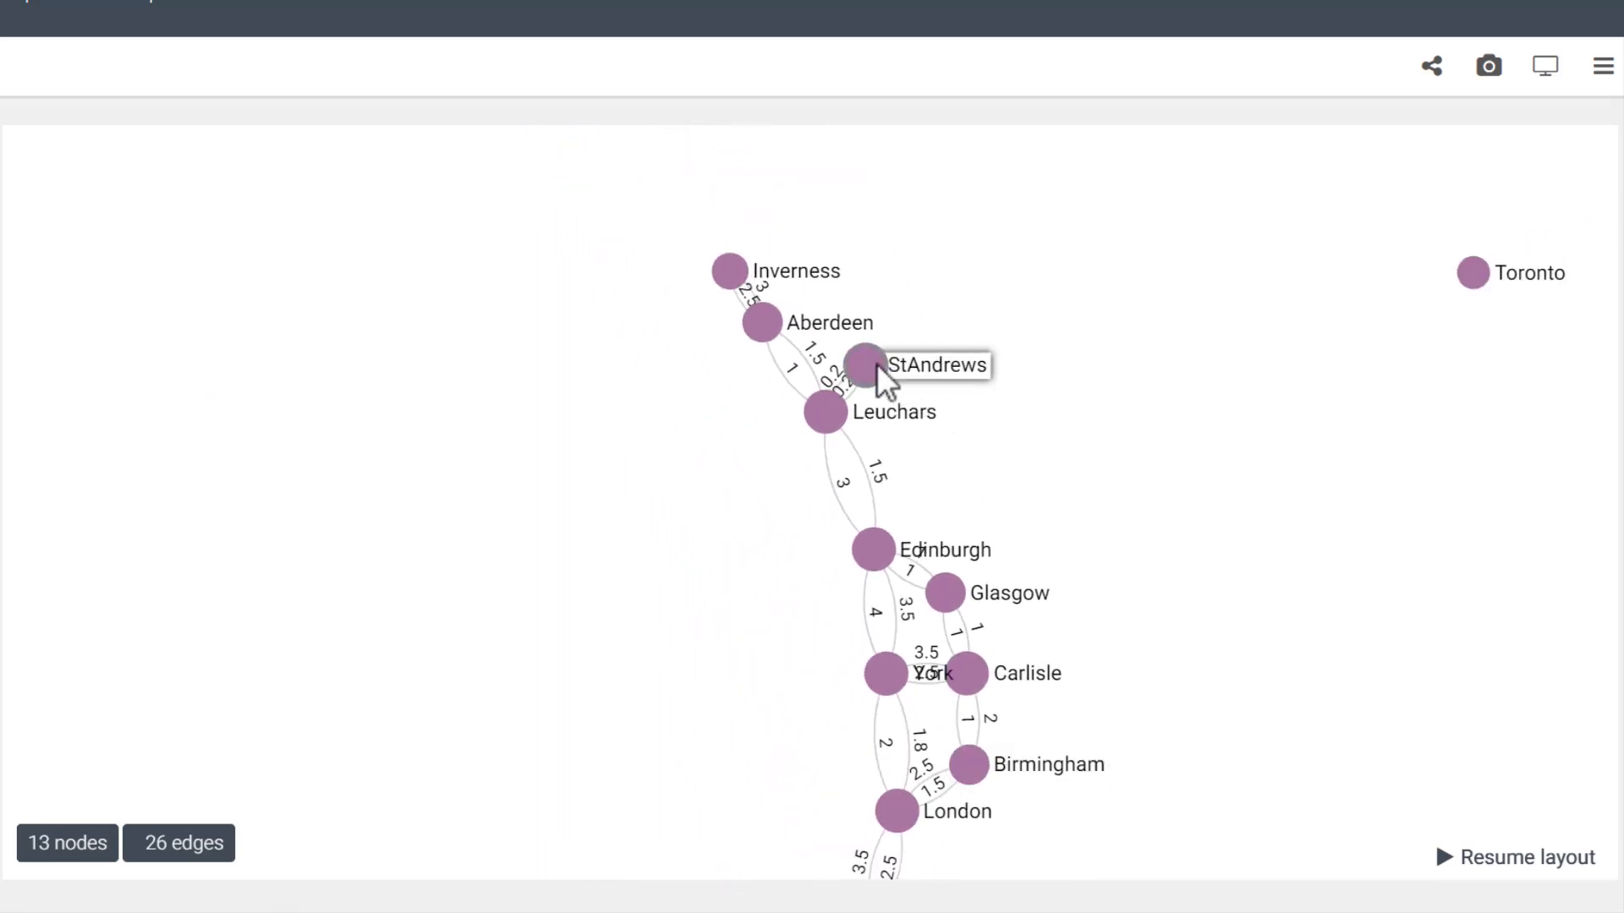
- Start a new query beginning FOR path IN OUTBOUND K_SHORTEST_PATHS
{"action": "left_click", "coordinate": [23, 66]}
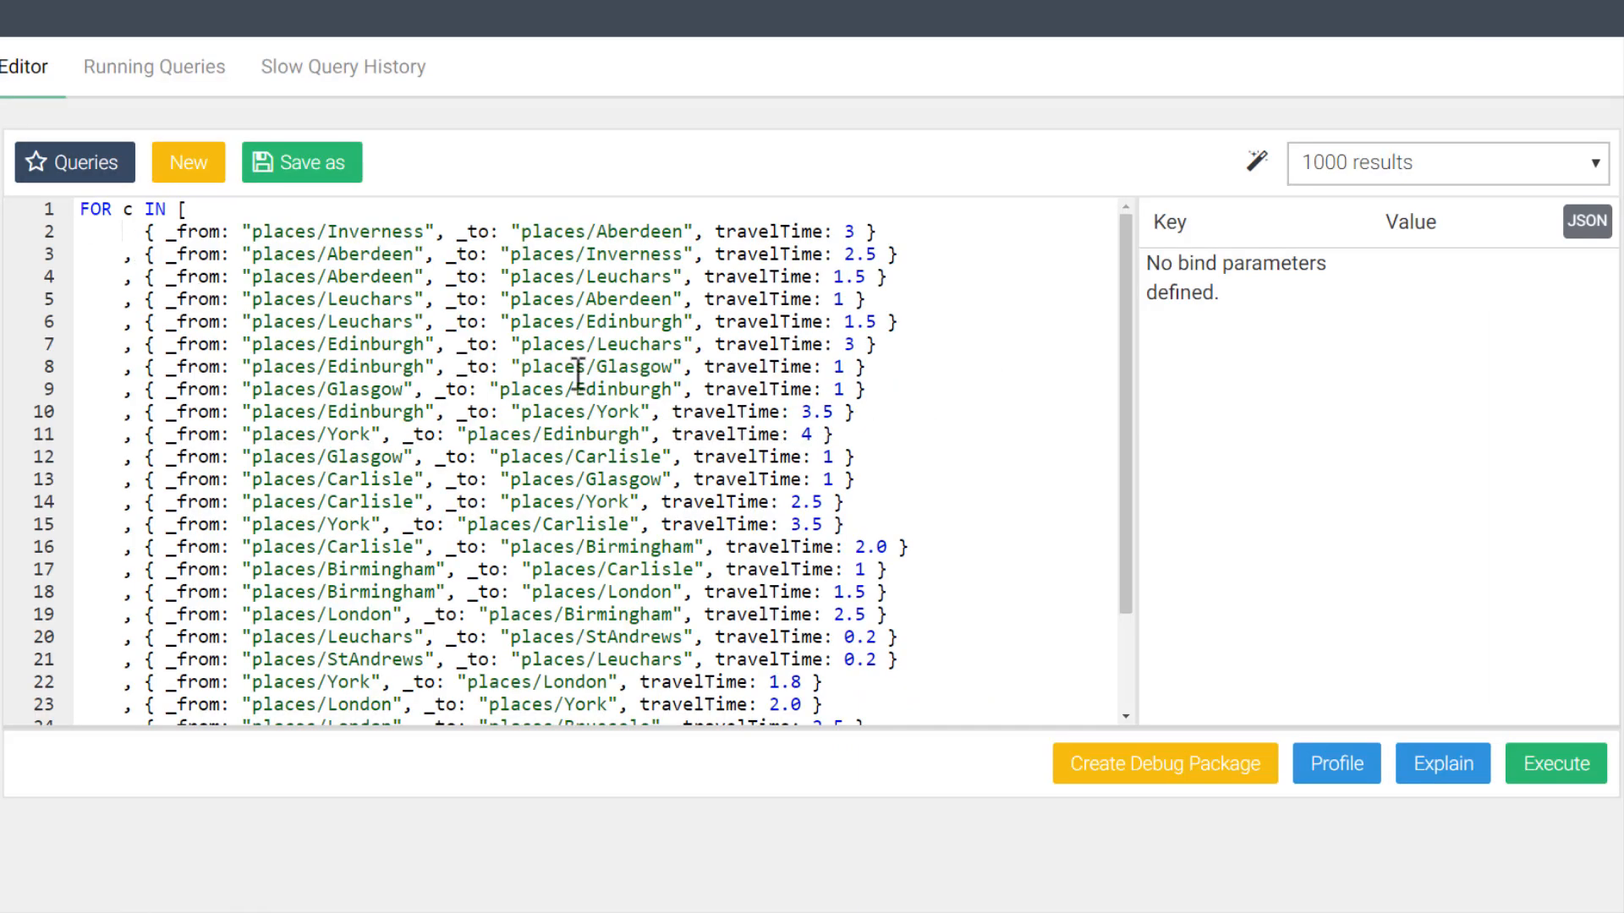
{"action": "left_click", "coordinate": [150, 126]}
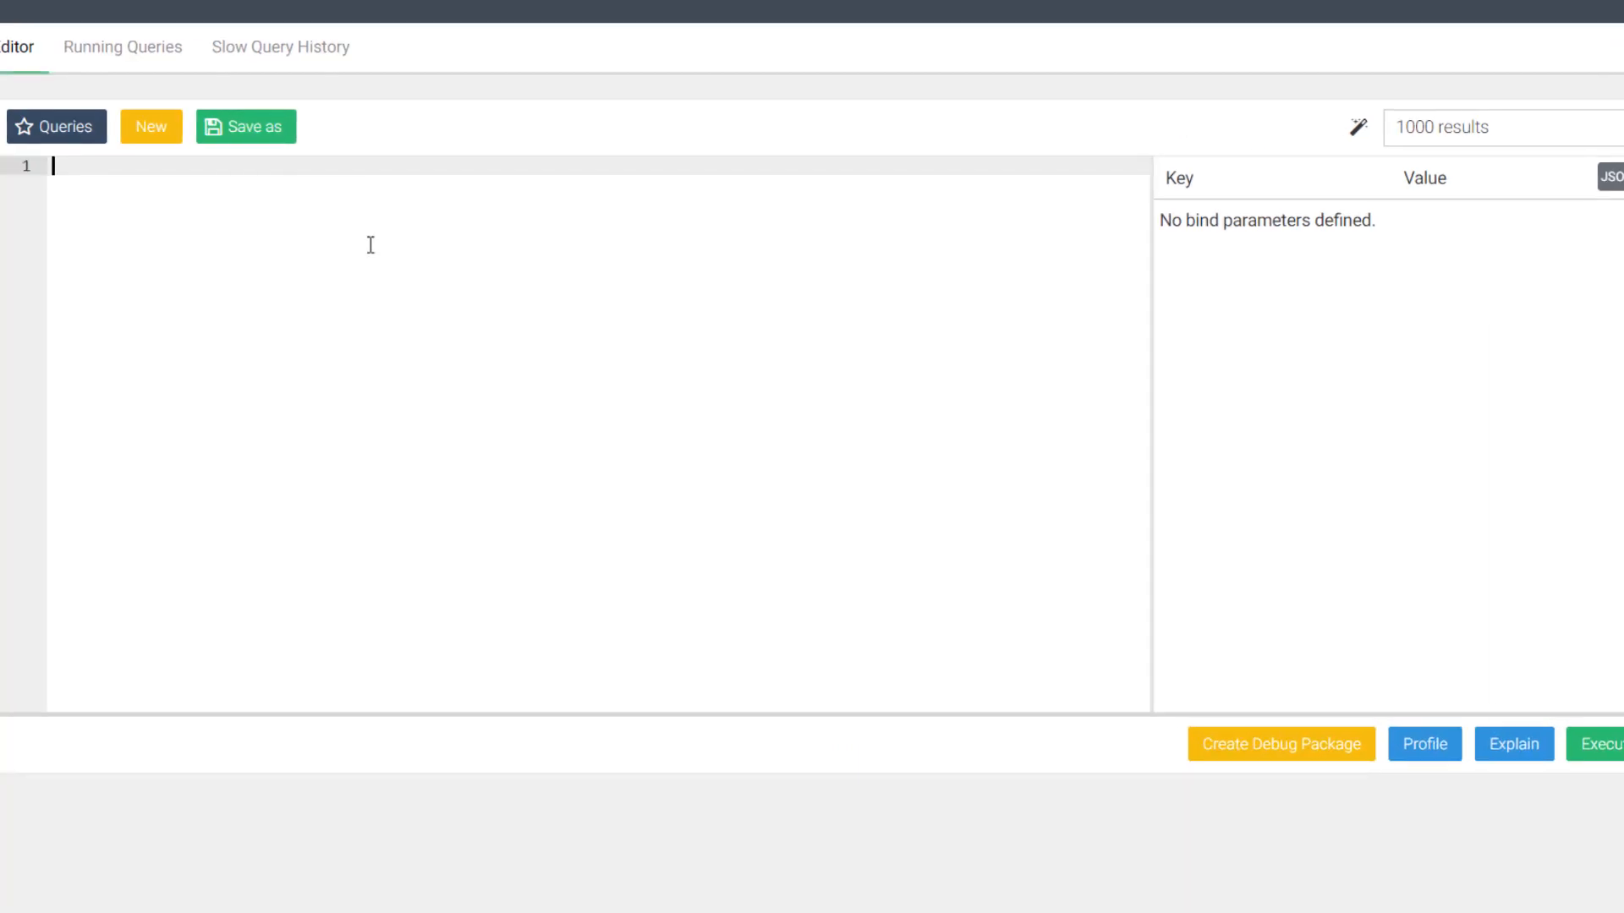
{"action": "type", "text": "FOR"}
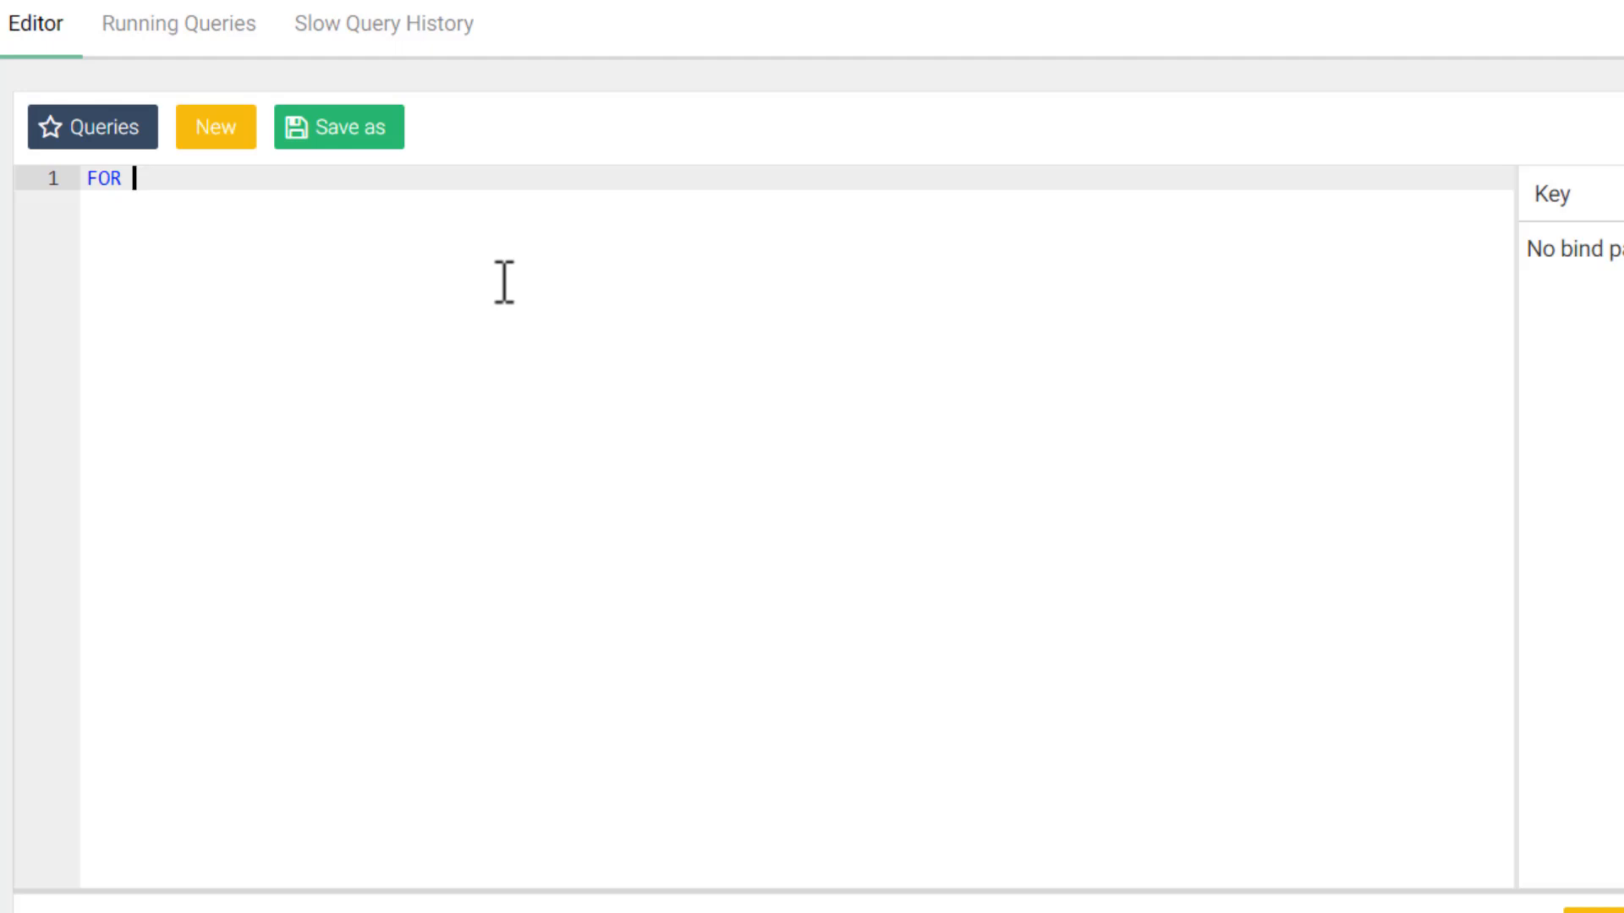
{"action": "type", "text": "path"}
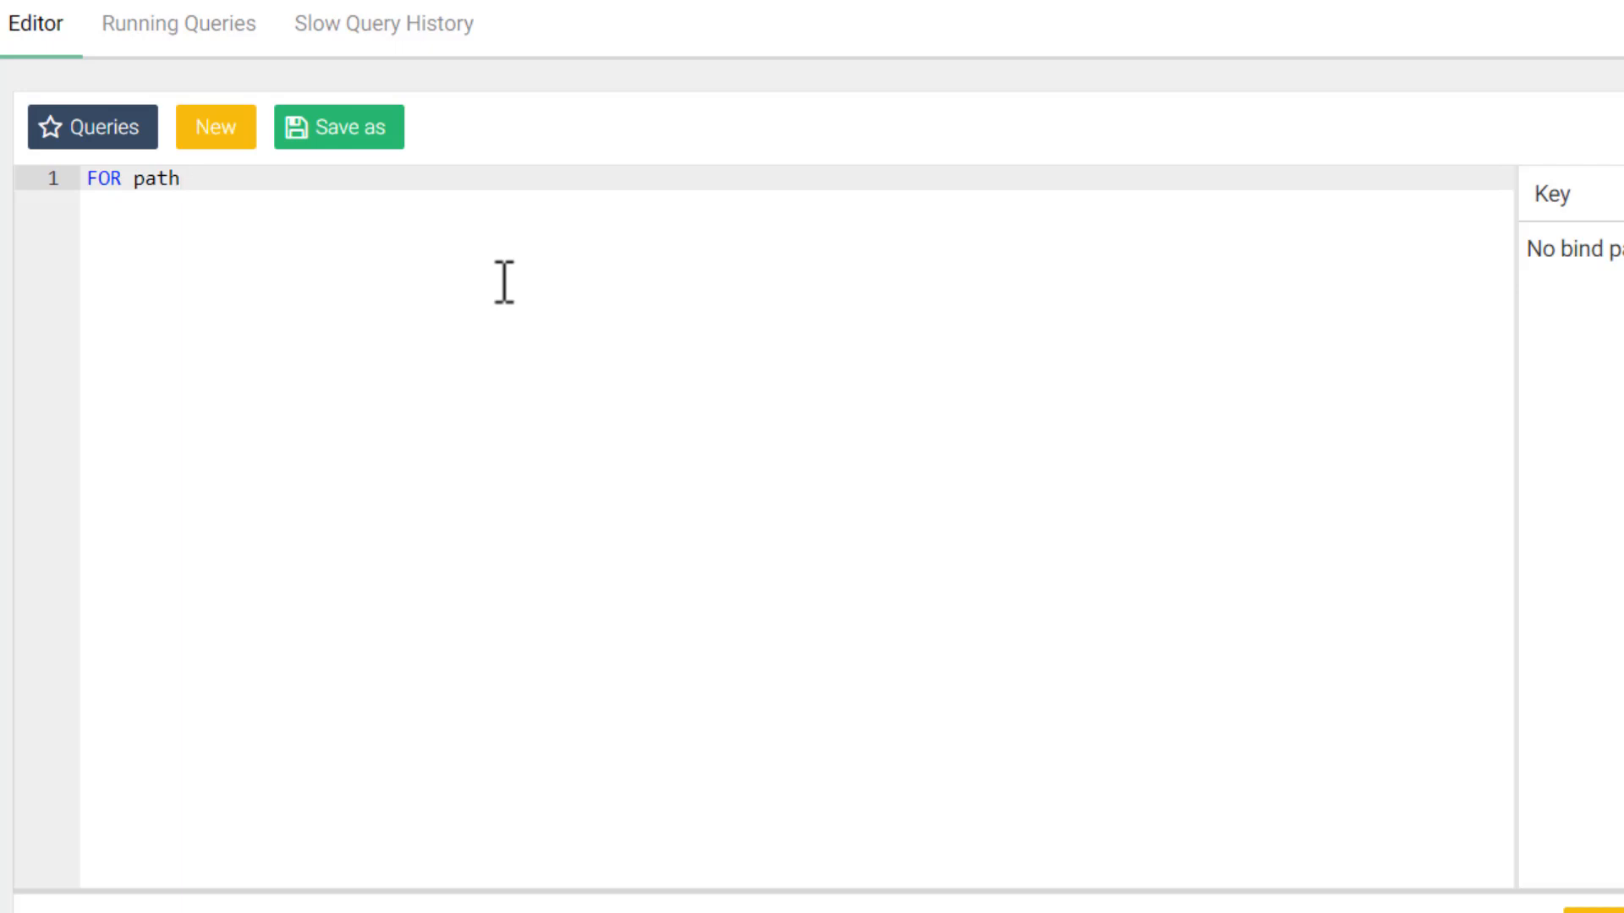
{"action": "type", "text": "IN OUT"}
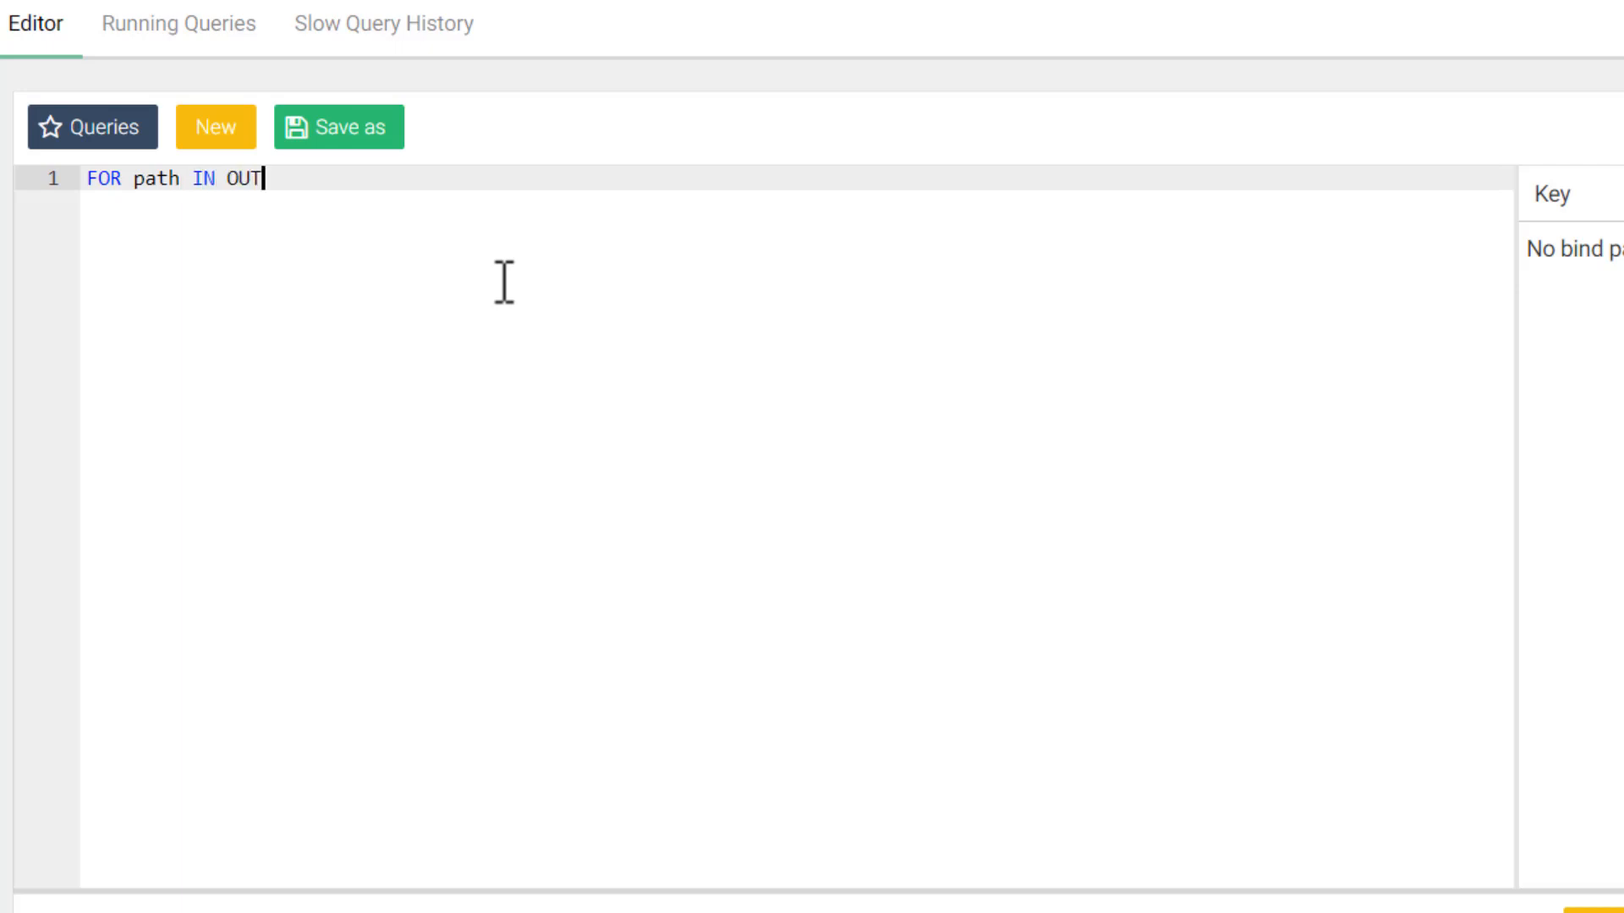
{"action": "type", "text": "BOUND"}
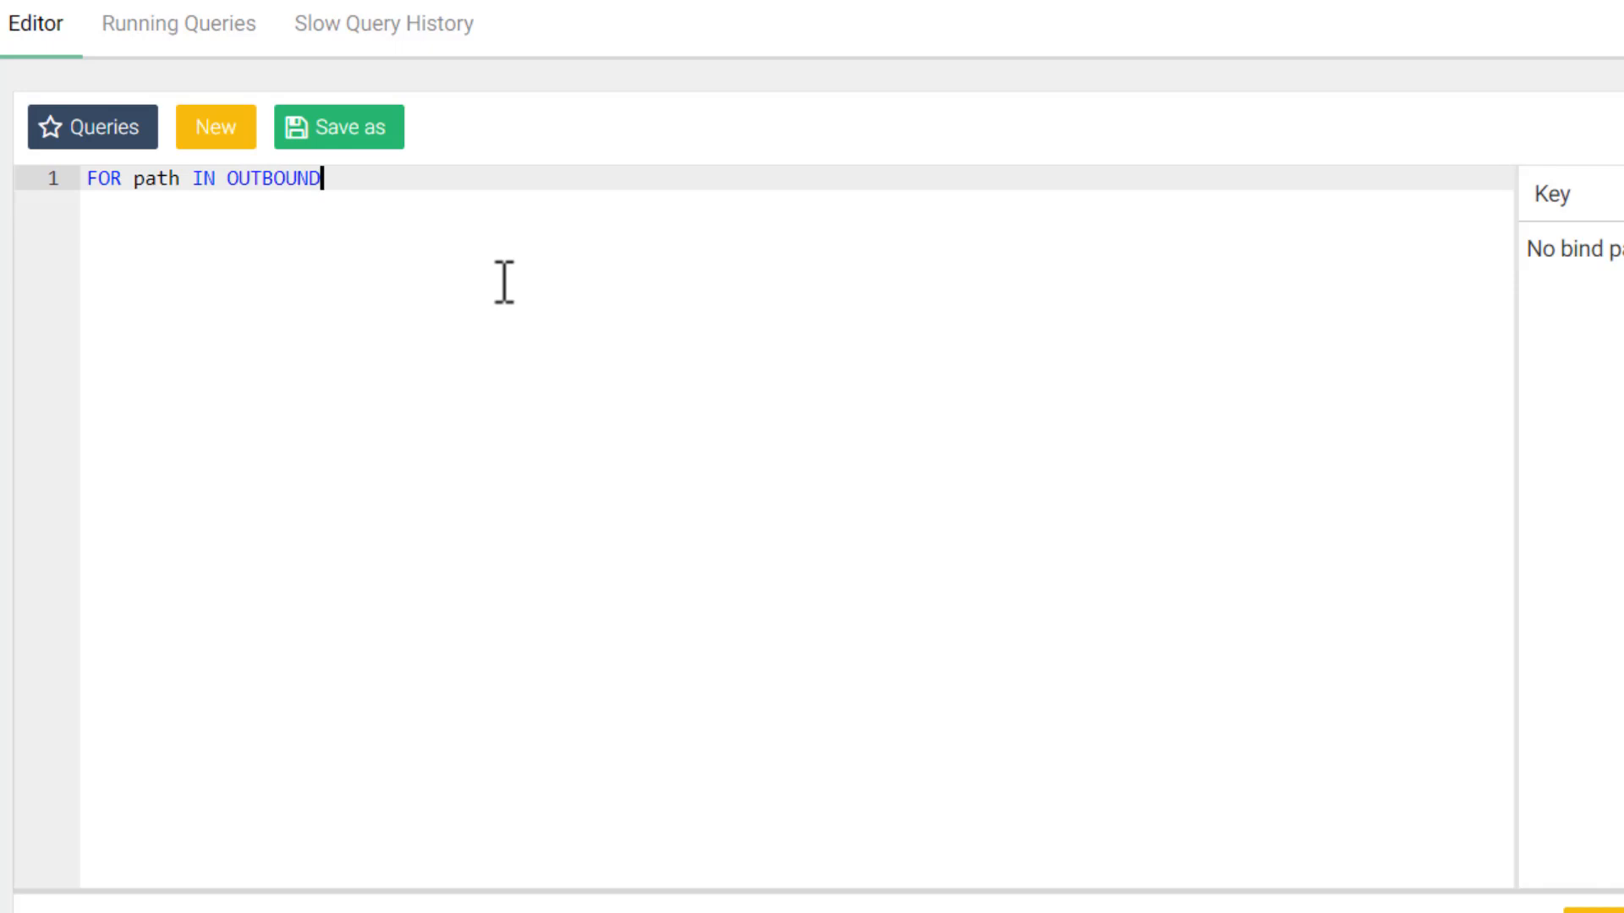
{"action": "type", "text": "K_SHORT"}
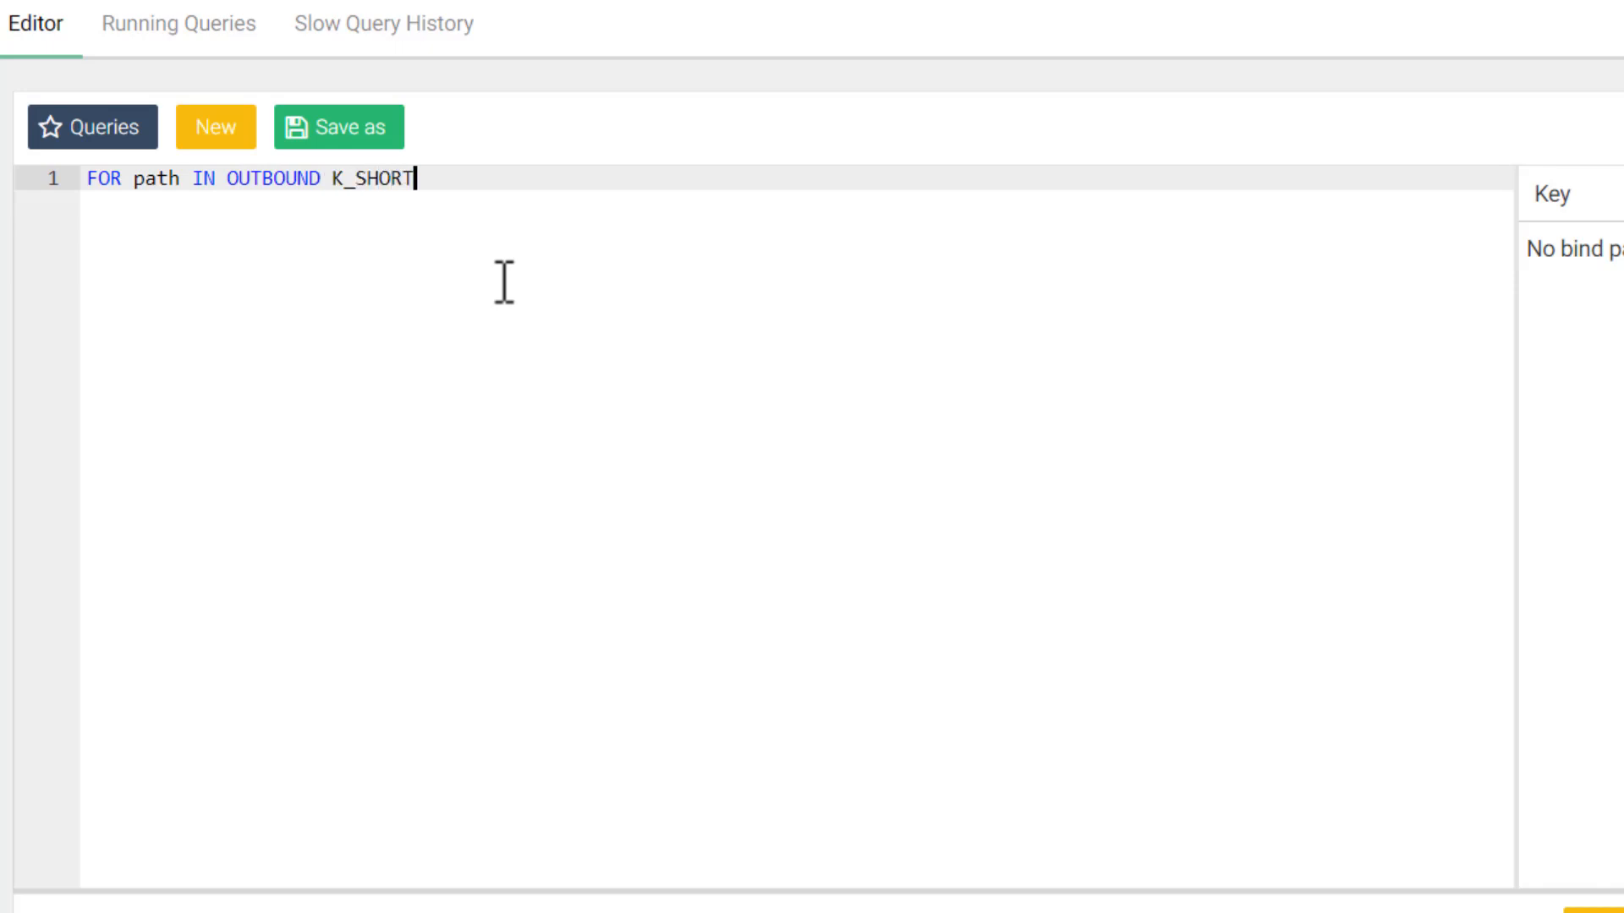
{"action": "type", "text": "EST_PATHS"}
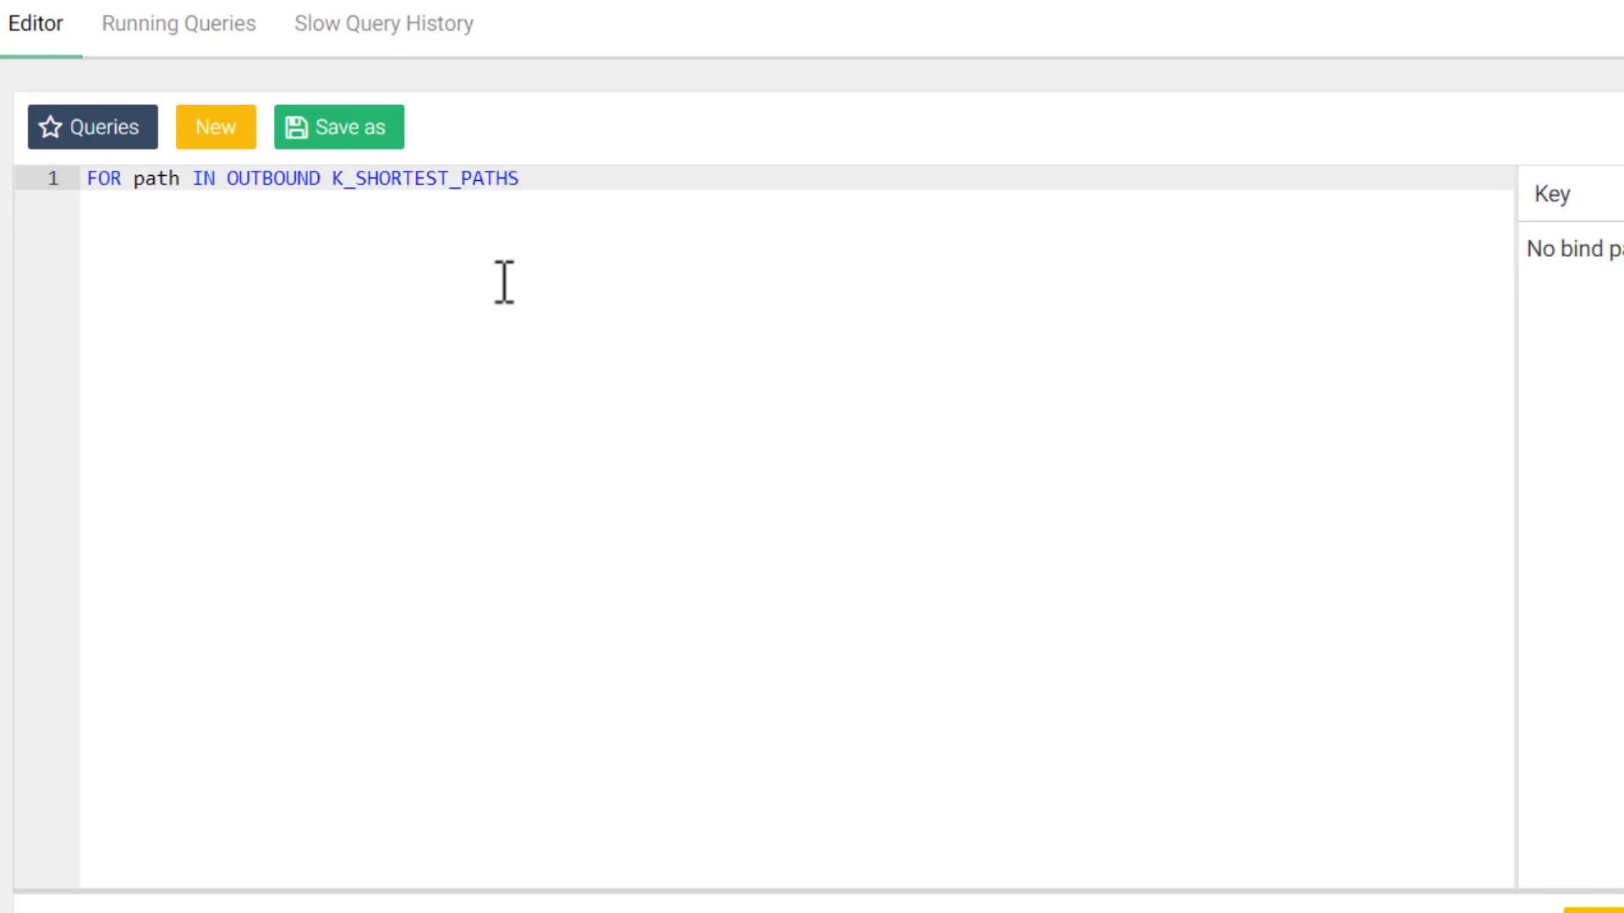
- Complete it from 'places/Birmingham' TO 'places/StAndrews', GRAPH 'TrainGraph', LIMIT 4, RETURN path
{"action": "type", "text": "'plac"}
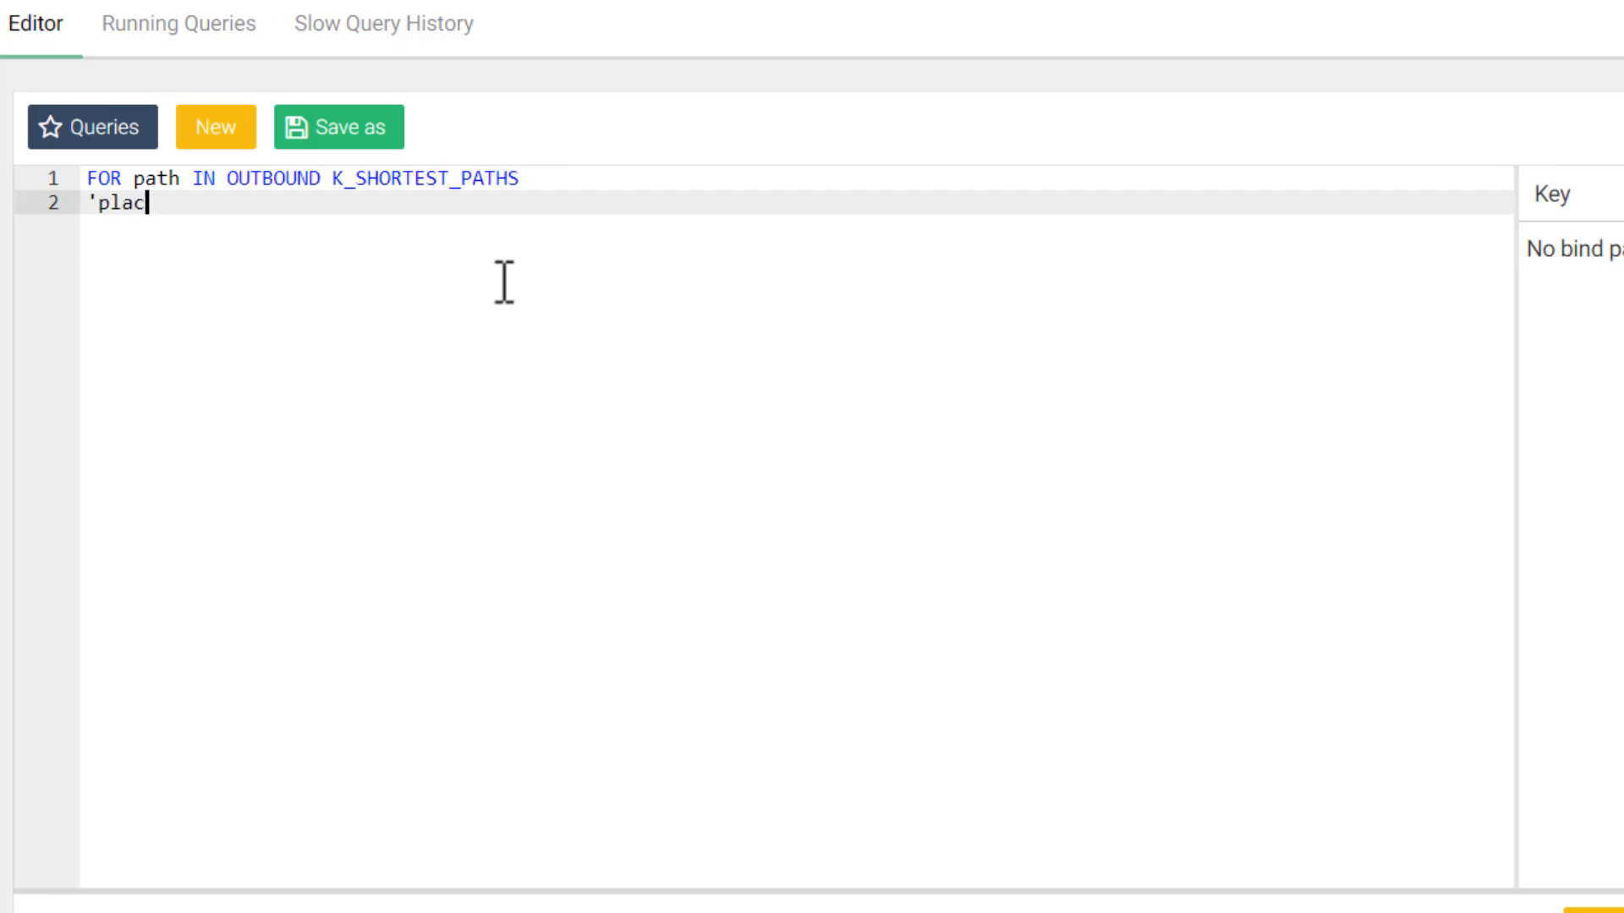
{"action": "type", "text": "es/Bi"}
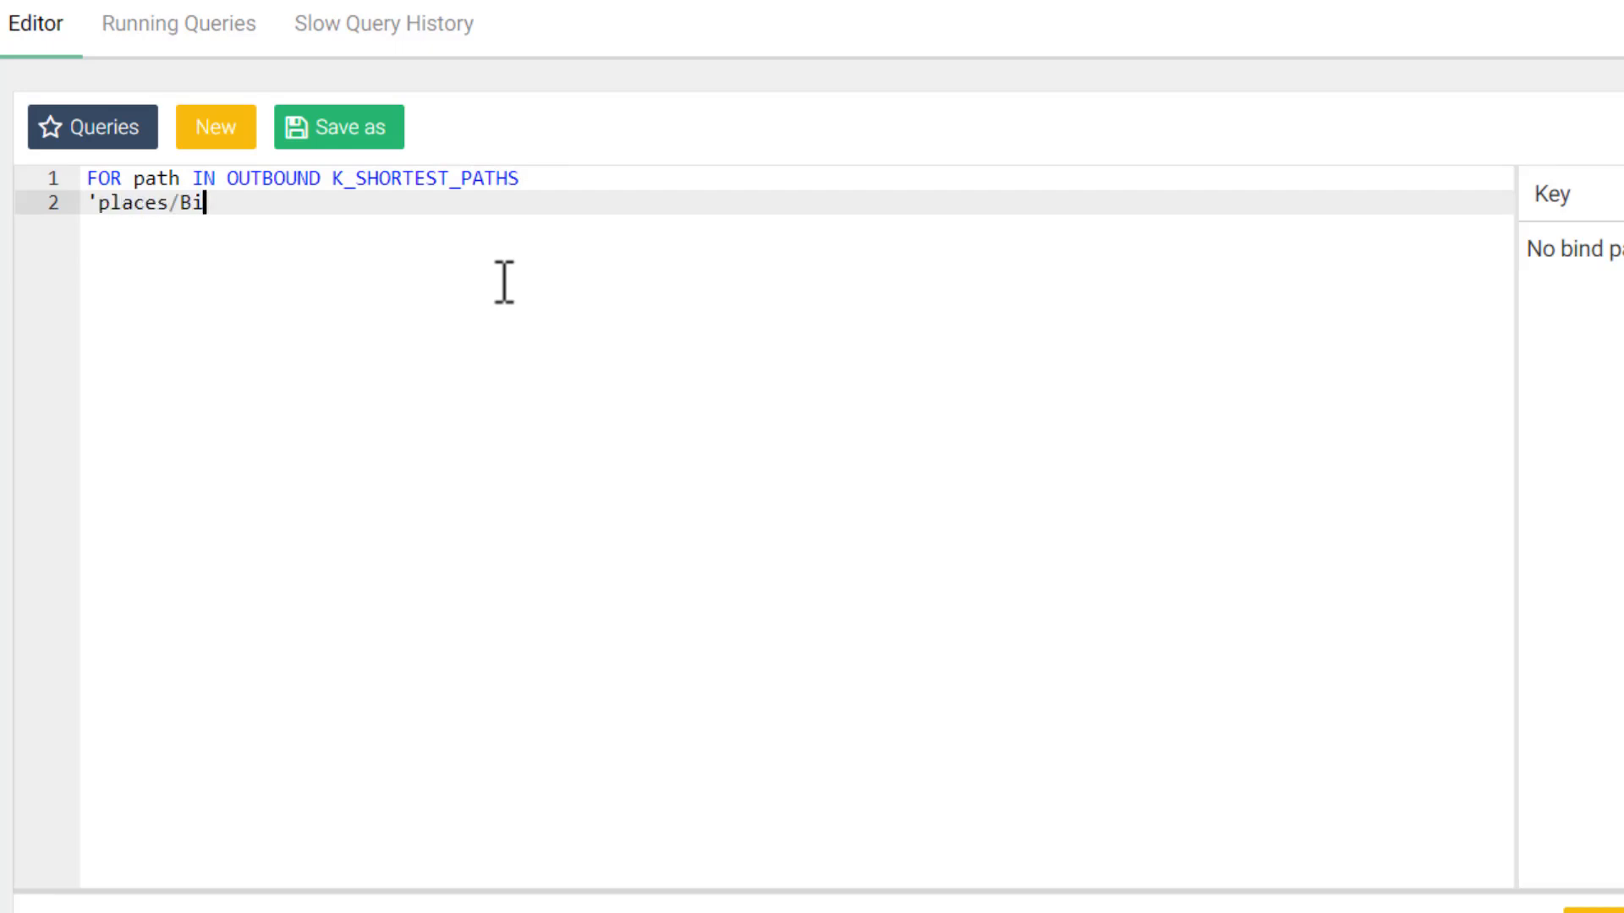
{"action": "type", "text": "rmingham"}
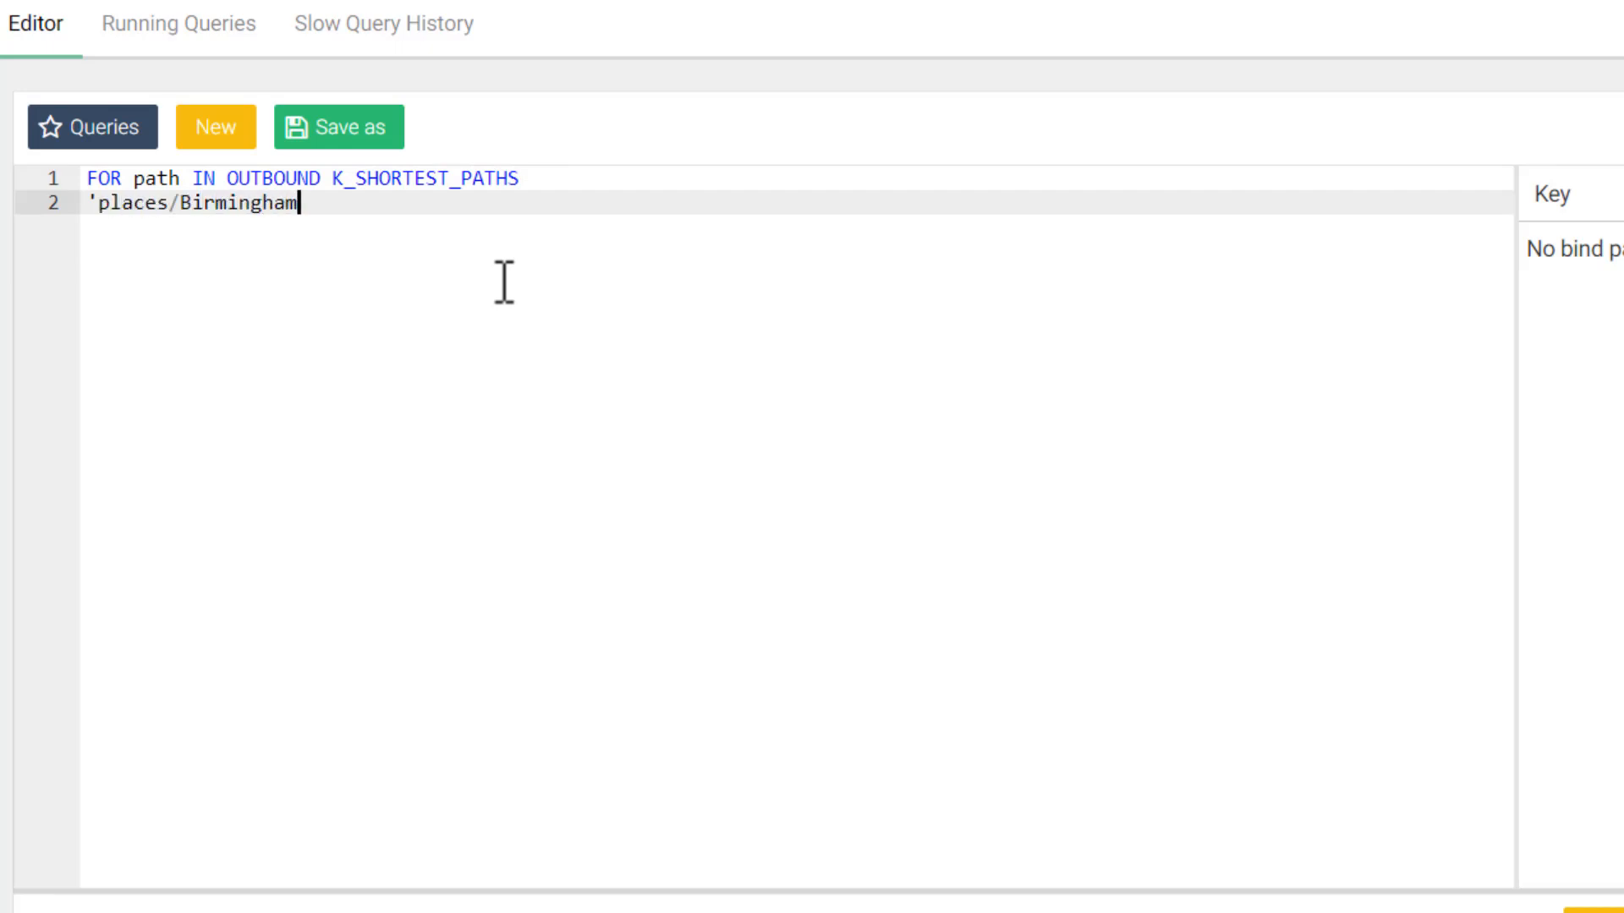
{"action": "type", "text": "' TO '"}
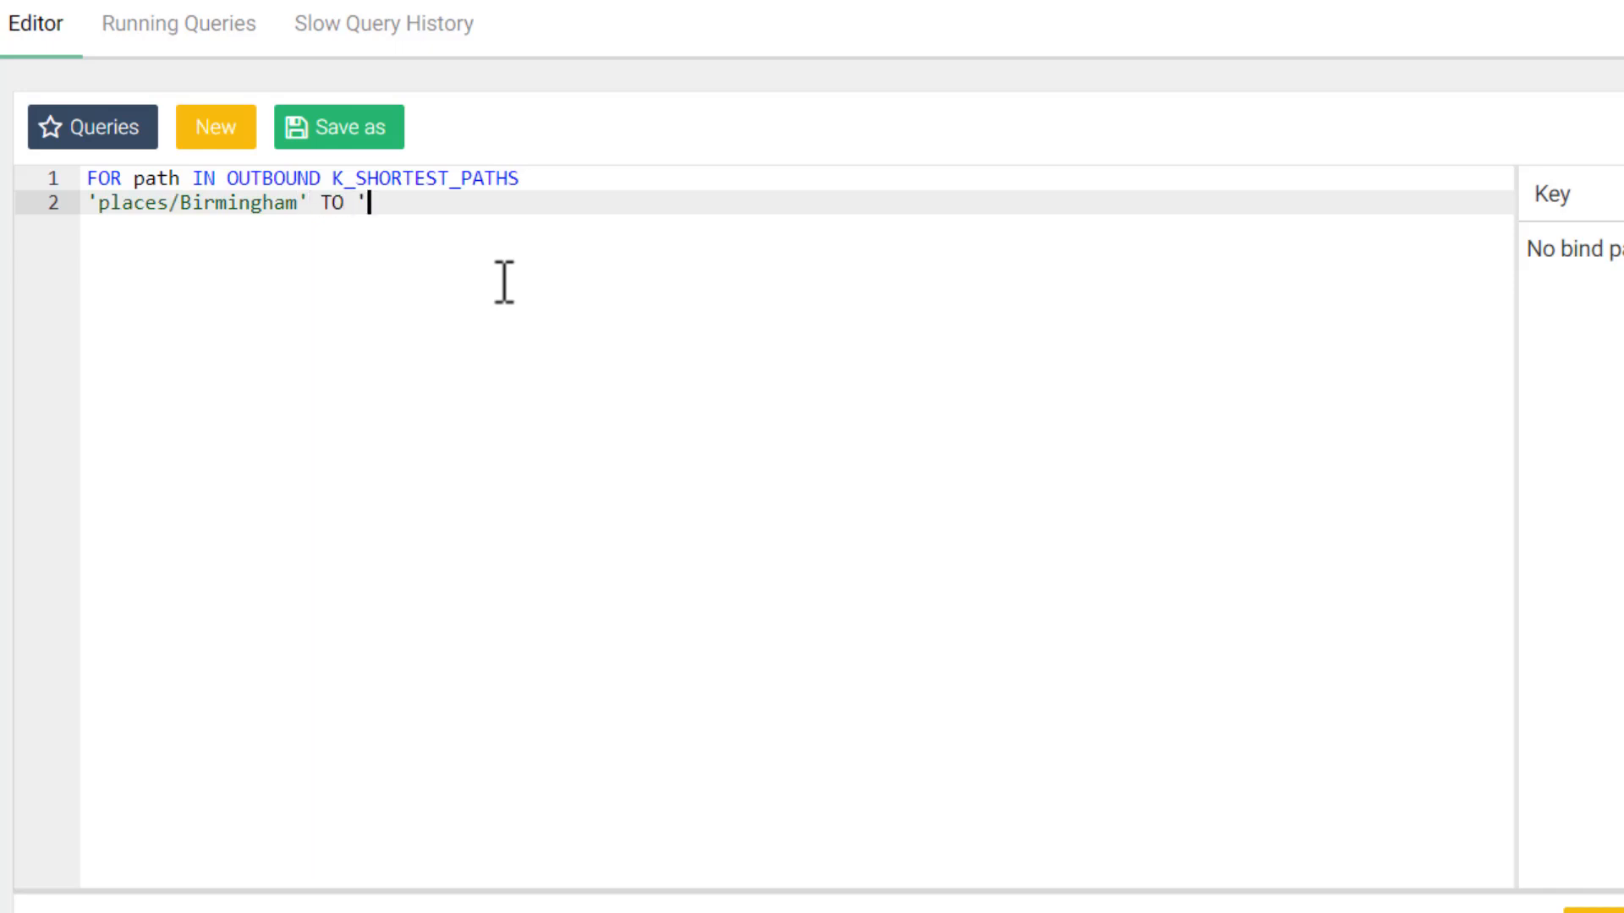
{"action": "type", "text": "places/St"}
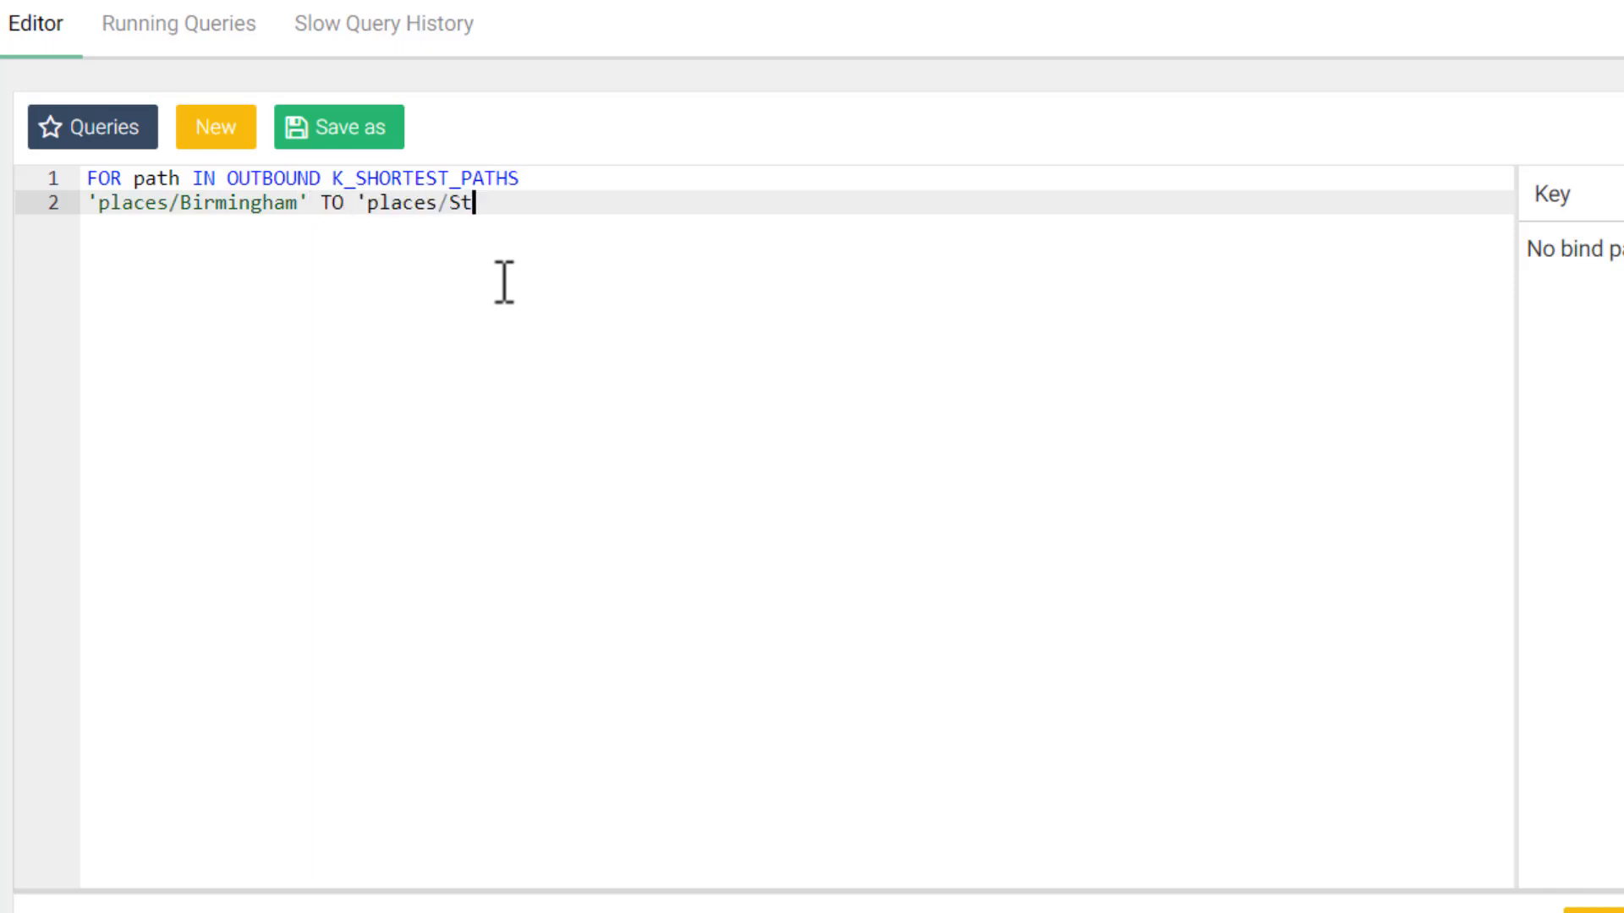
{"action": "type", "text": "Andrews'"}
{"action": "type", "text": "GRAPH '"}
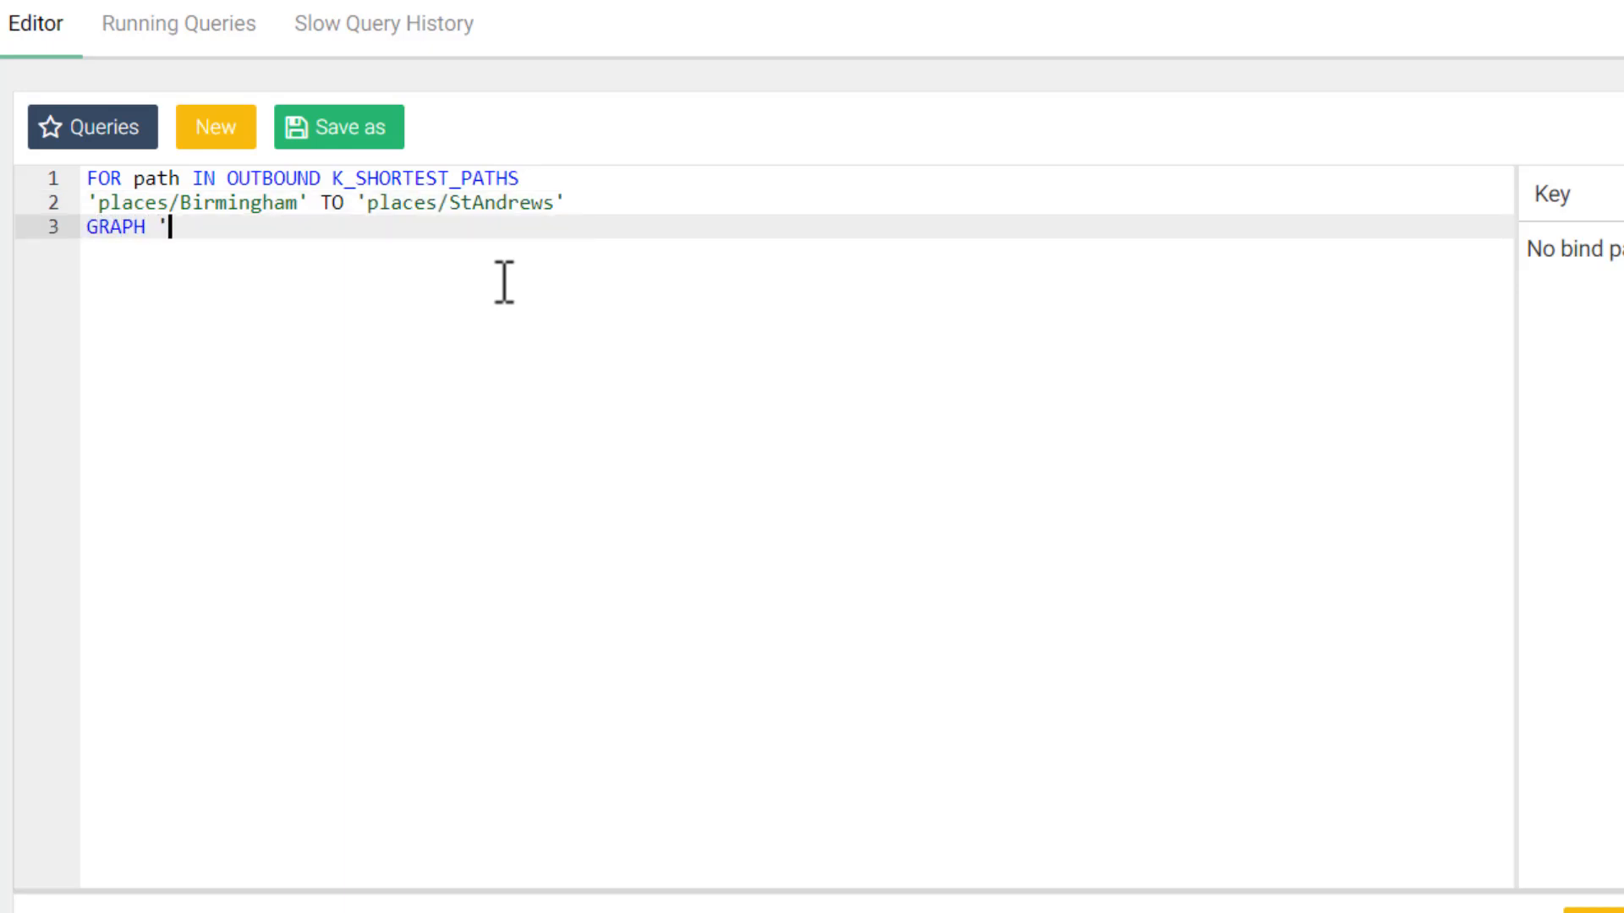
{"action": "type", "text": "TrainGraph'"}
{"action": "type", "text": "LIMI"}
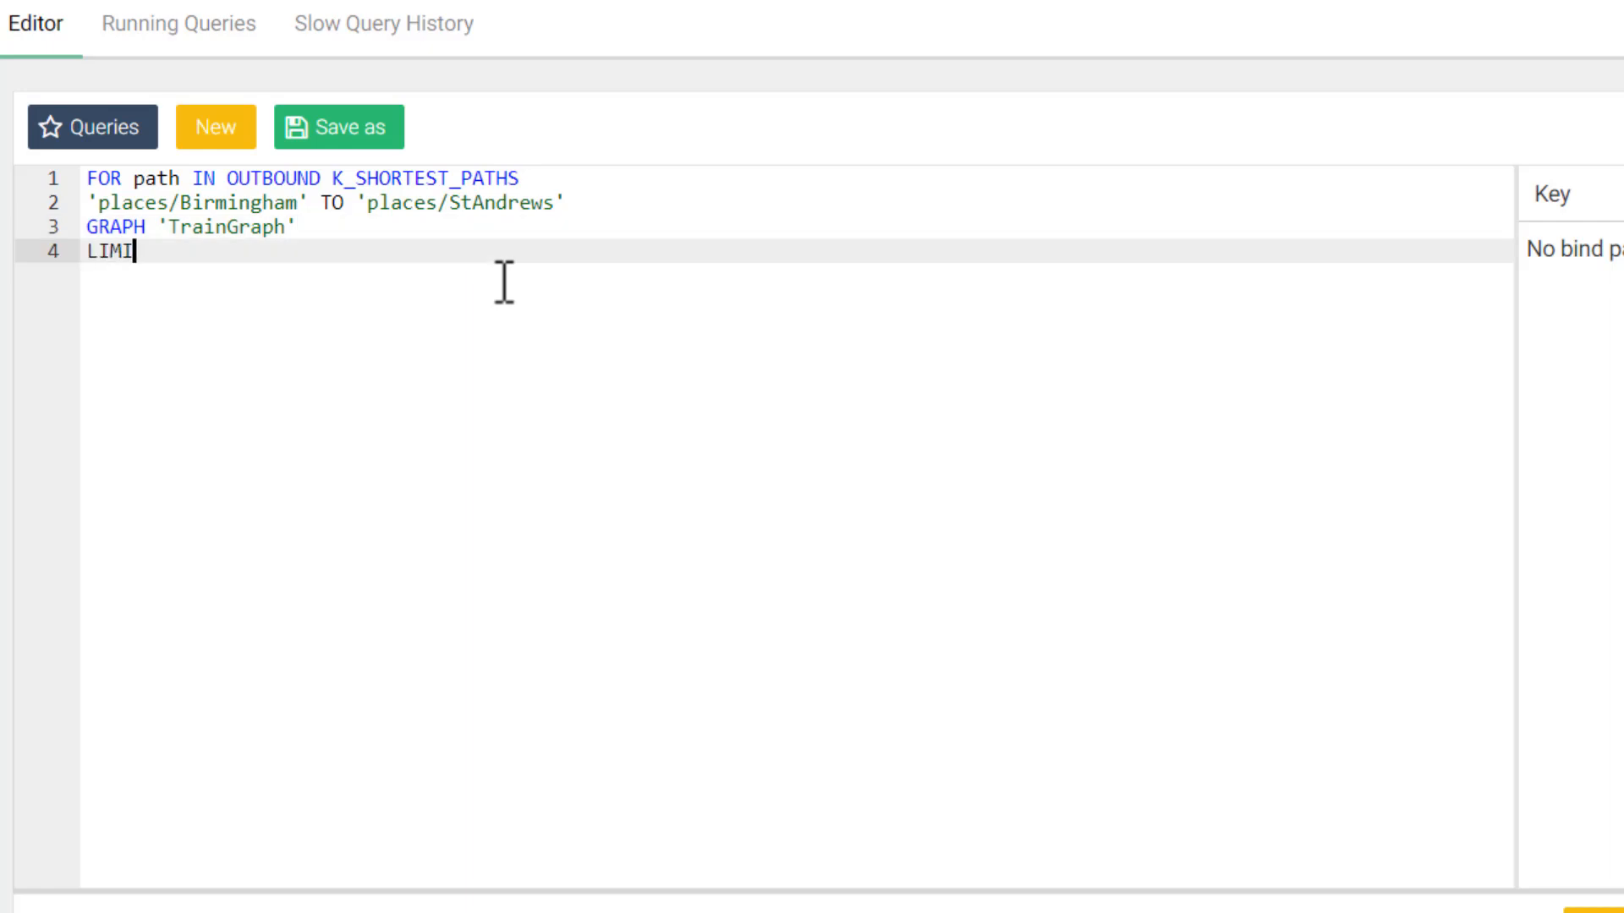
{"action": "type", "text": "T 4"}
{"action": "type", "text": "RET"}
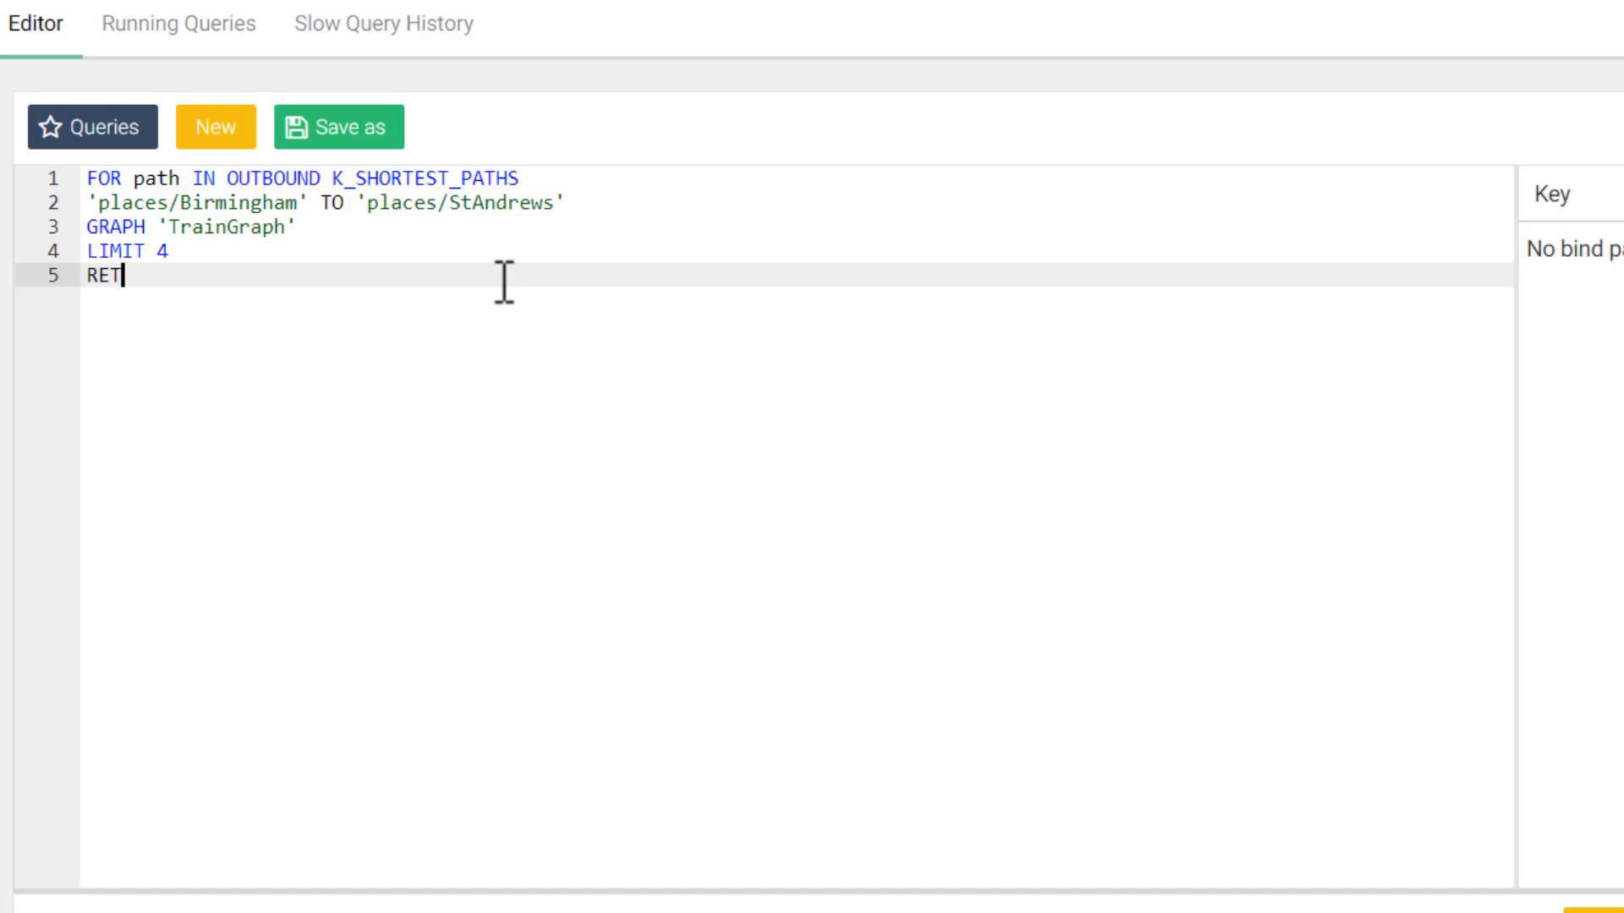
{"action": "type", "text": "URN path"}
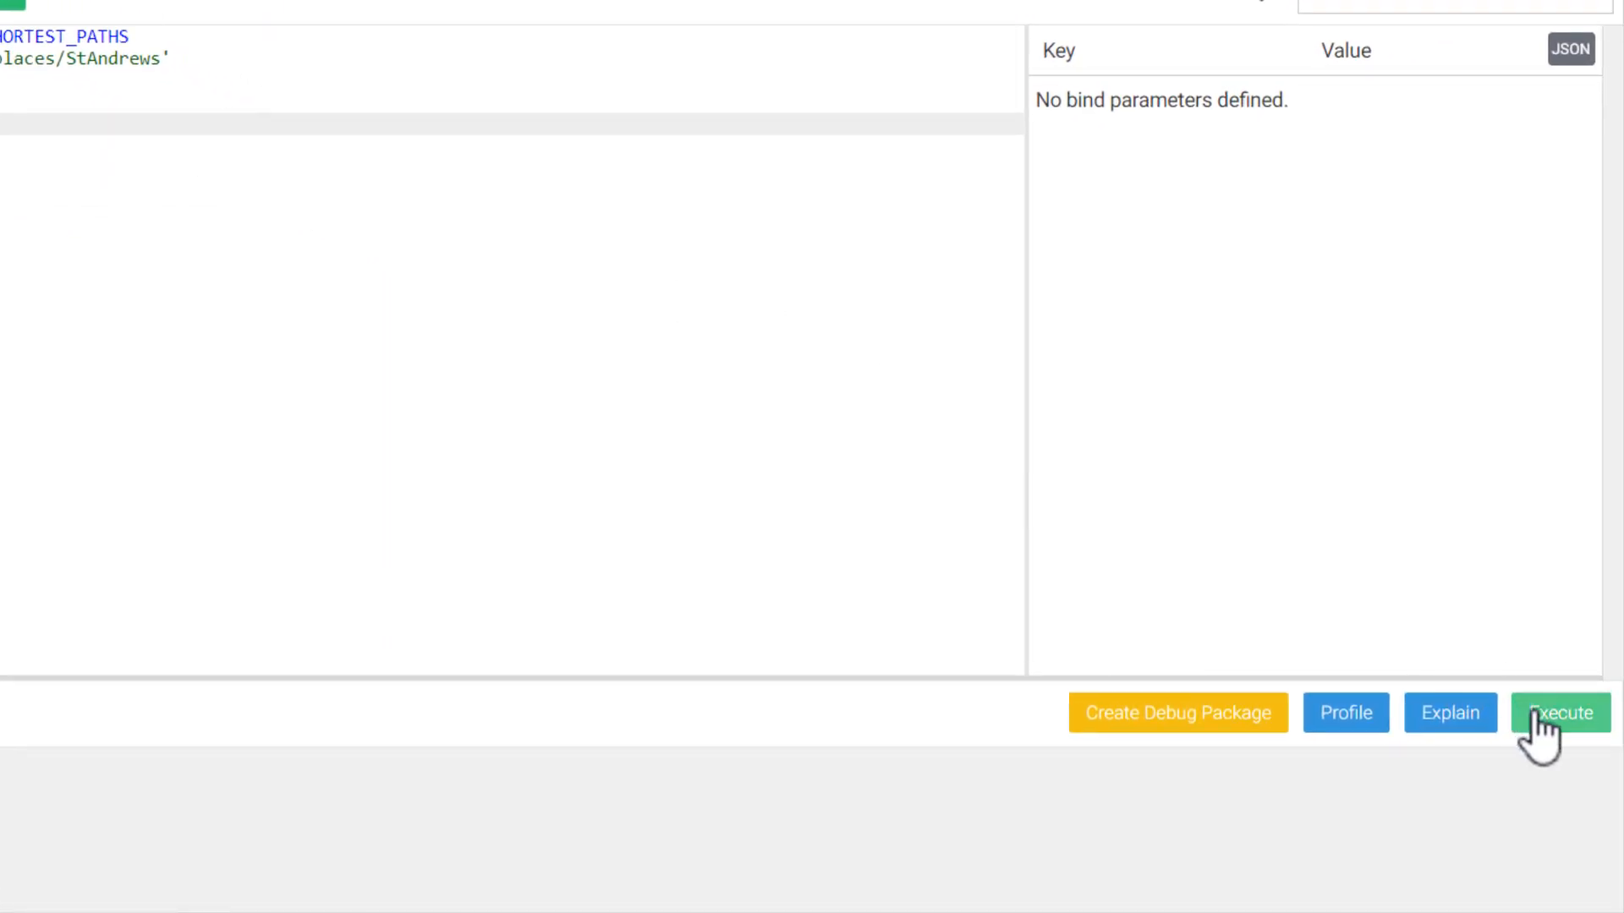
- Execute the K_SHORTEST_PATHS query to draw its 4 paths as a graph
{"action": "left_click", "coordinate": [1559, 712]}
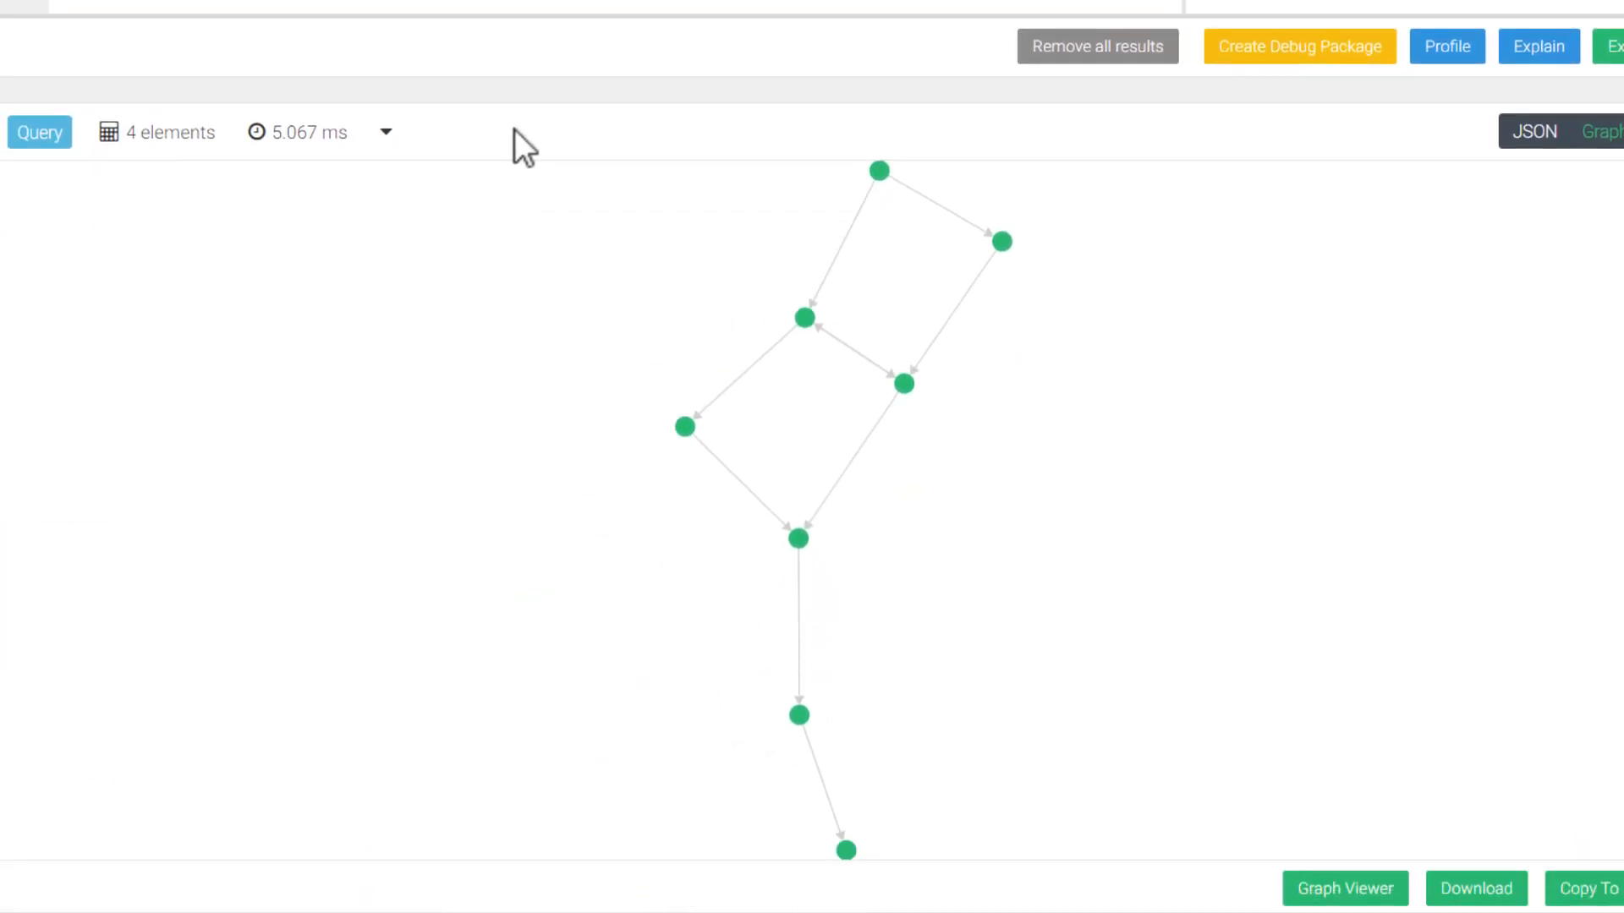
{"action": "mouse_move", "coordinate": [595, 139]}
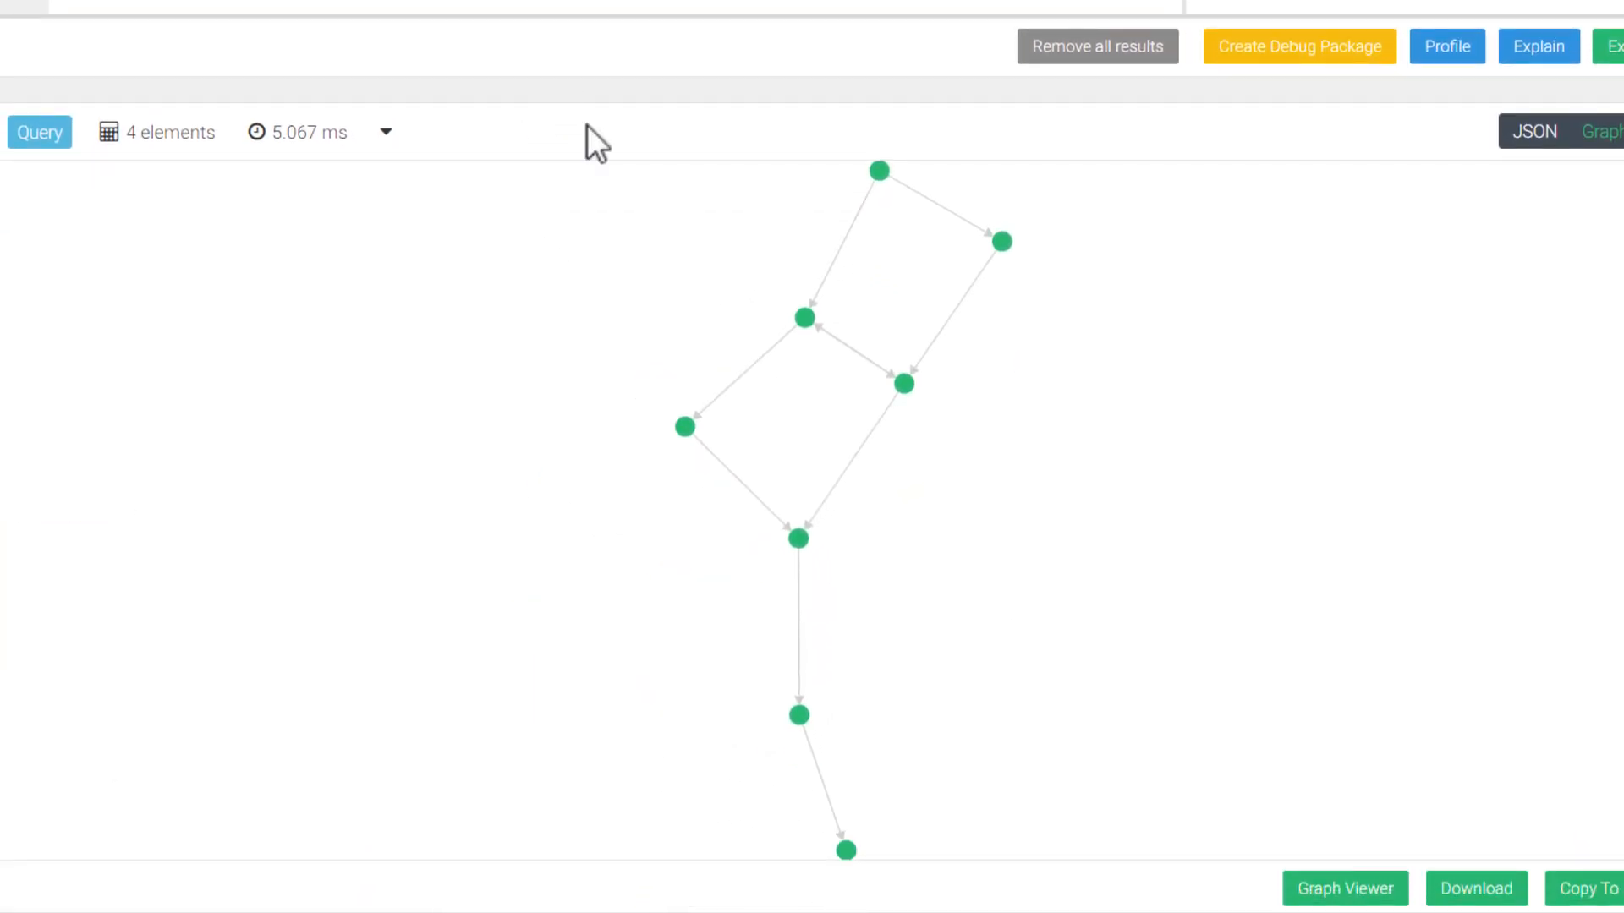
{"action": "mouse_move", "coordinate": [1367, 145]}
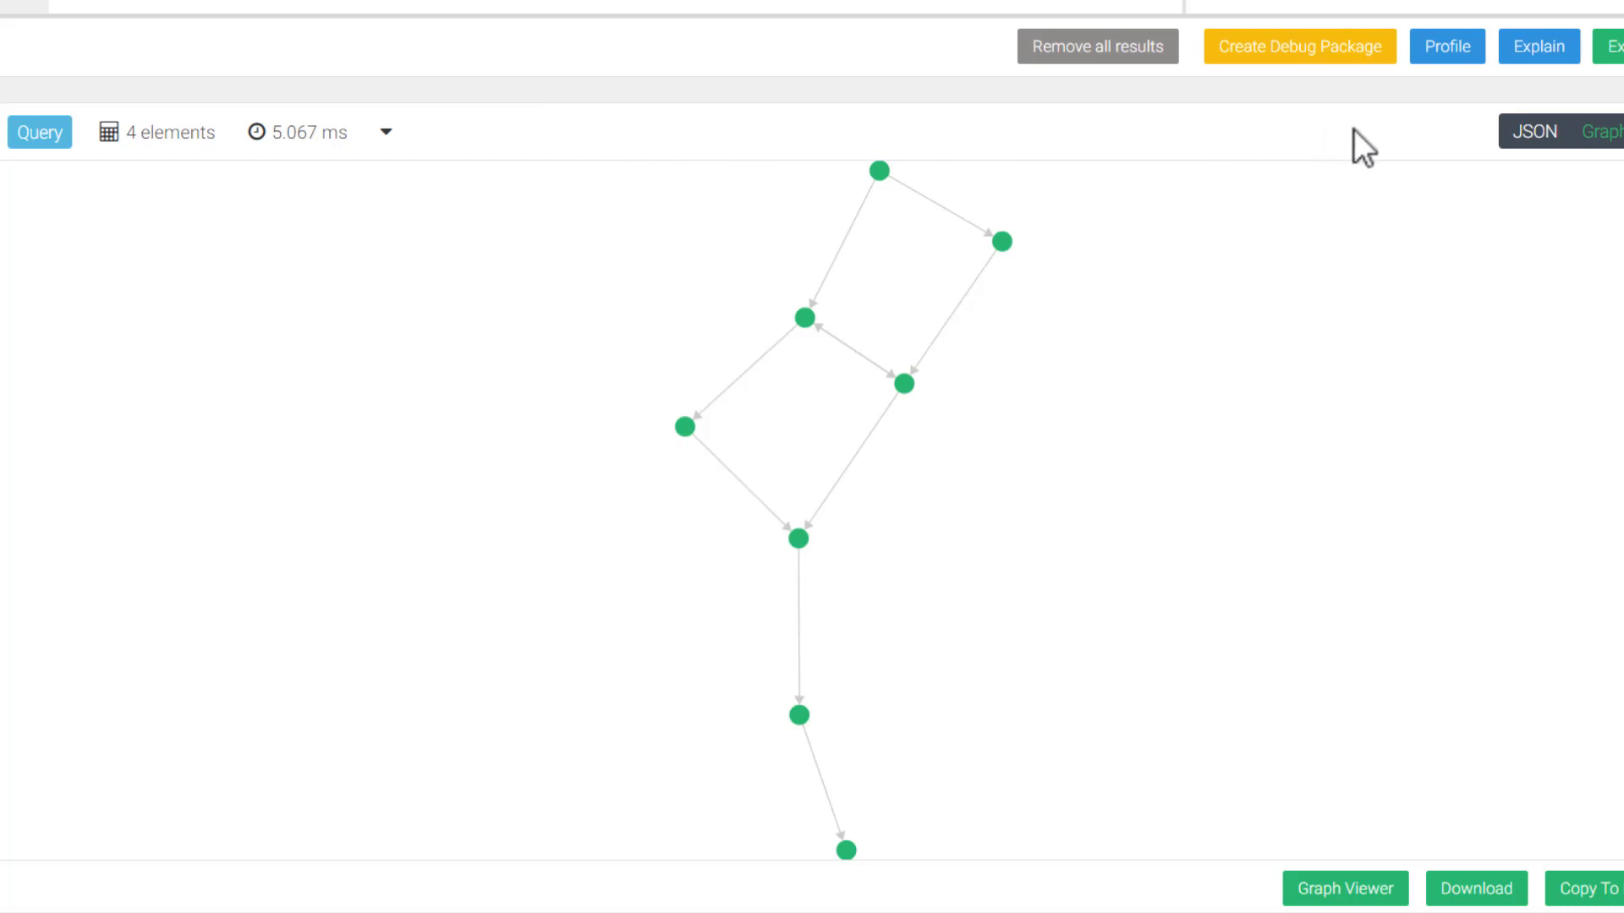
- Show results as JSON and fold path lists to reveal weights 5, 5, 5, 7
{"action": "left_click", "coordinate": [1536, 132]}
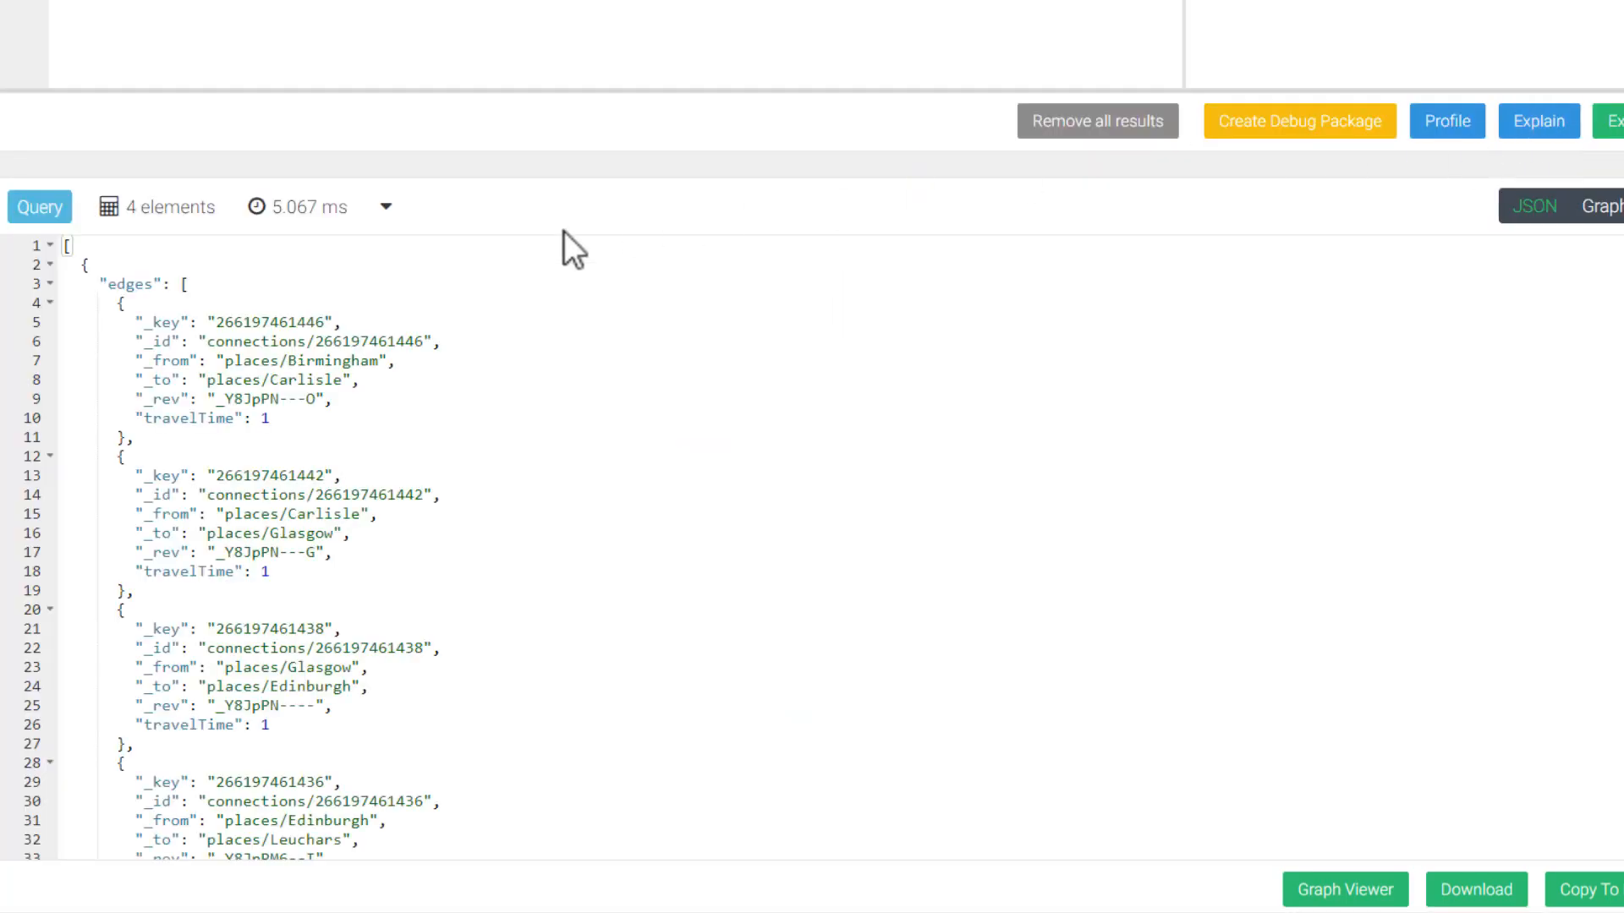
{"action": "left_click", "coordinate": [49, 302]}
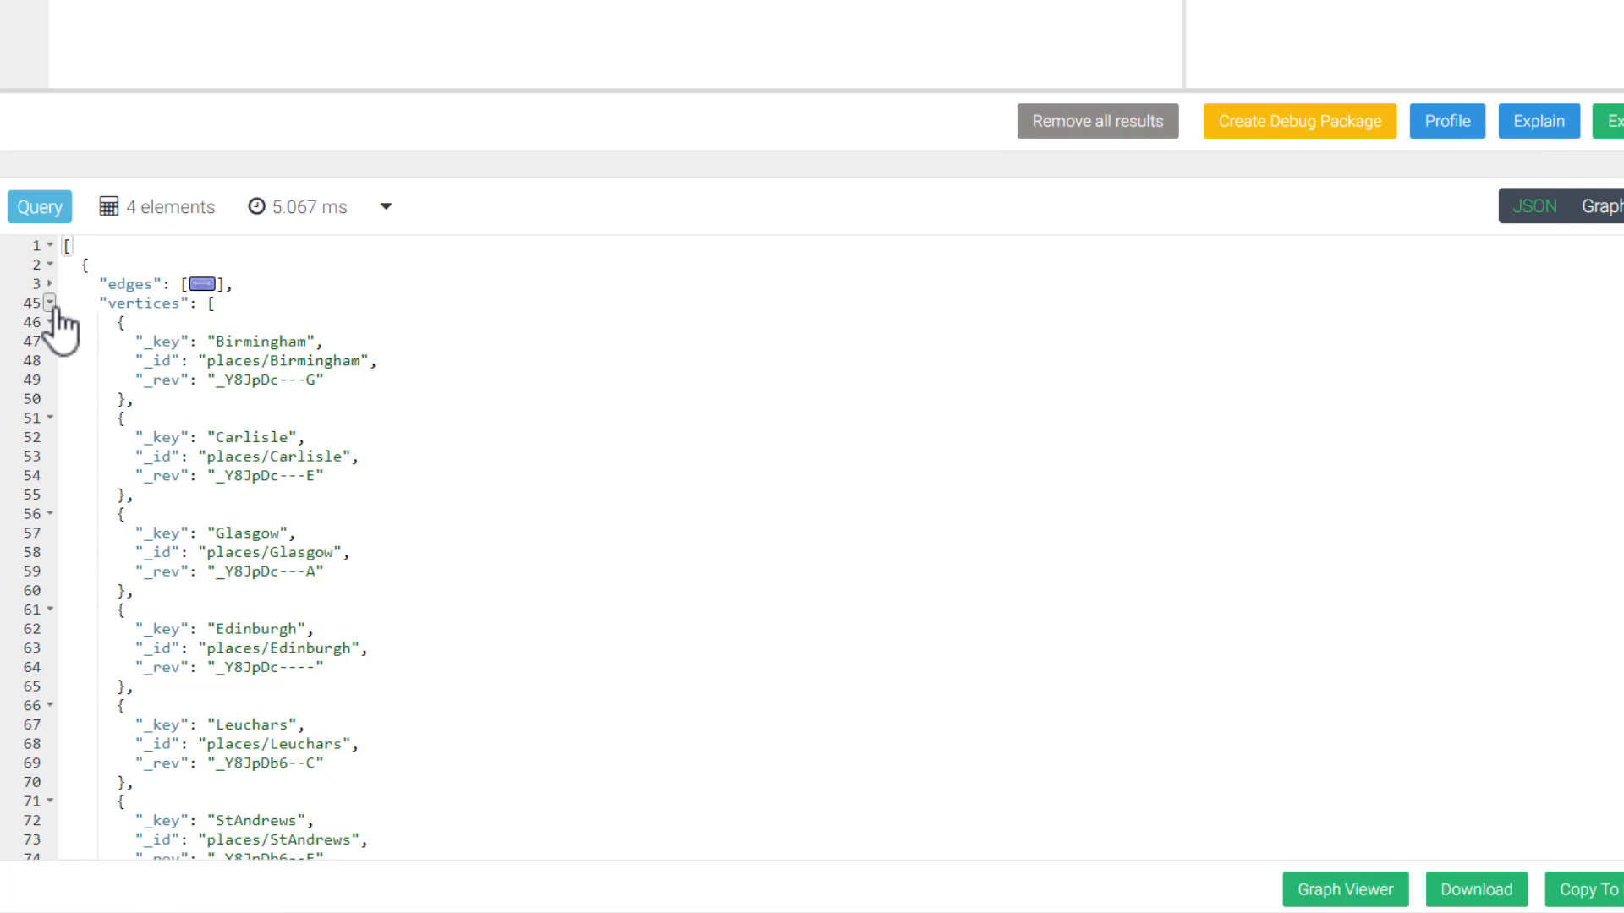
{"action": "left_click", "coordinate": [51, 303]}
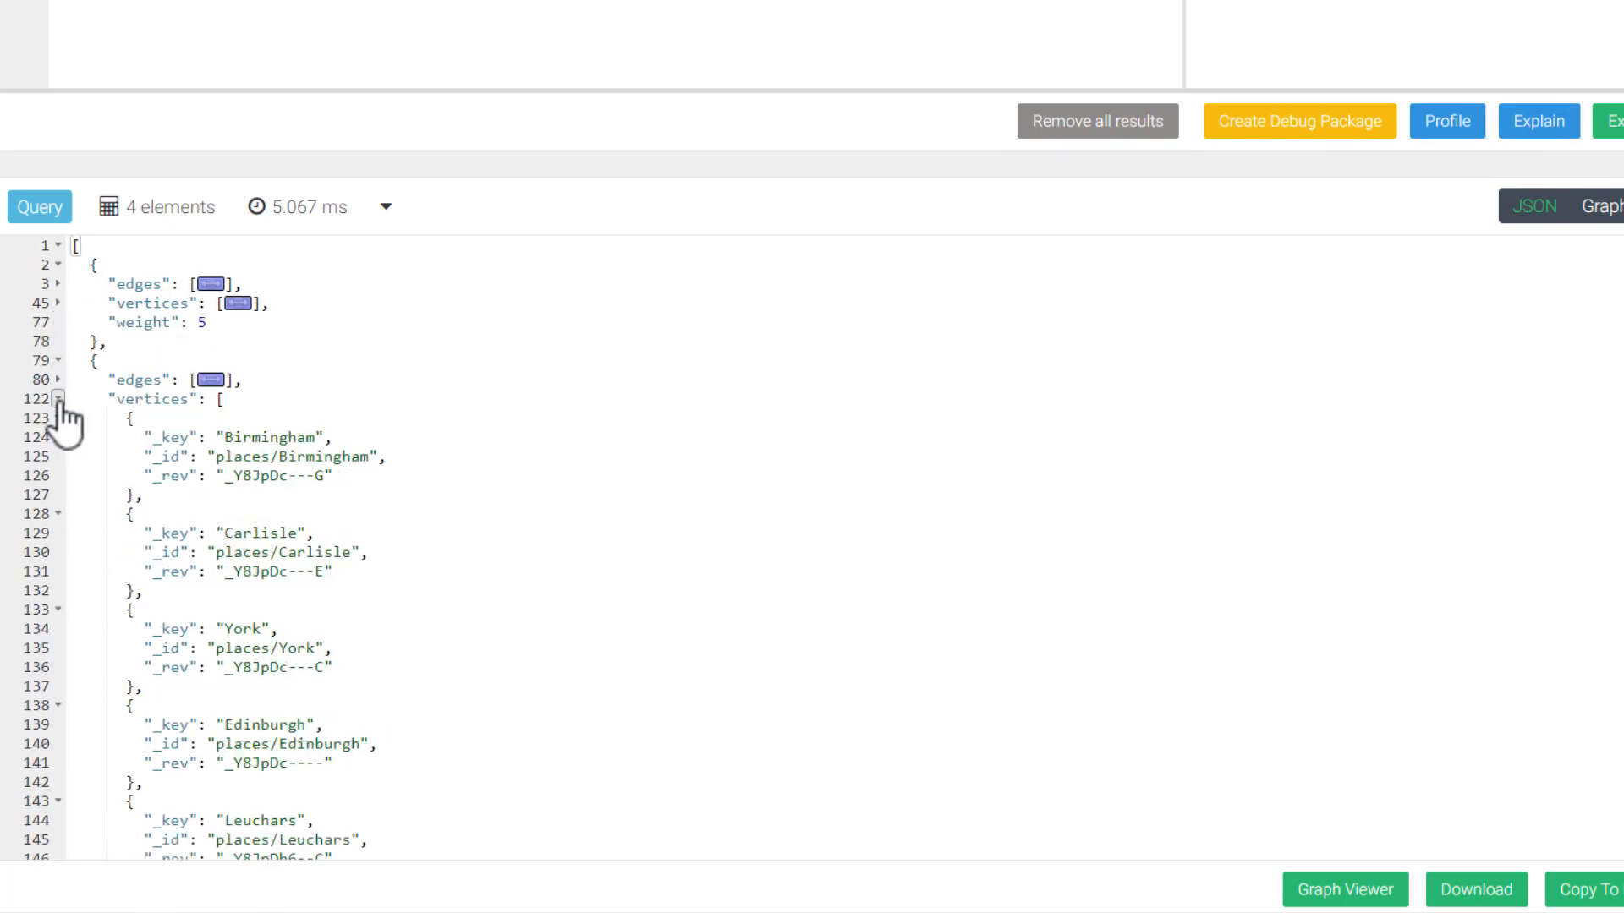
{"action": "left_click", "coordinate": [57, 399]}
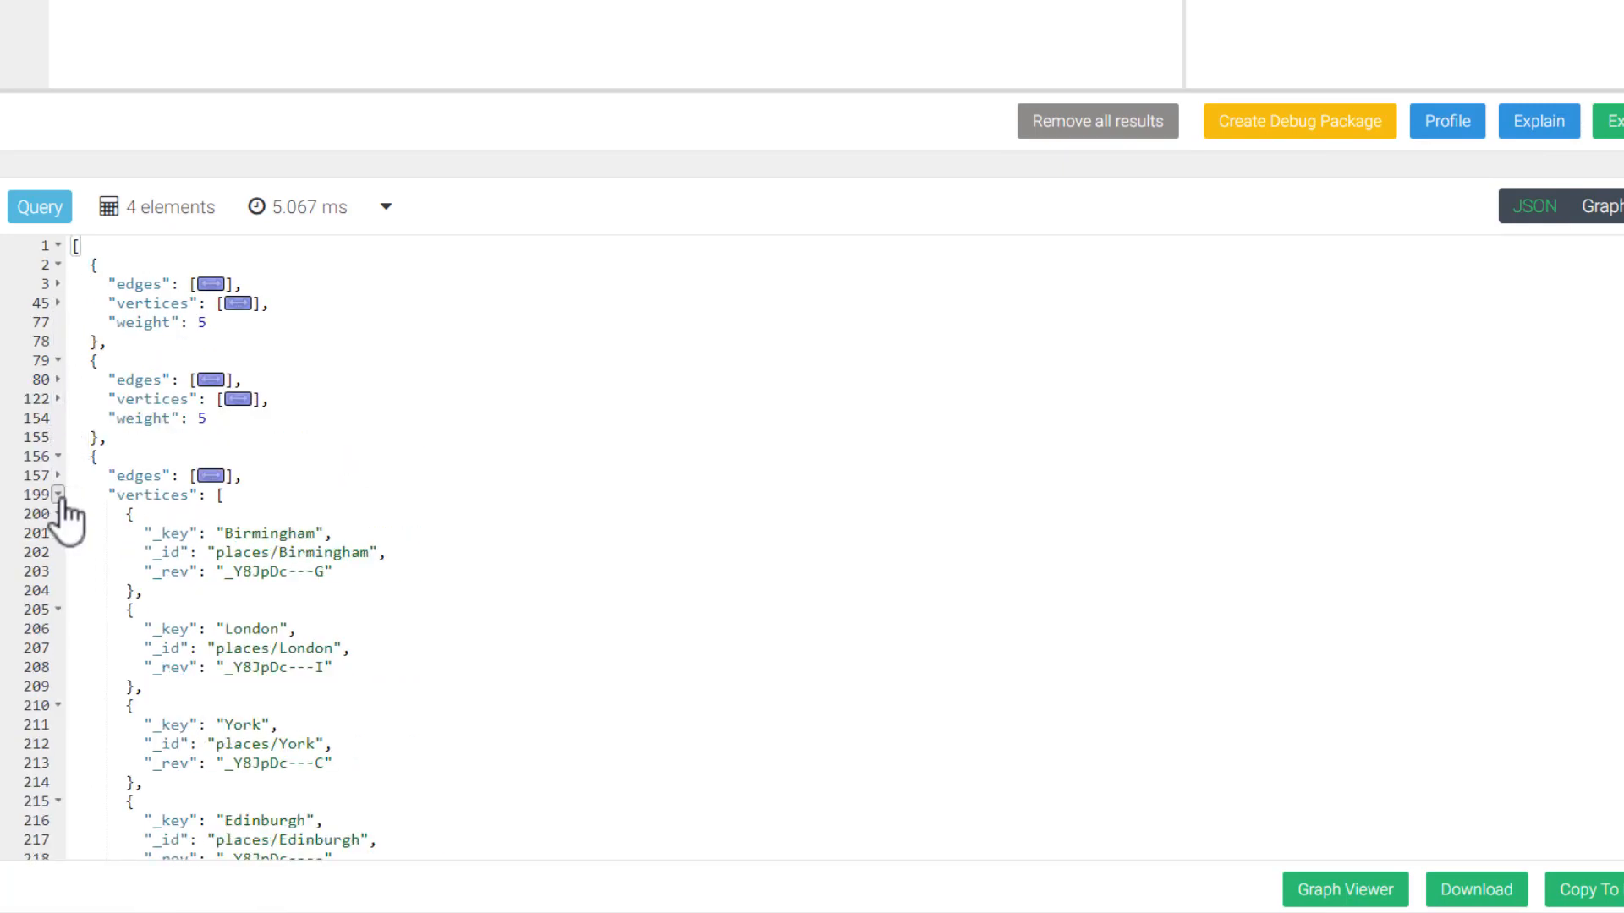
{"action": "left_click", "coordinate": [58, 494]}
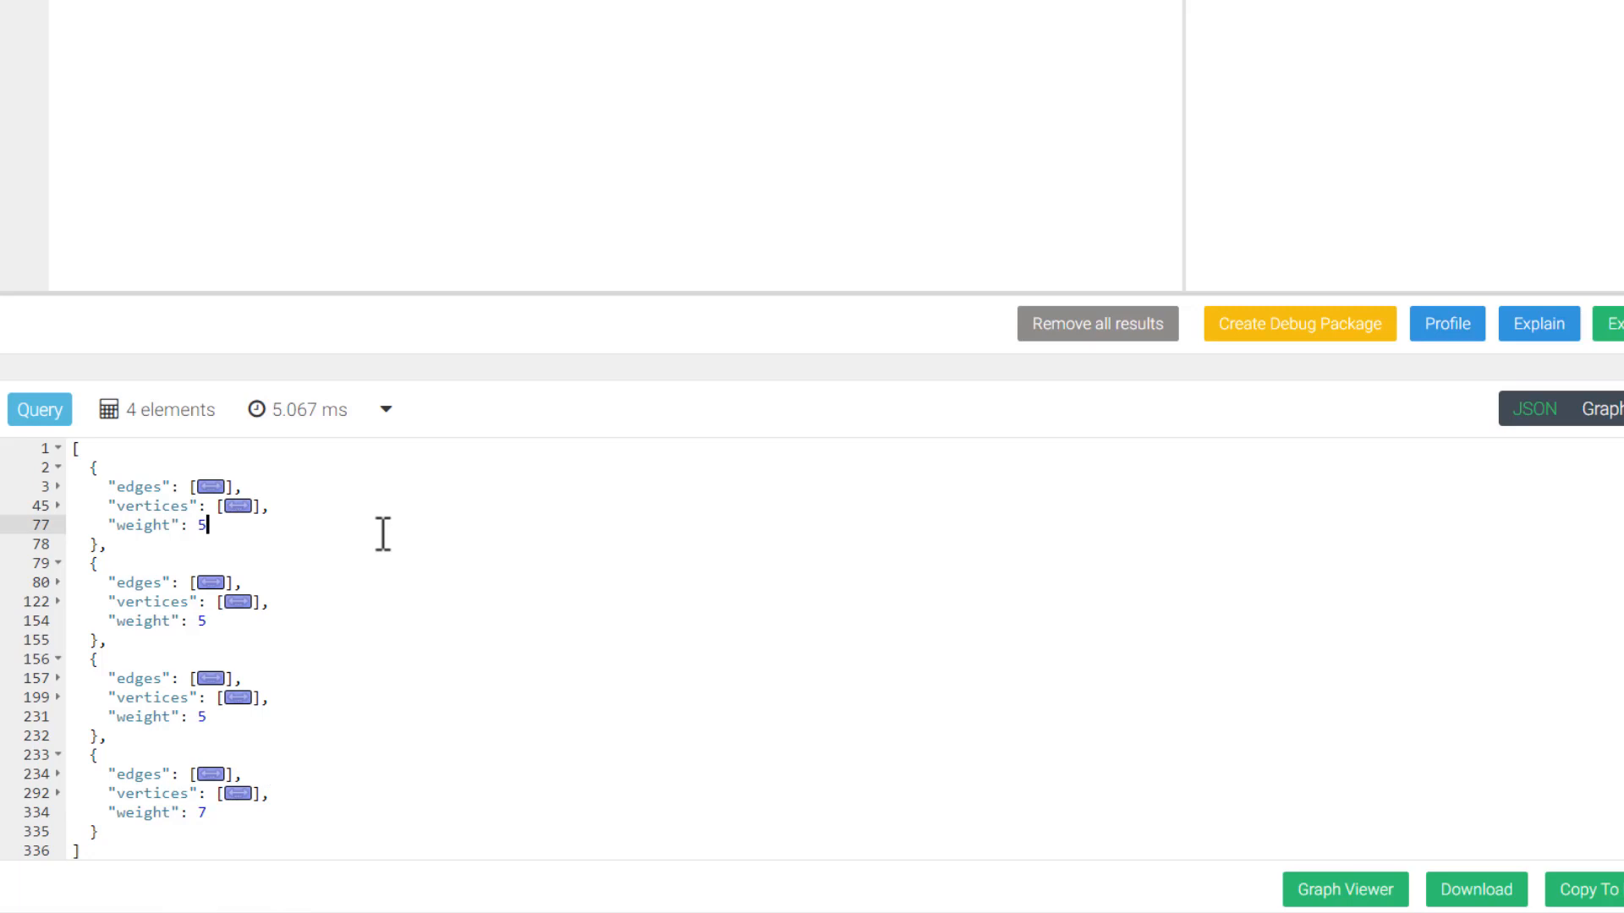
{"action": "mouse_move", "coordinate": [623, 562]}
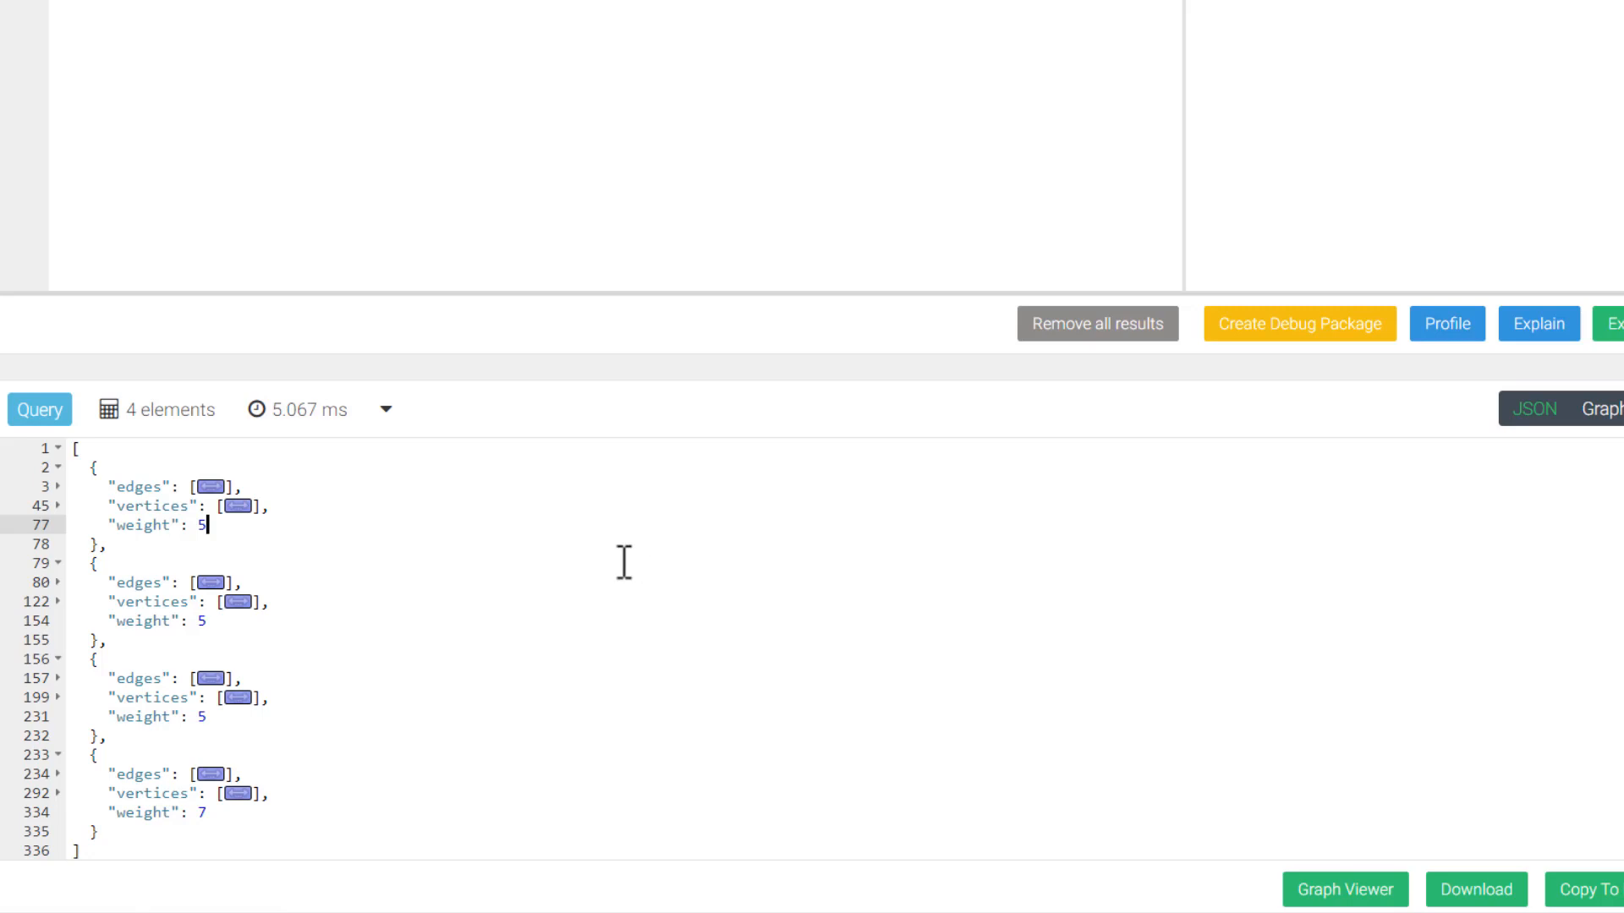
{"action": "mouse_move", "coordinate": [608, 564]}
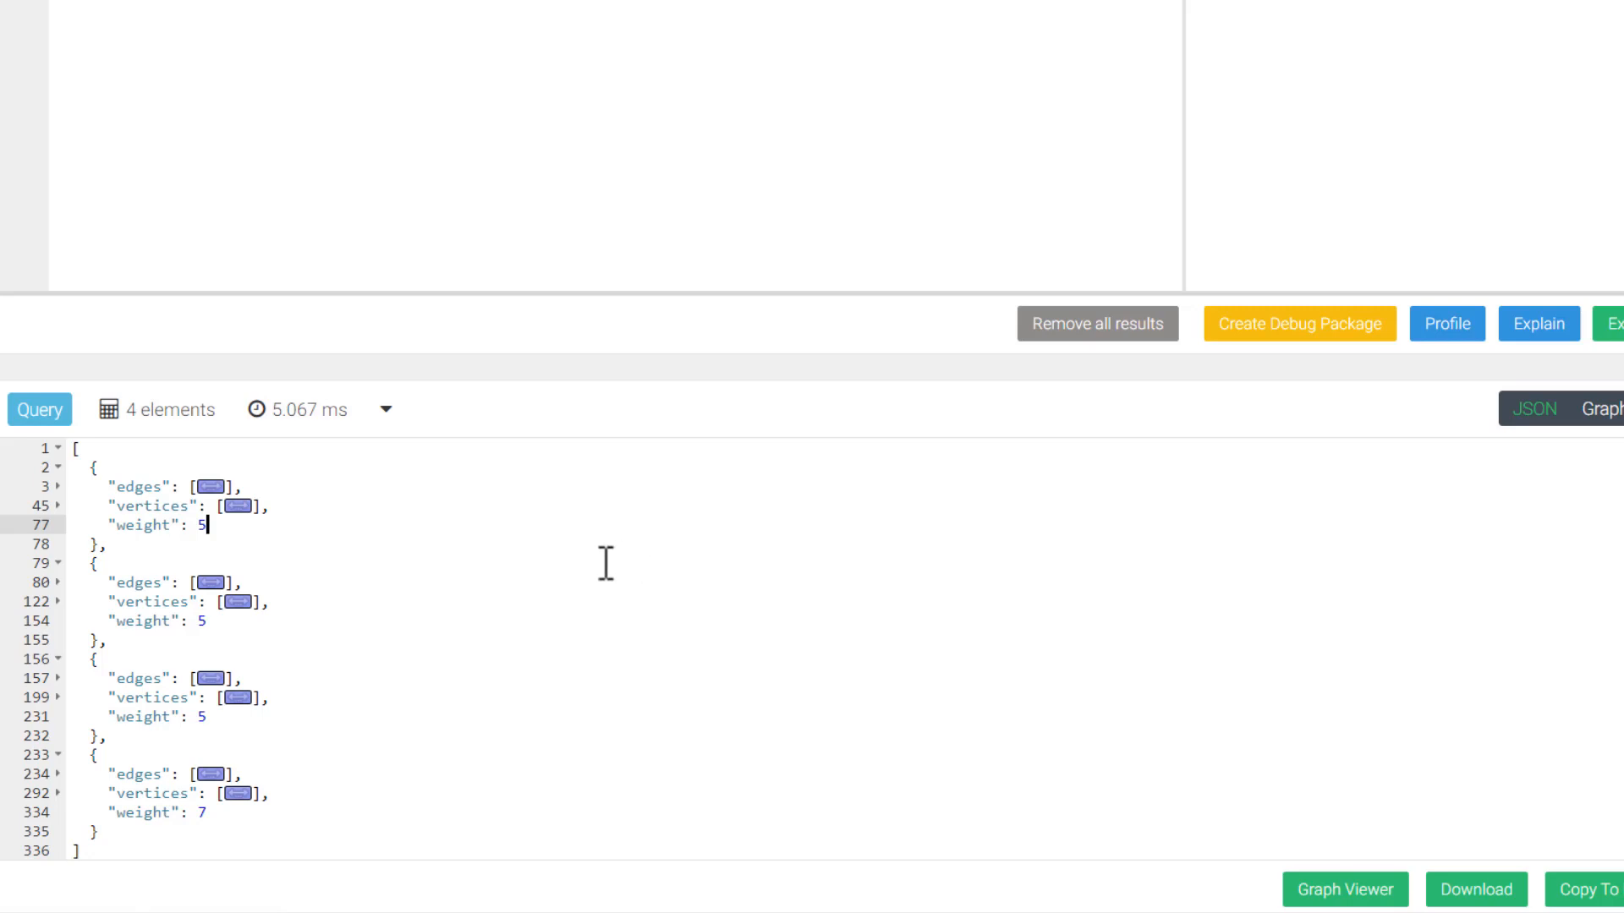
{"action": "mouse_move", "coordinate": [578, 574]}
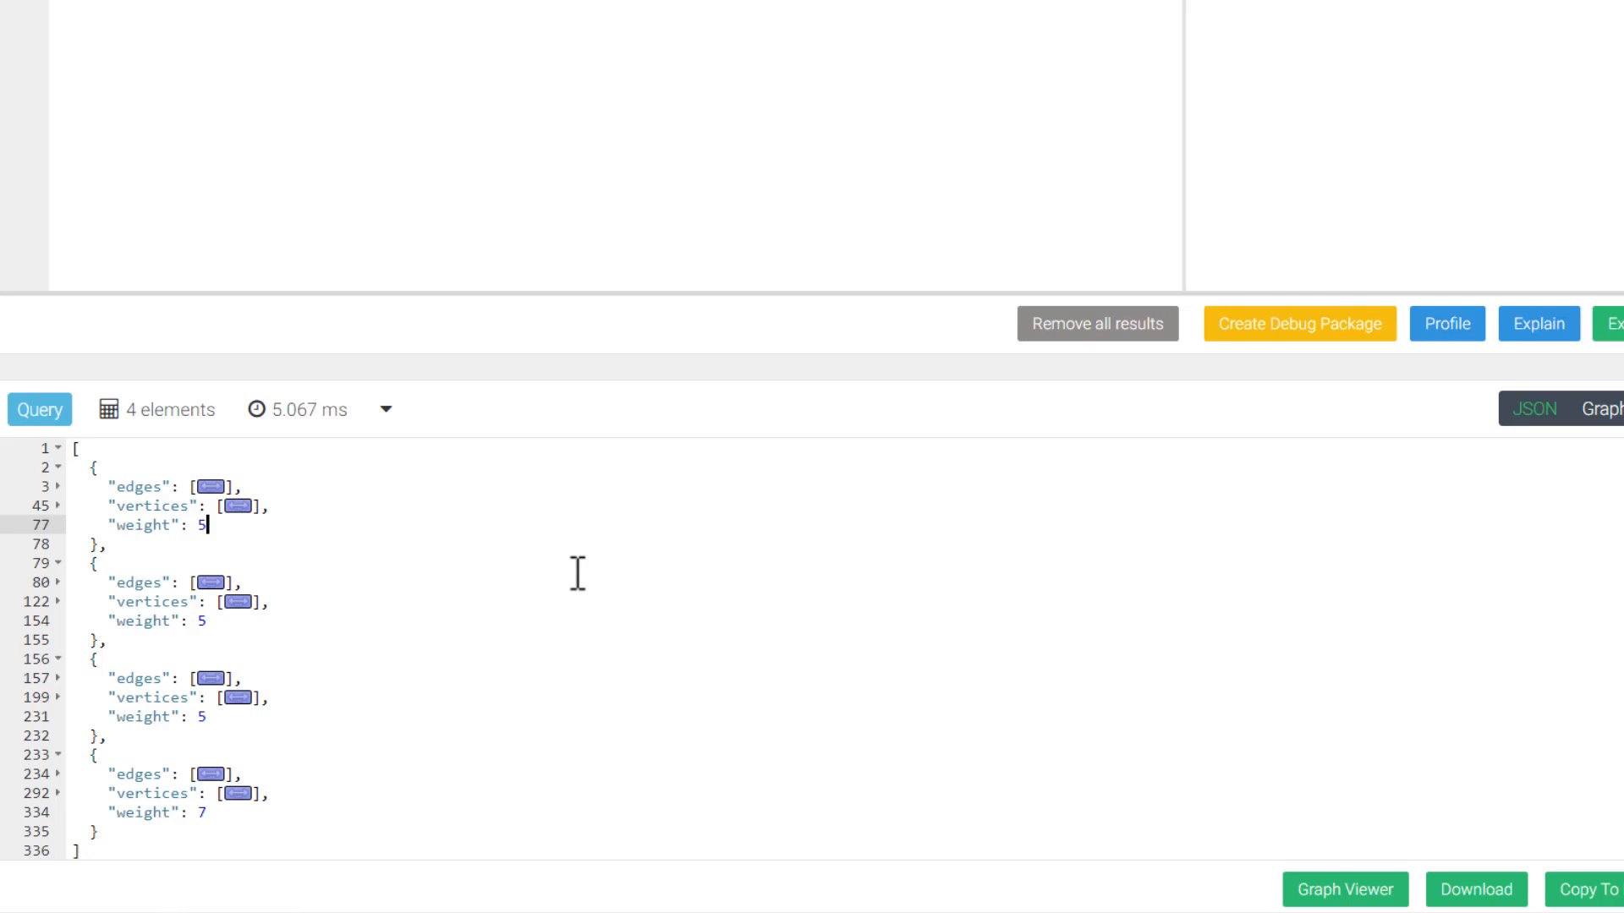
{"action": "mouse_move", "coordinate": [617, 451]}
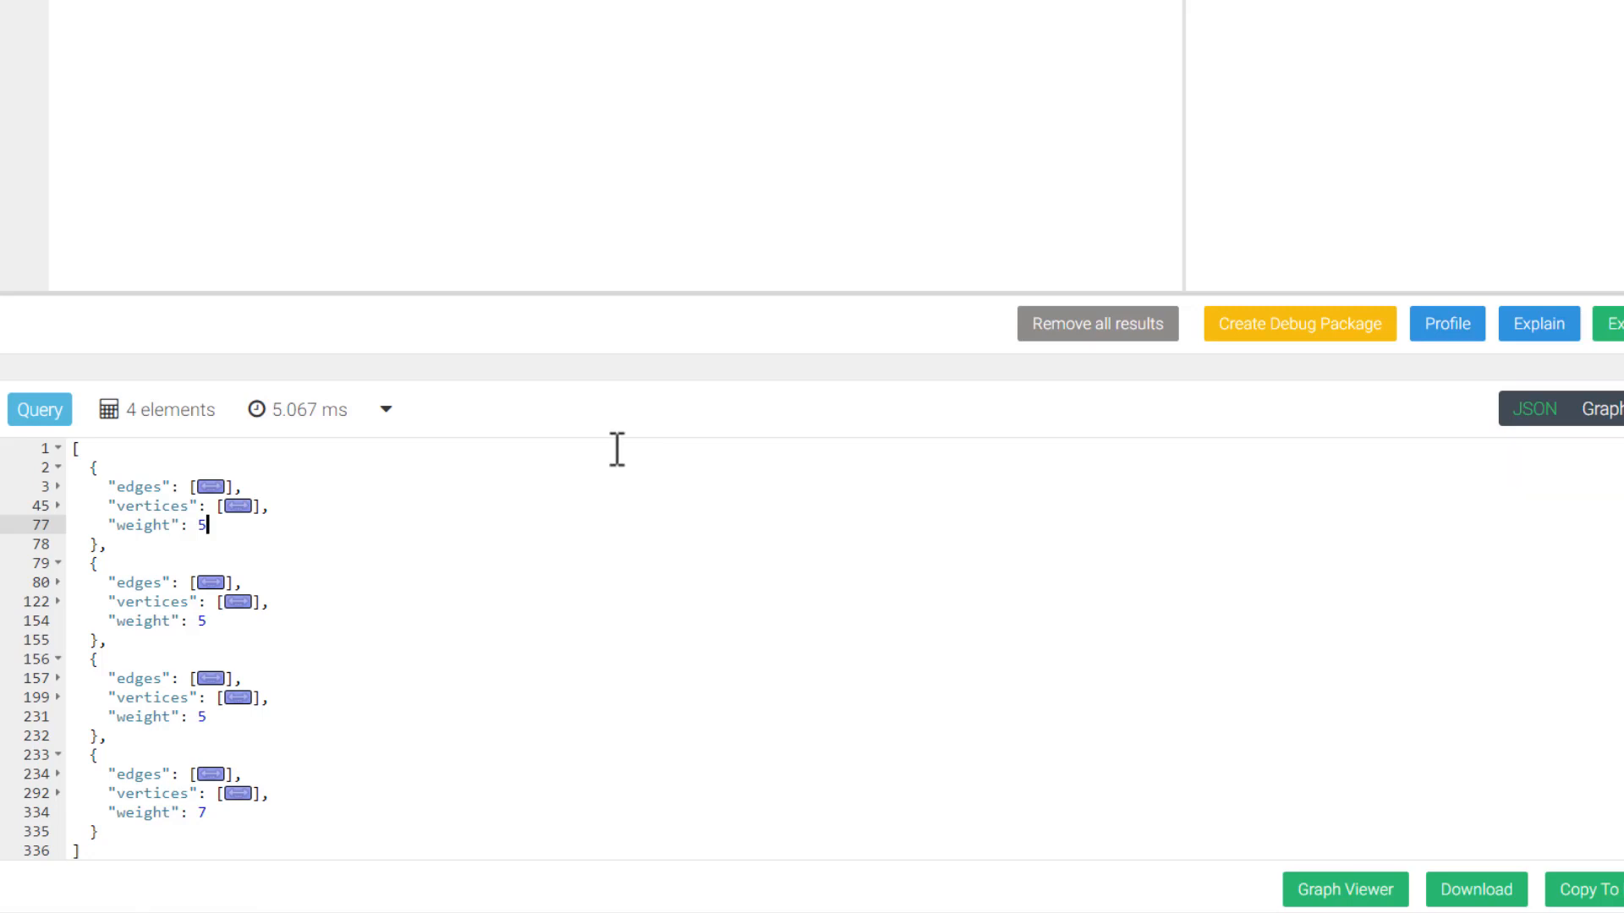
{"action": "mouse_move", "coordinate": [589, 445]}
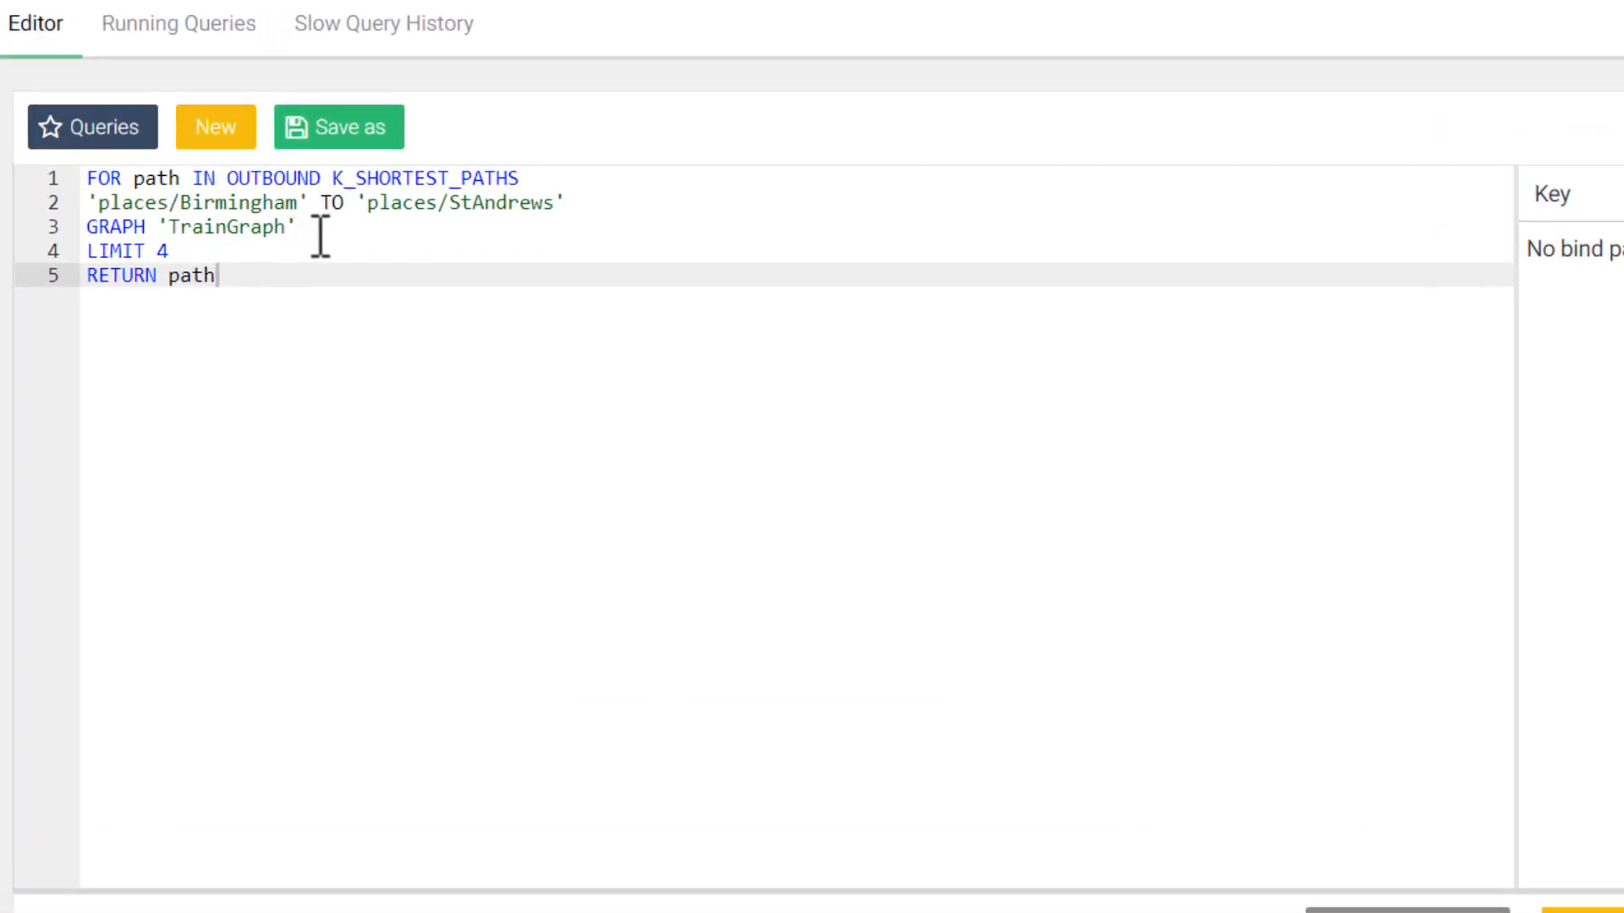
- Add OPTIONS { weightAttribute: 'travelTime', defaultWeight: 15 } on a new line after GRAPH
{"action": "key", "text": "Return"}
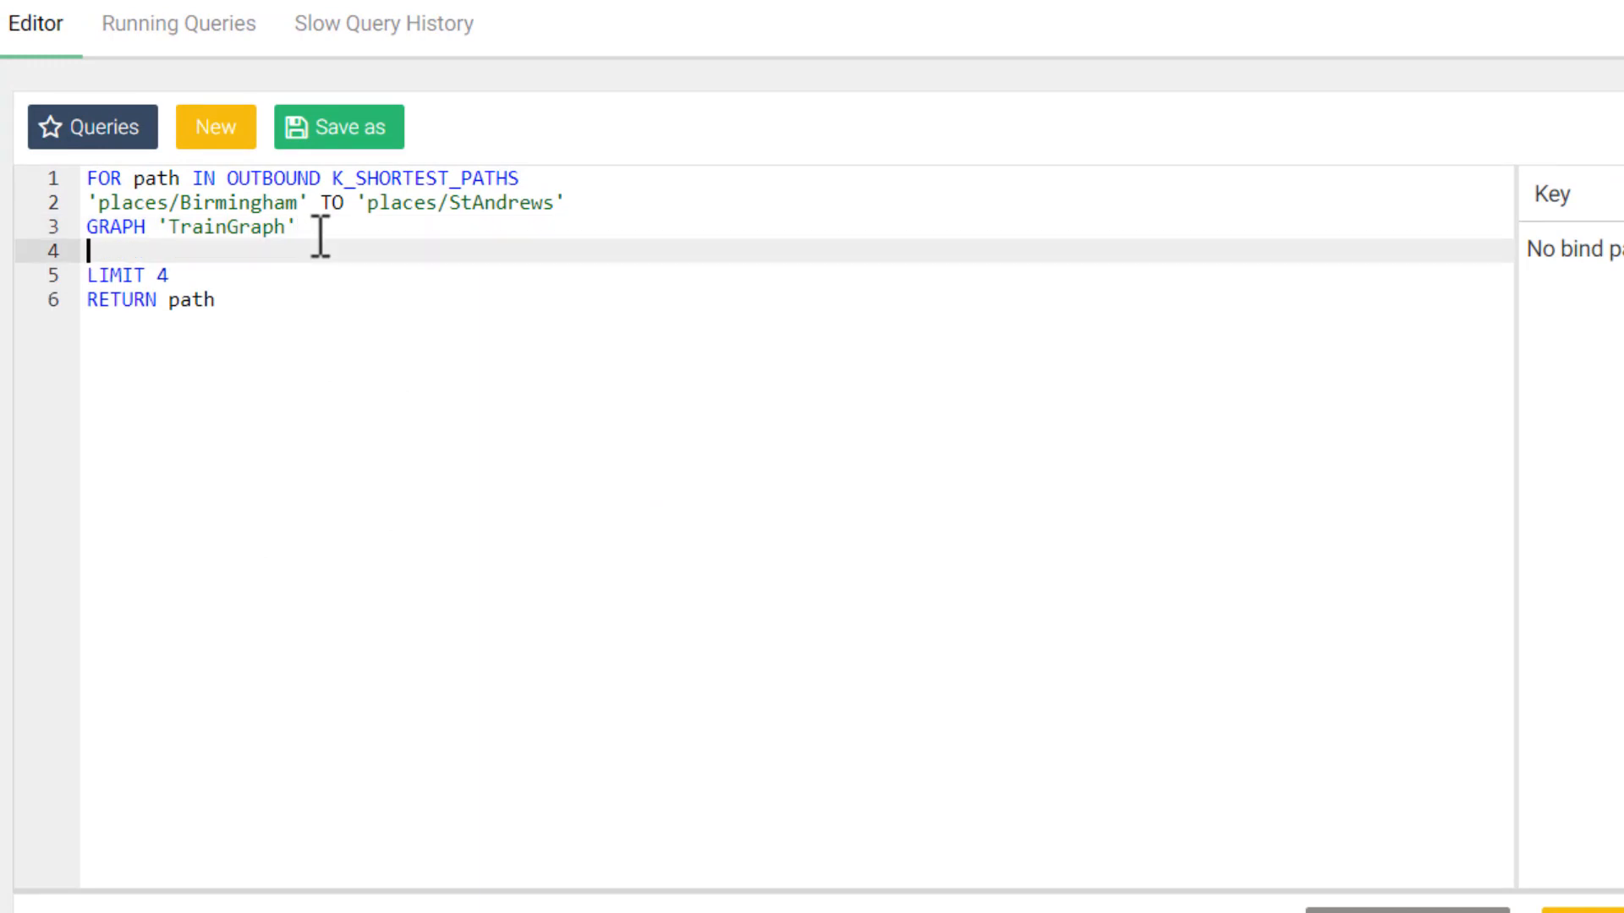
{"action": "type", "text": "OPTIONS {"}
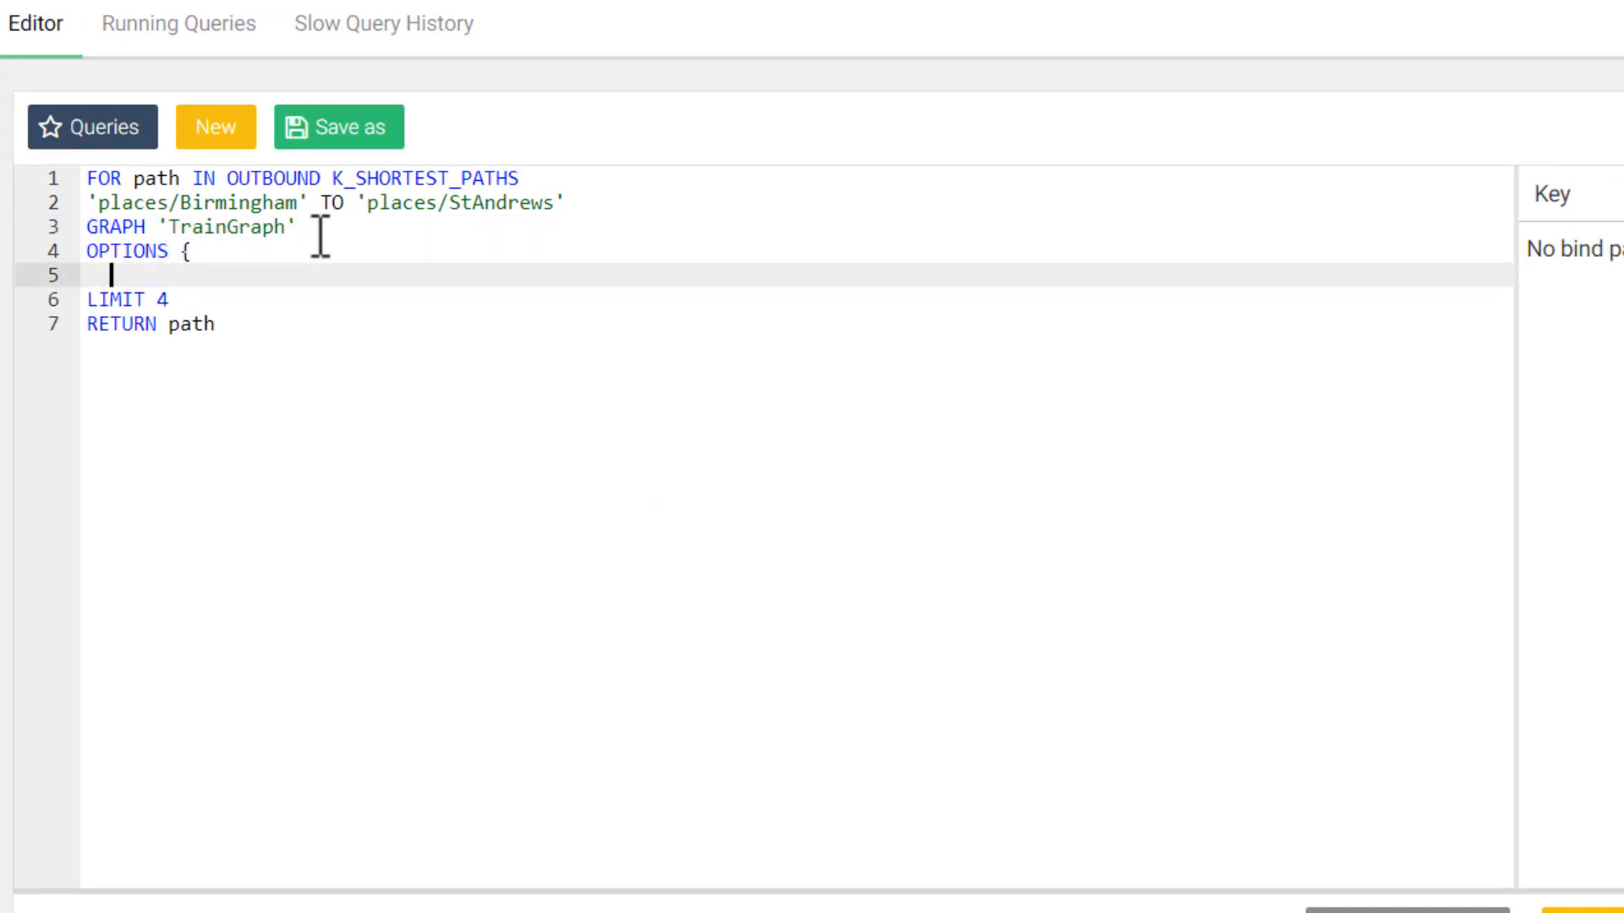
{"action": "type", "text": "weightA"}
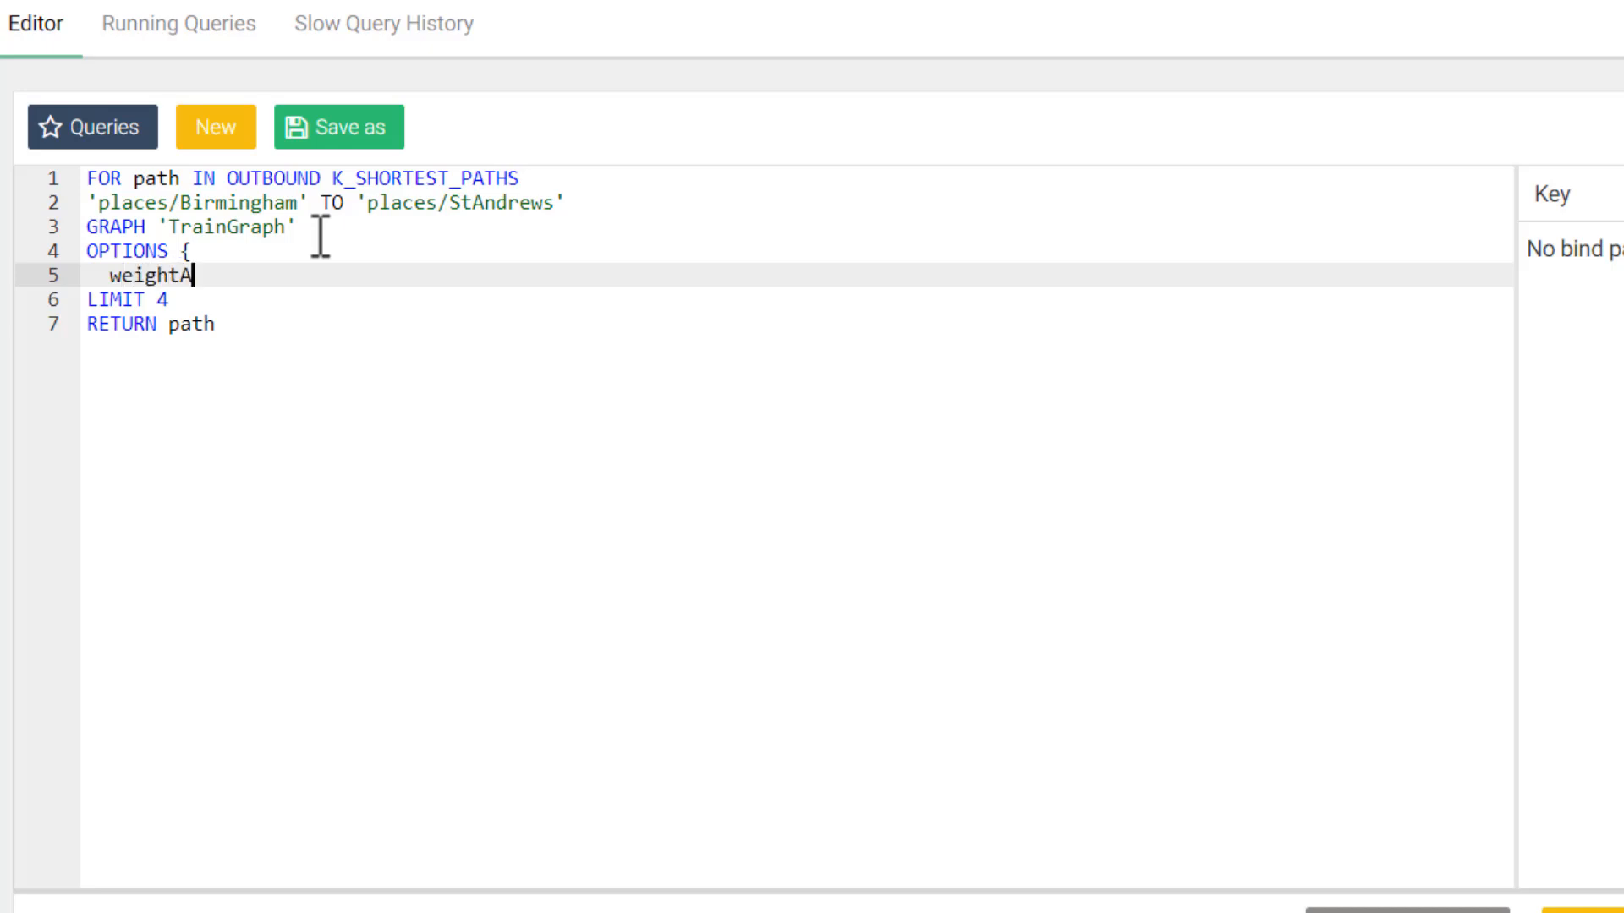
{"action": "type", "text": "ttribute: '"}
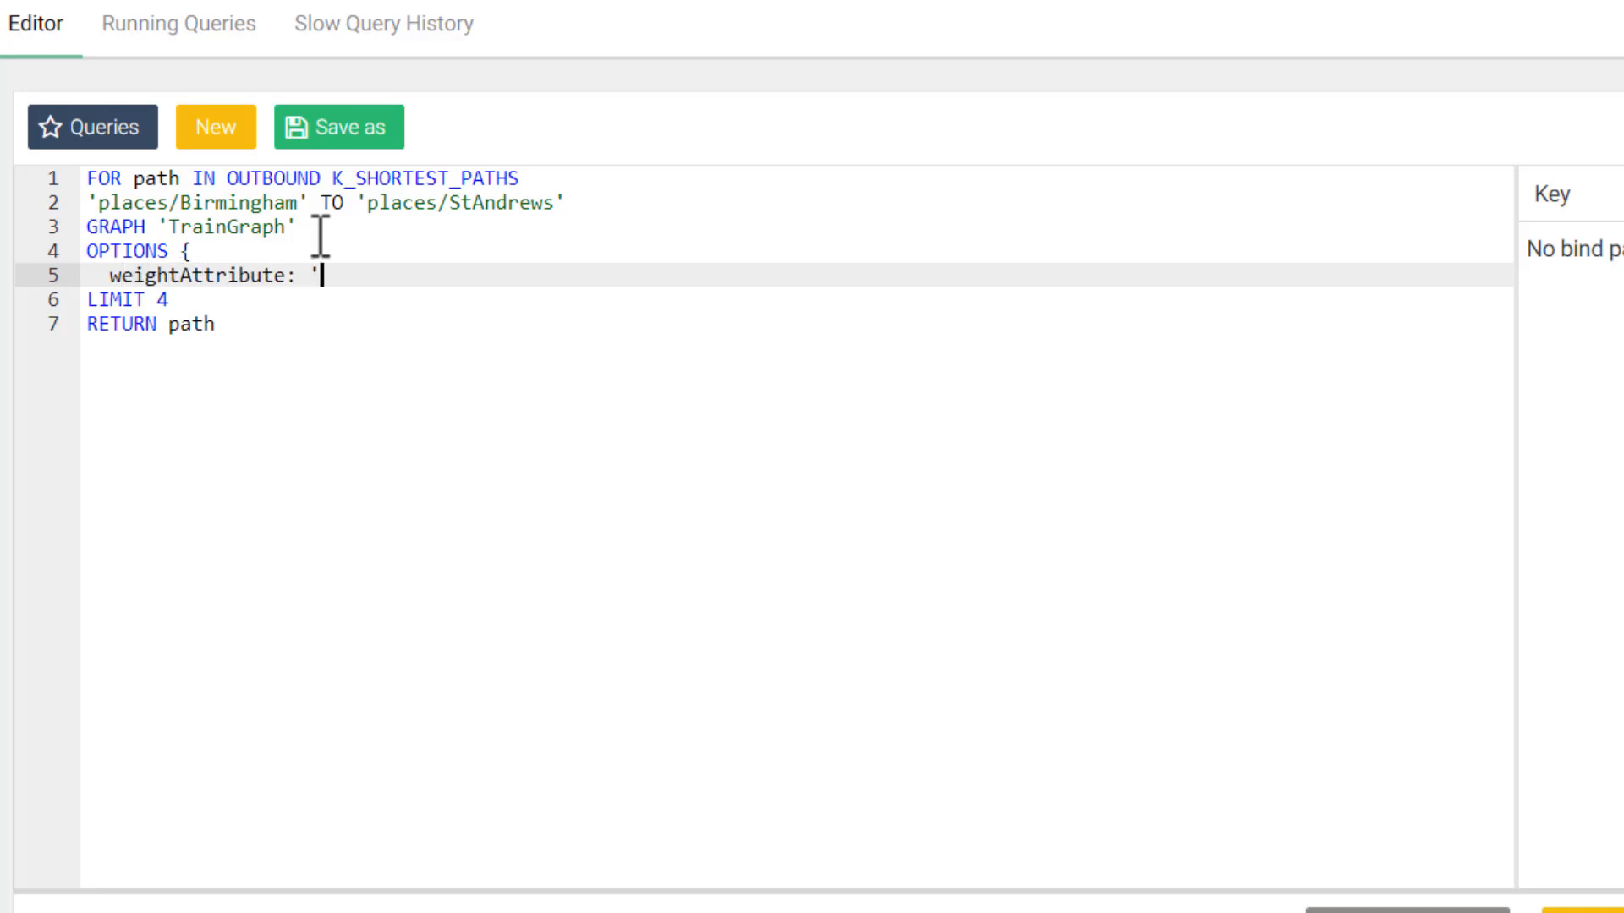
{"action": "type", "text": "travelTime',"}
{"action": "type", "text": "d"}
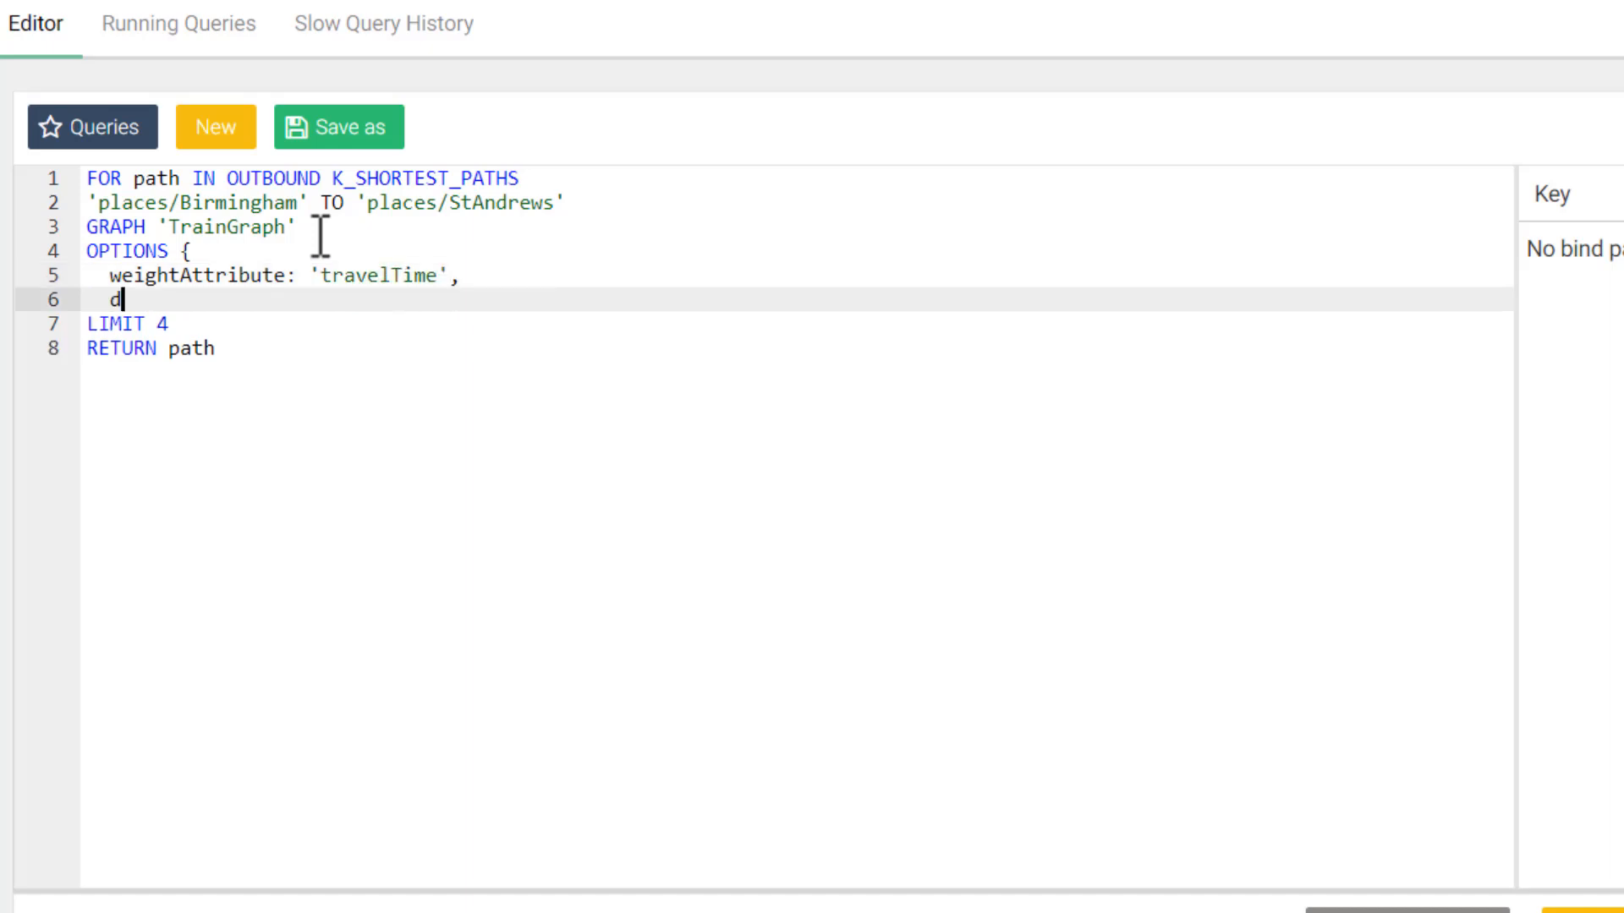
{"action": "type", "text": "efaultWeight"}
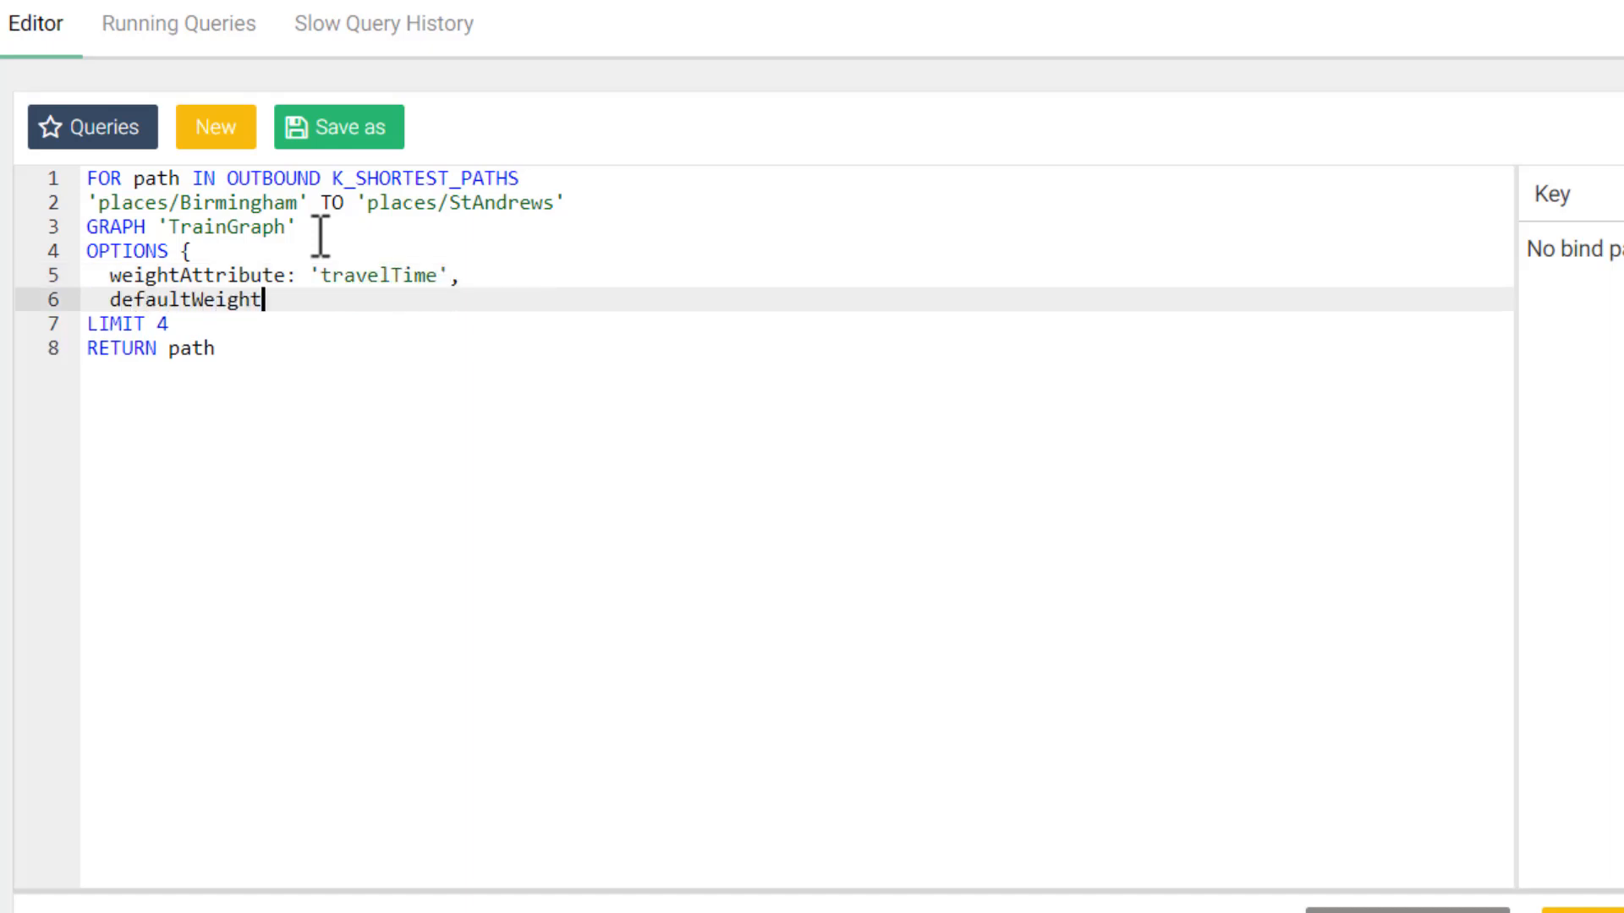
{"action": "type", "text": ": 15"}
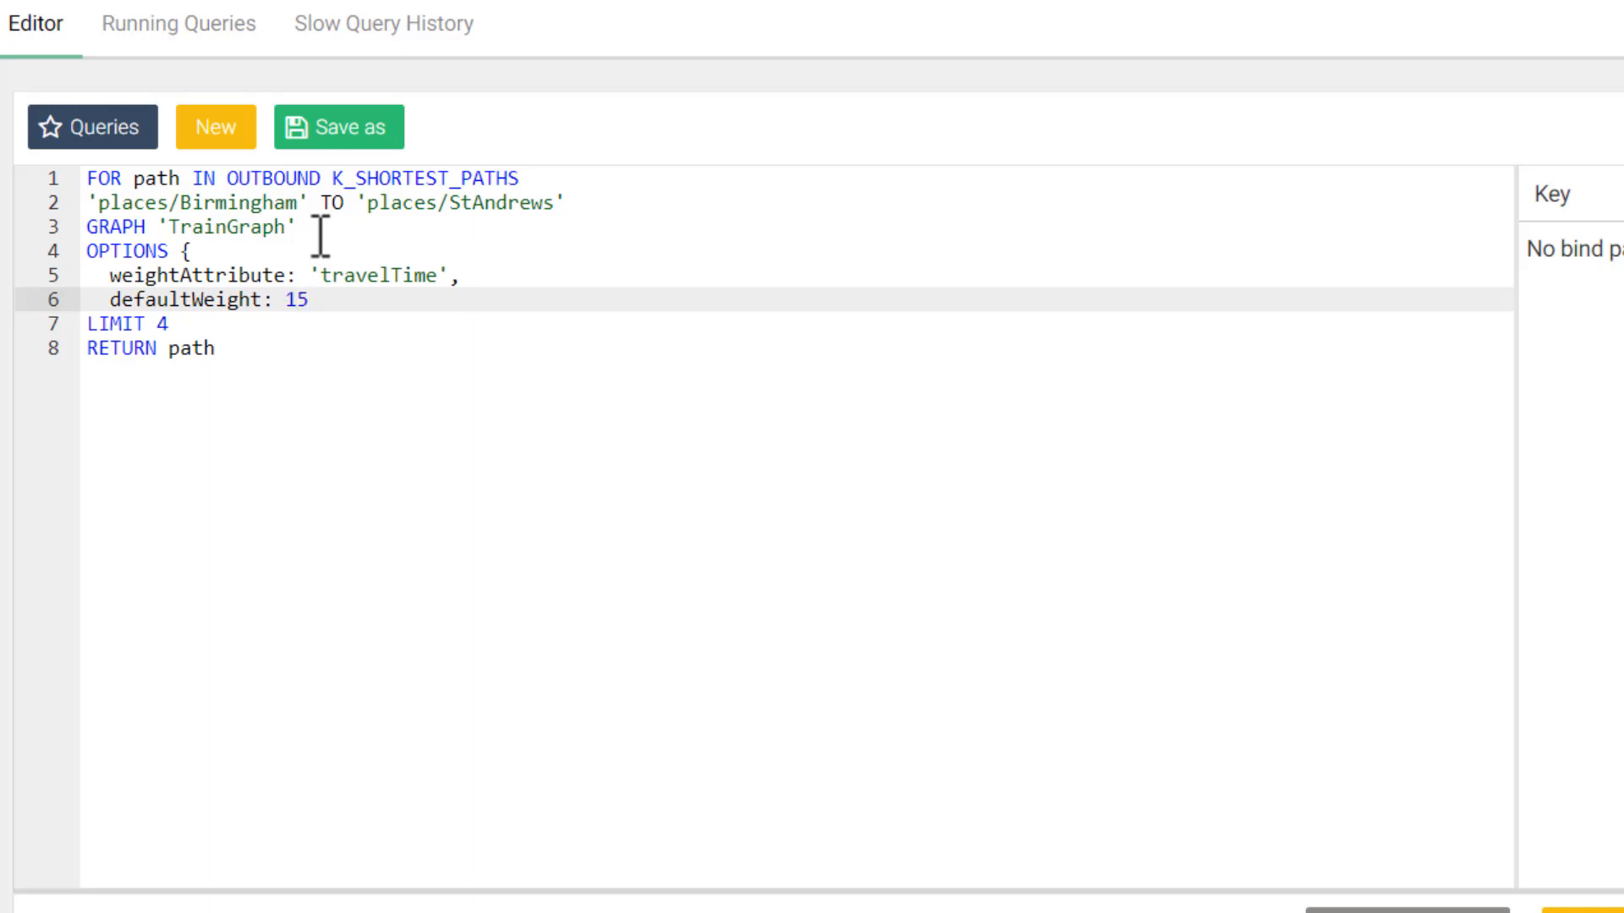
{"action": "type", "text": "}"}
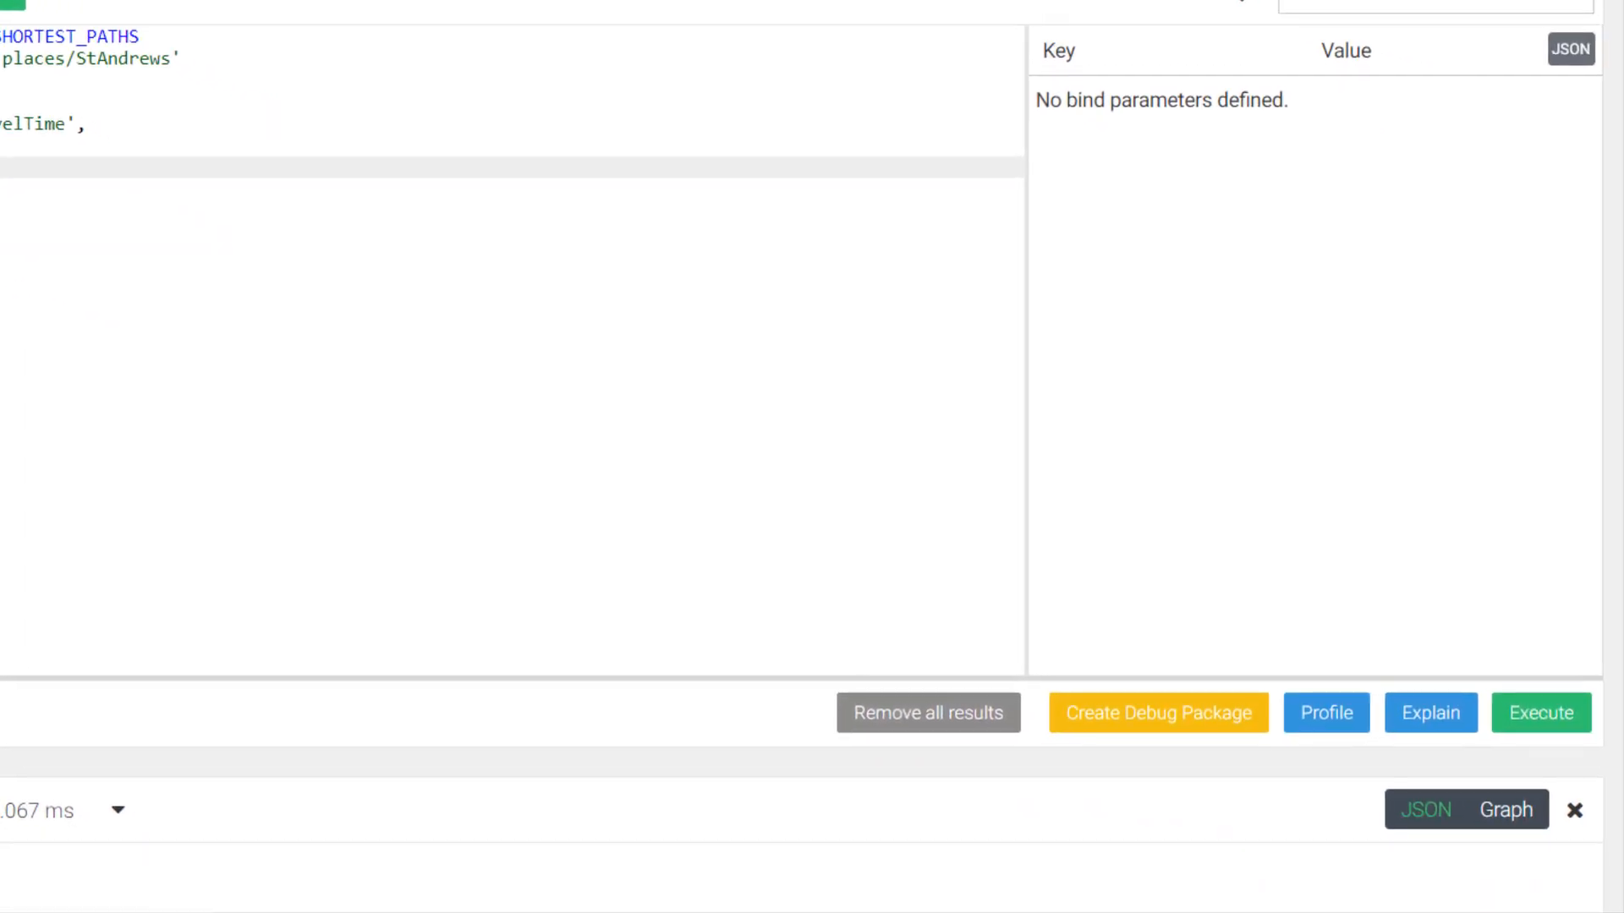
- Execute the travelTime-weighted query and view its 4 paths in the Graph tab
{"action": "left_click", "coordinate": [1539, 712]}
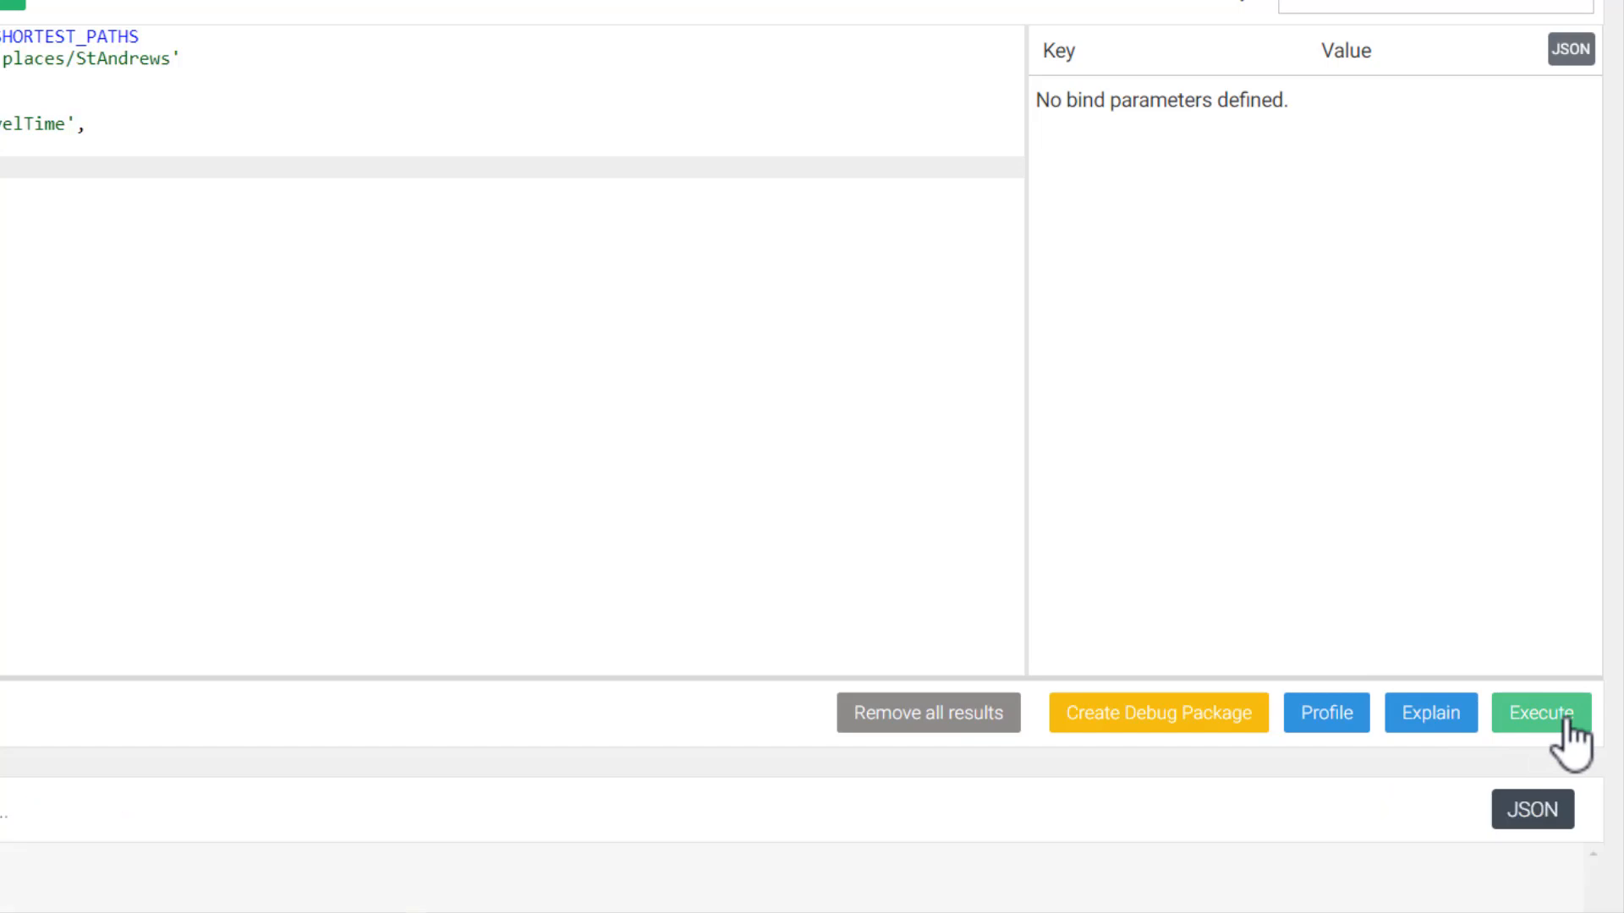
{"action": "left_click", "coordinate": [1540, 712]}
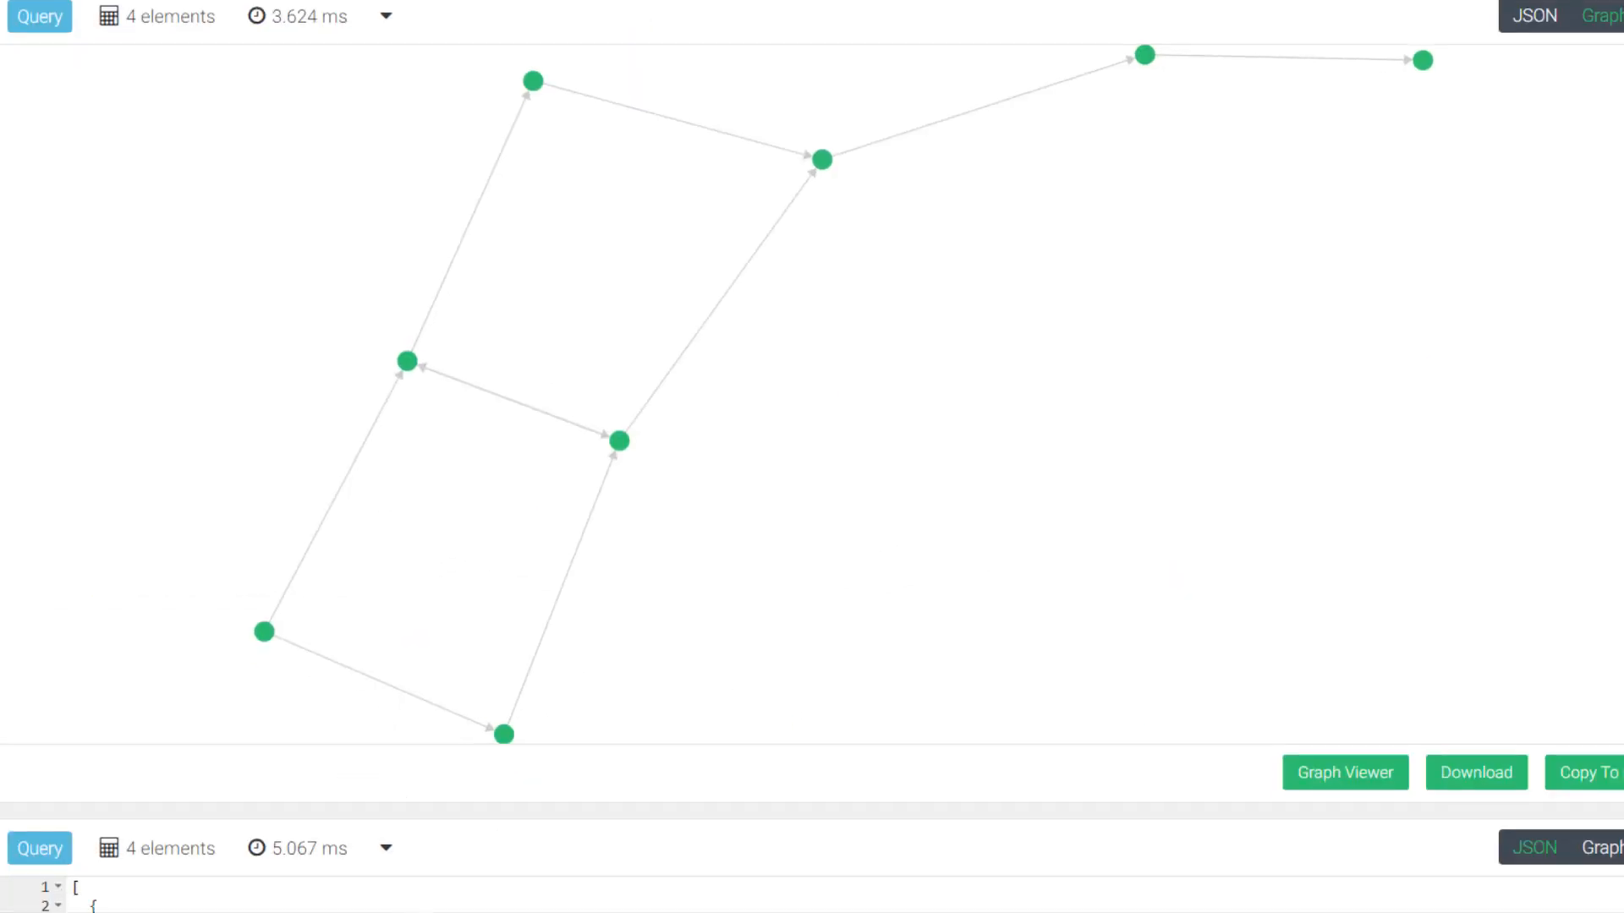
{"action": "mouse_move", "coordinate": [262, 630]}
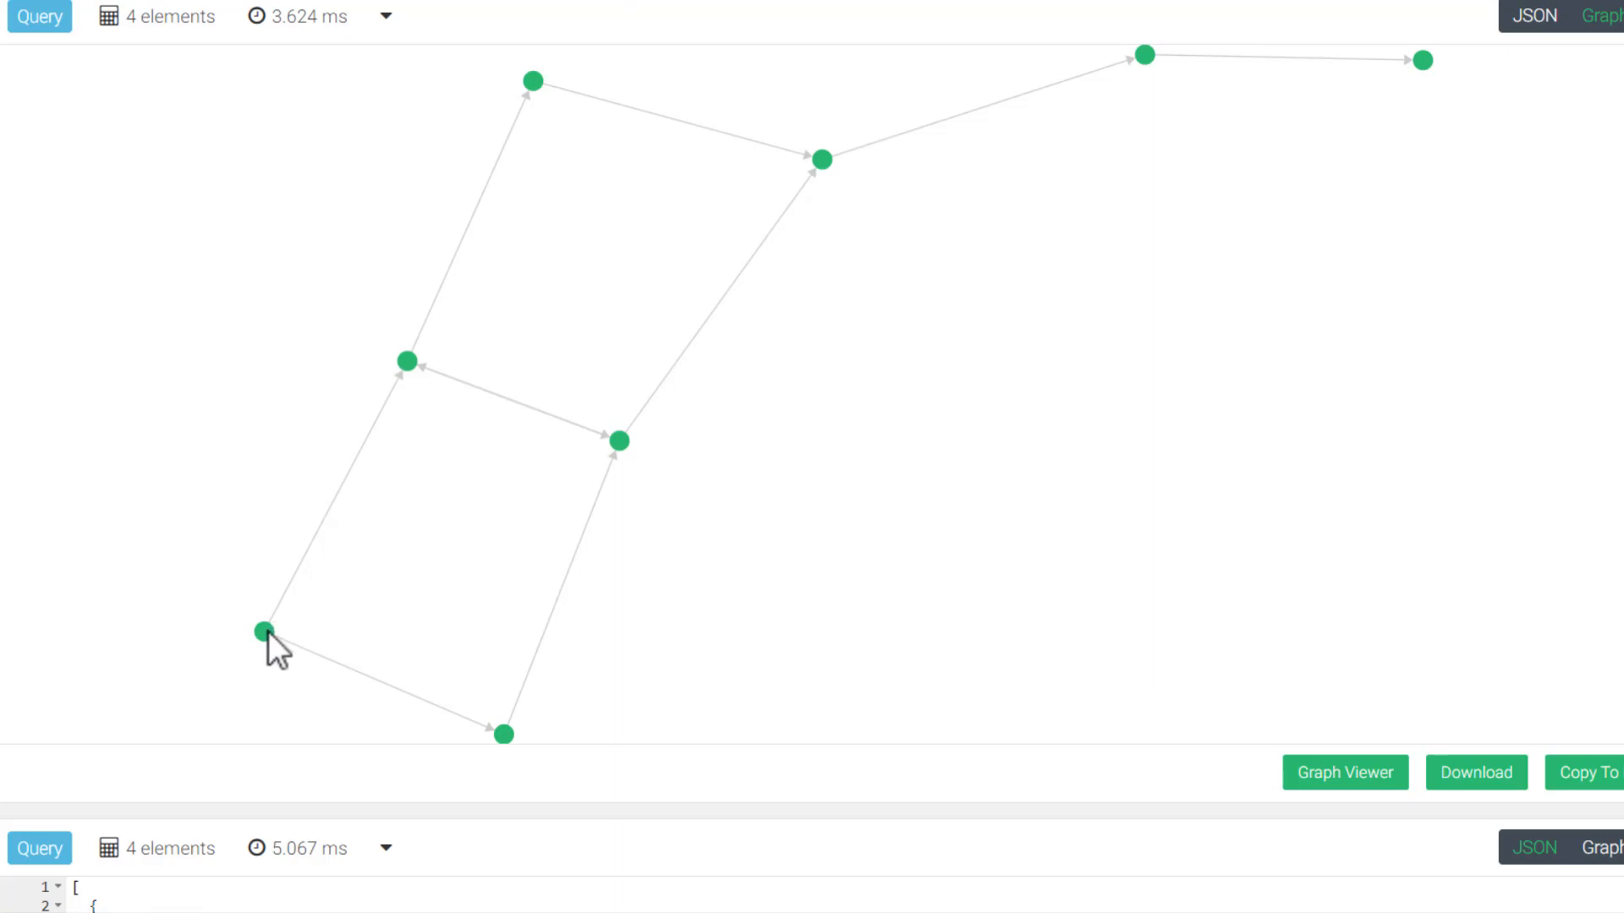
{"action": "mouse_move", "coordinate": [552, 81]}
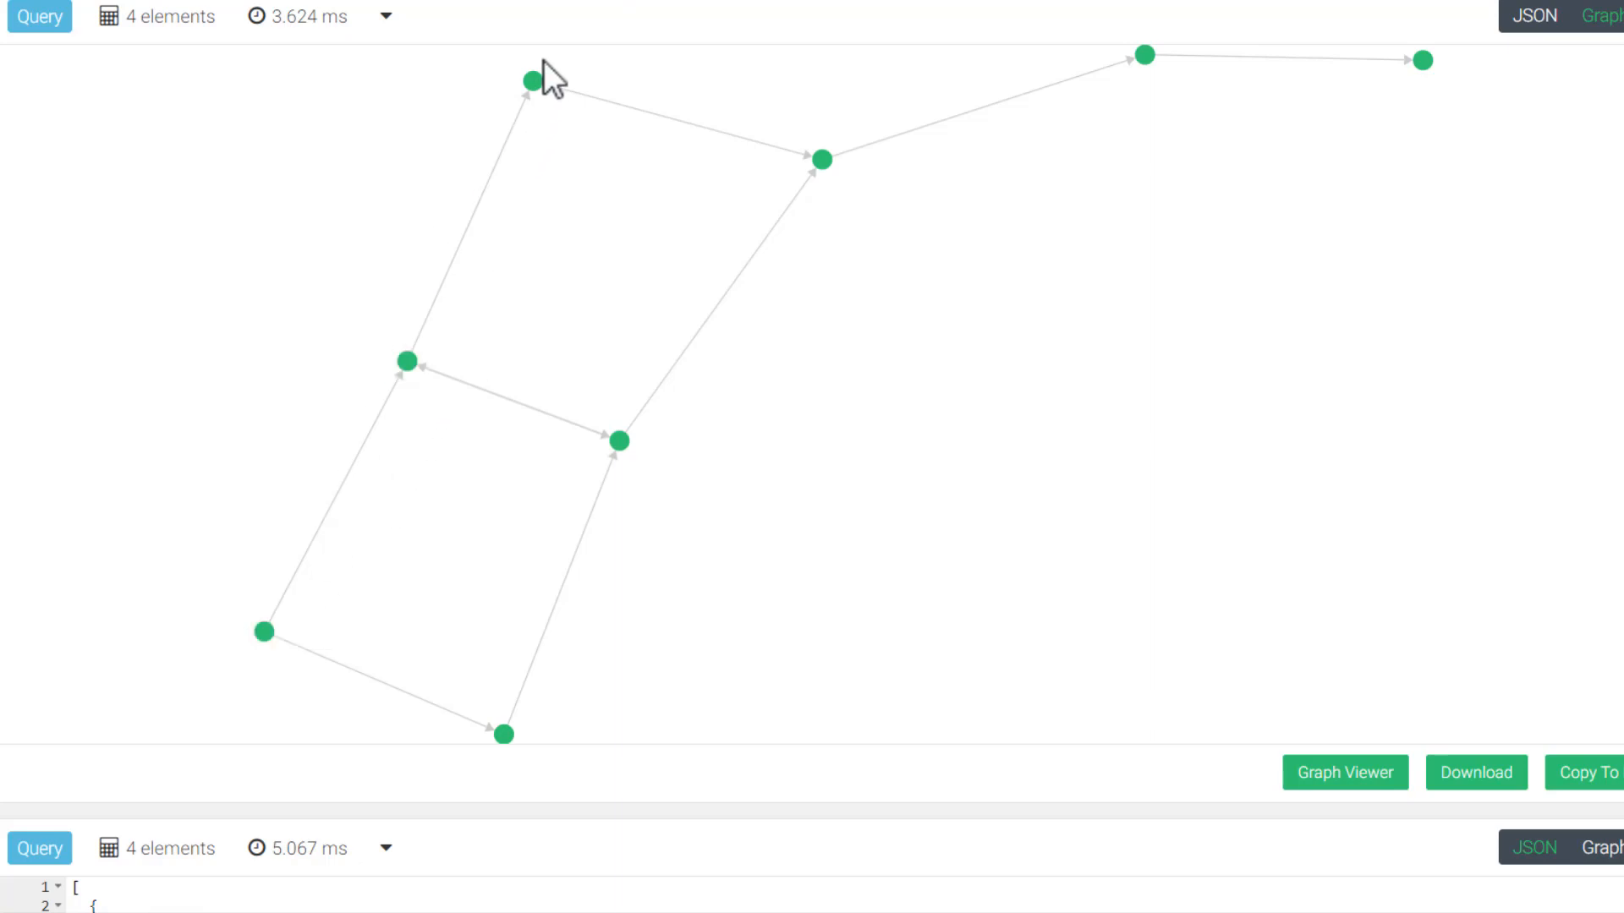
{"action": "mouse_move", "coordinate": [1142, 70]}
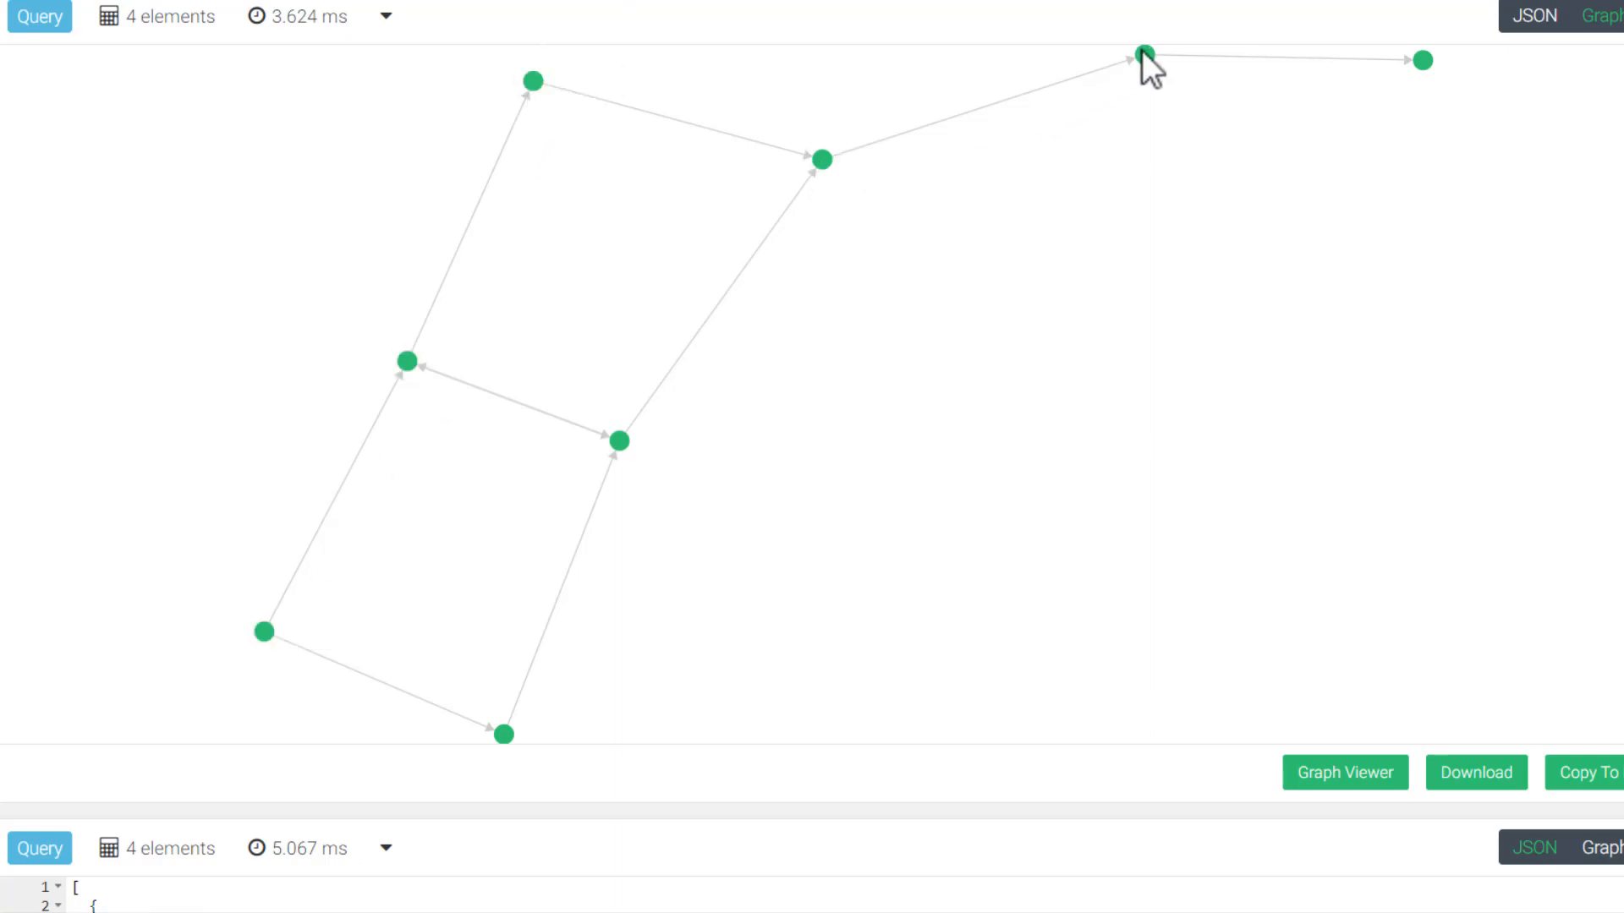
{"action": "mouse_move", "coordinate": [1547, 42]}
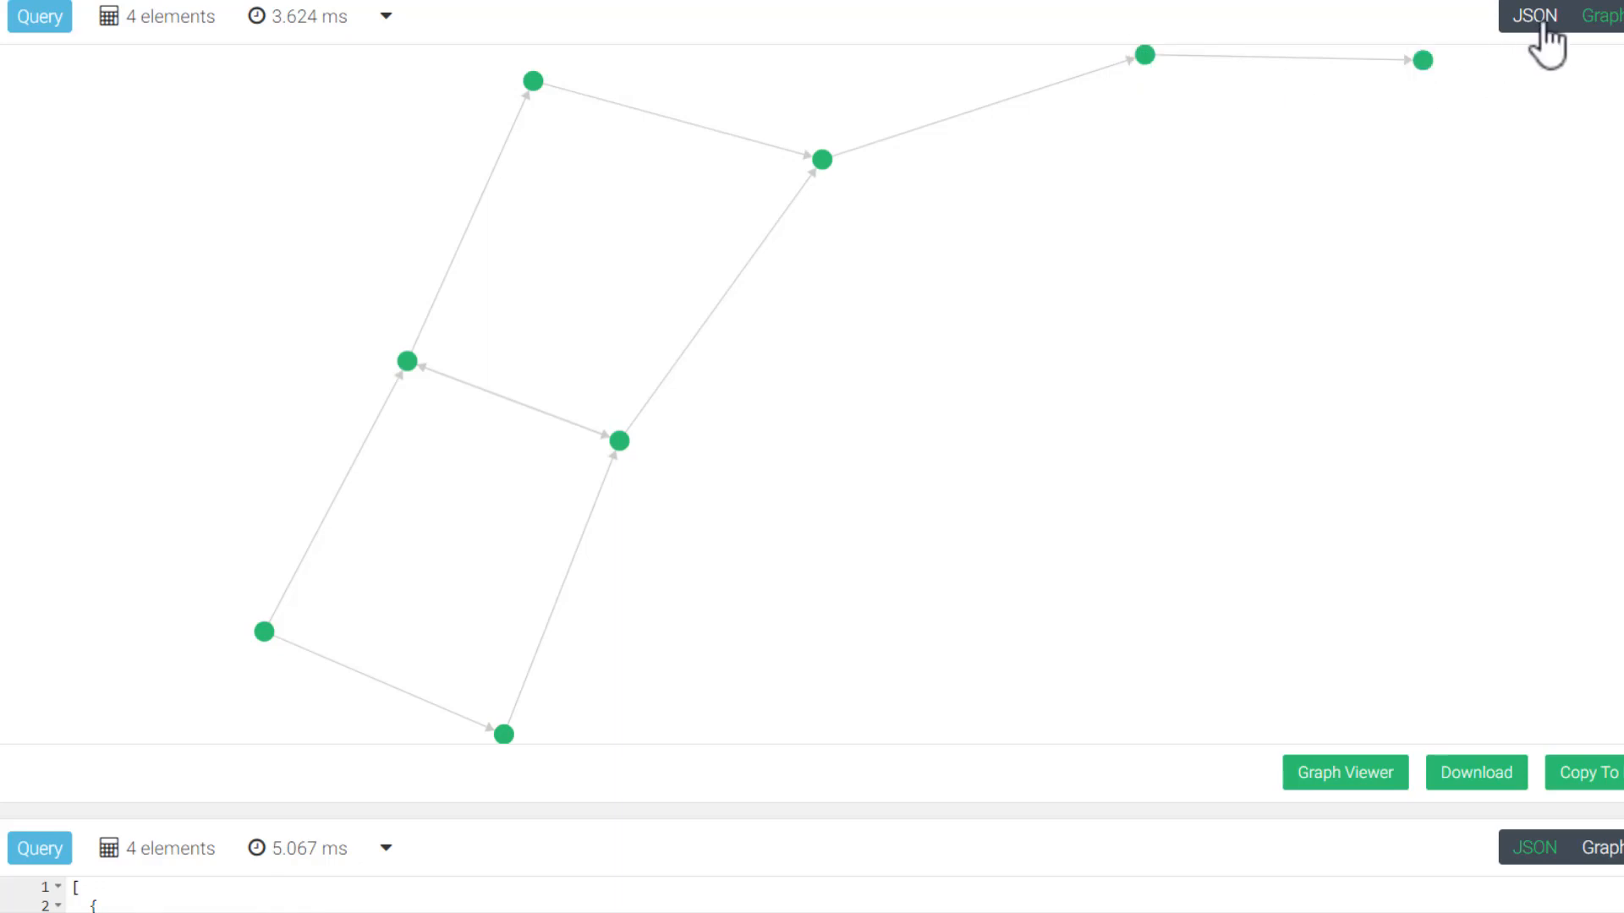
- View the weighted result as JSON and collapse its path arrays to reveal weights 6.2, 10.7, 10.7, 12.2
{"action": "left_click", "coordinate": [1533, 15]}
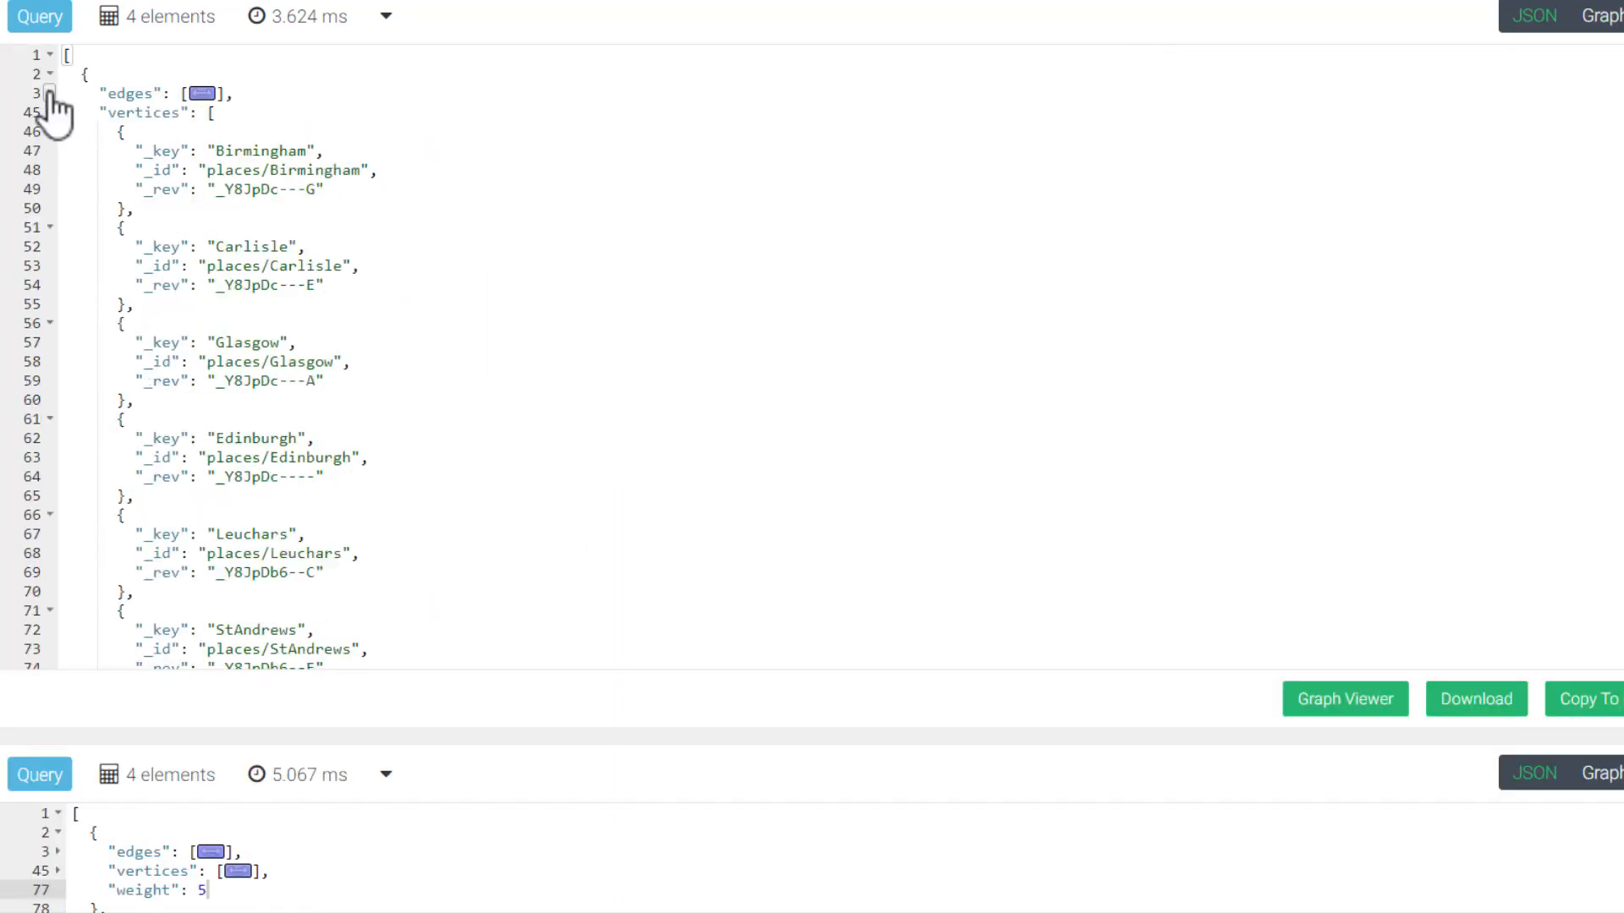
{"action": "left_click", "coordinate": [50, 111]}
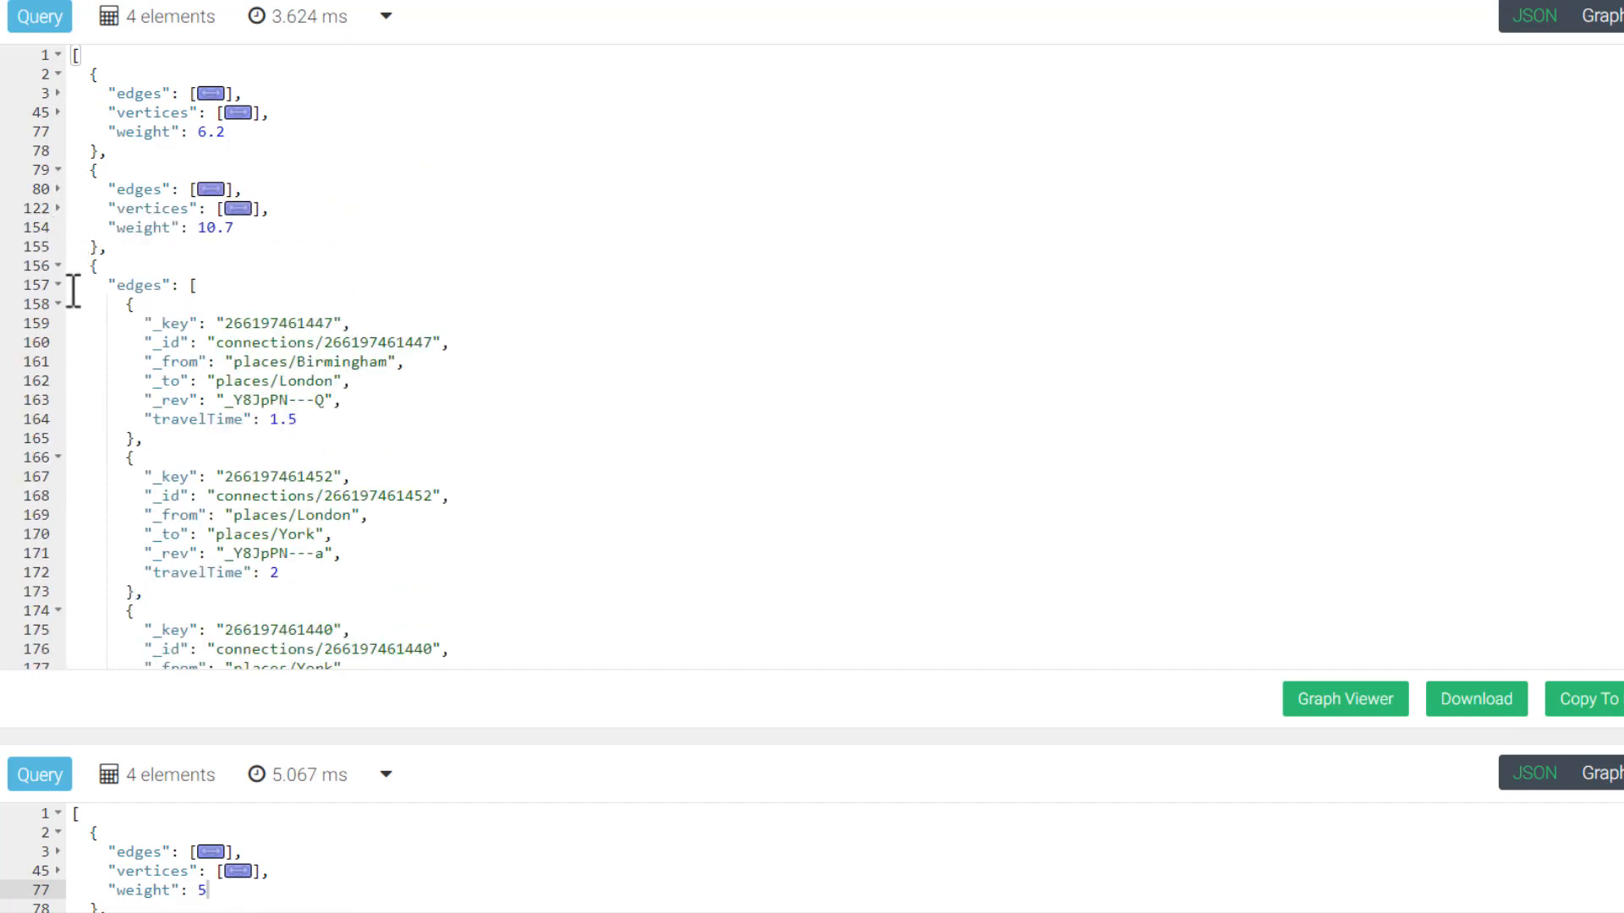
{"action": "left_click", "coordinate": [57, 285]}
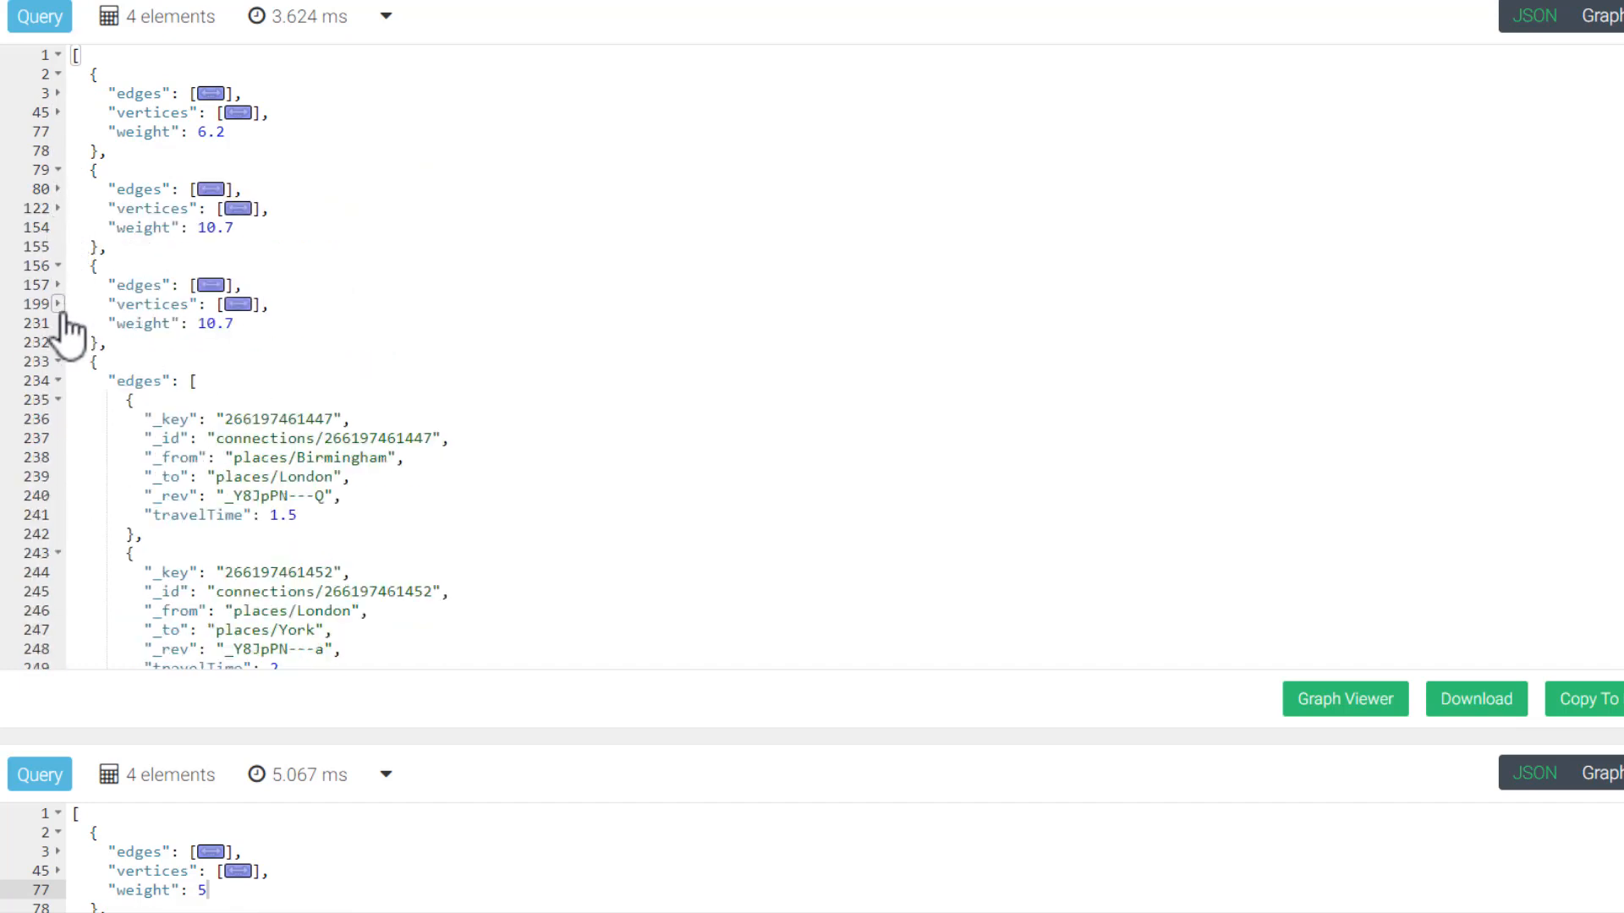
{"action": "left_click", "coordinate": [58, 380]}
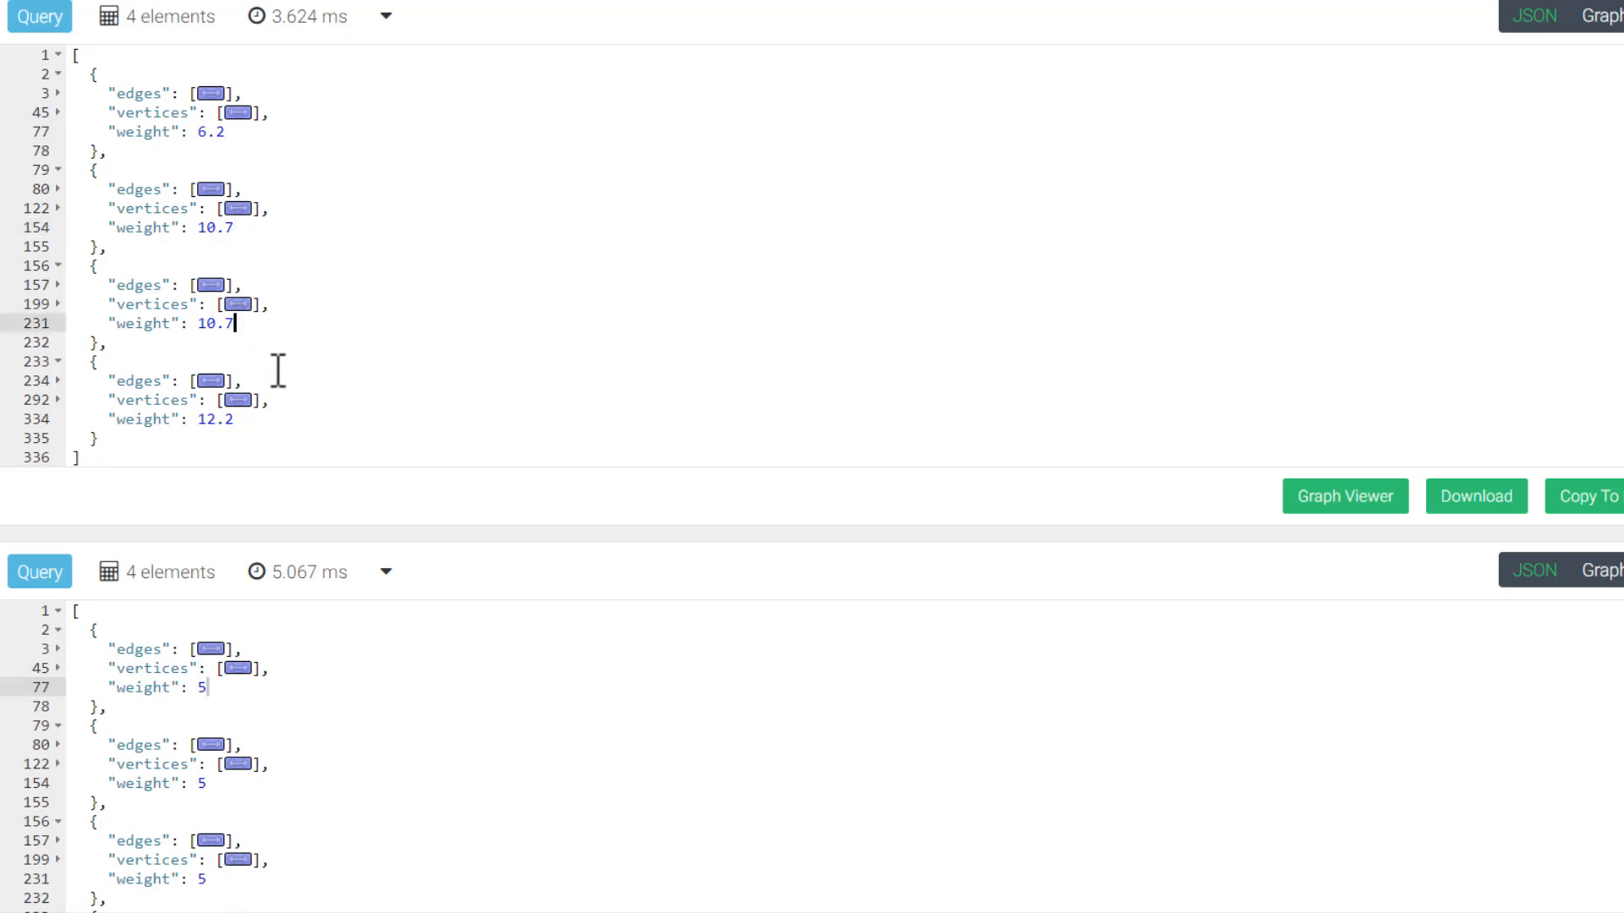
{"action": "mouse_move", "coordinate": [275, 369]}
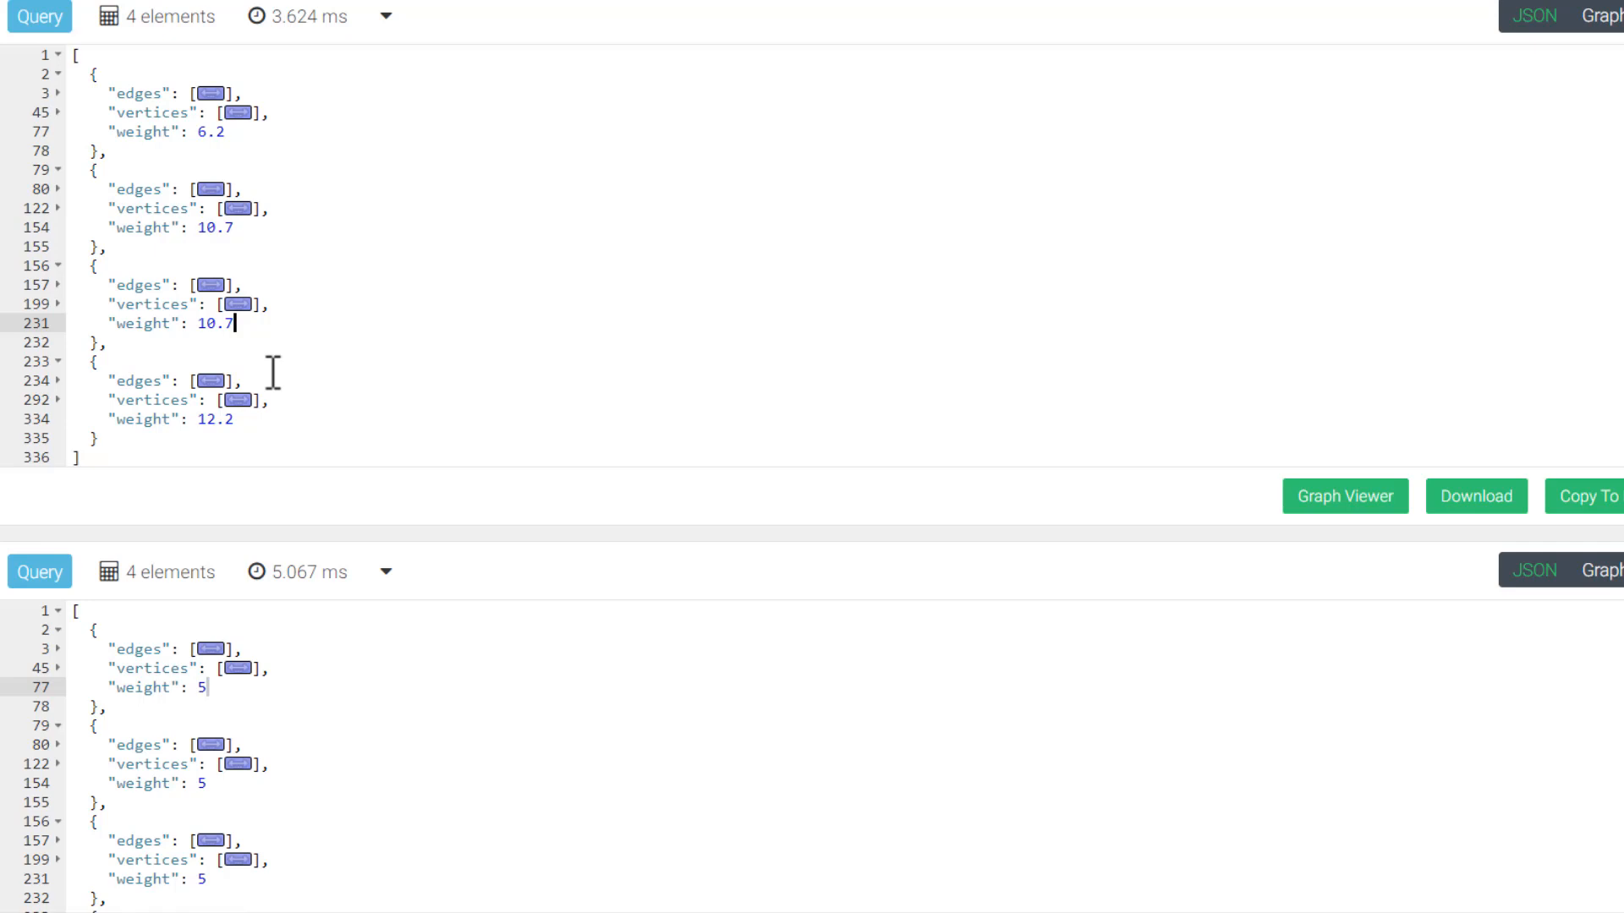
{"action": "mouse_move", "coordinate": [373, 194]}
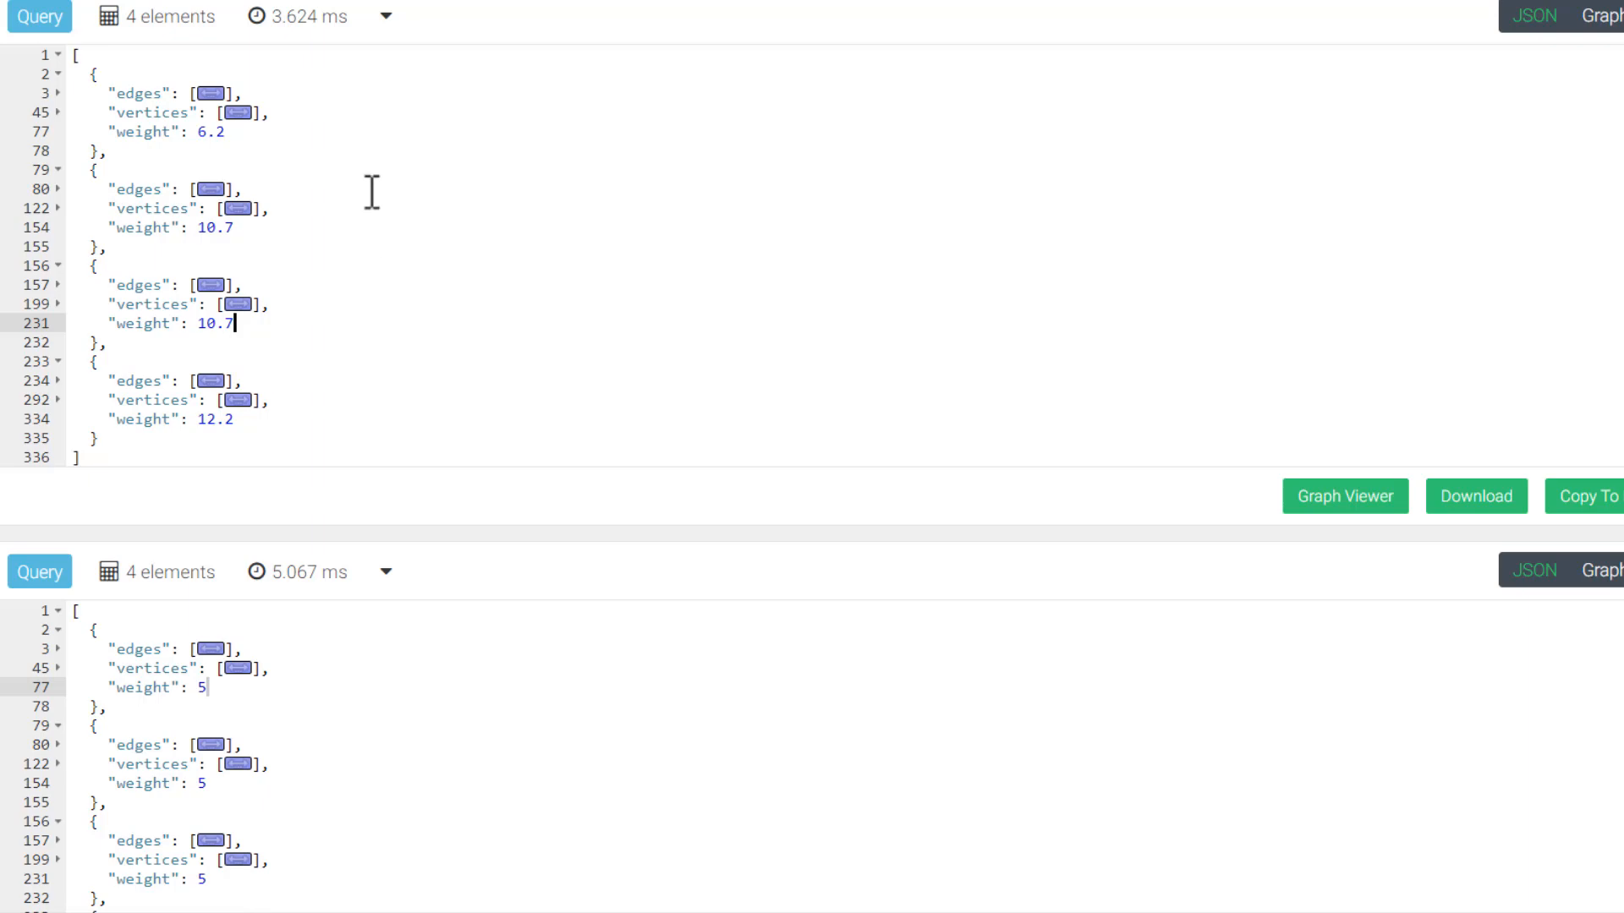
{"action": "scroll", "scroll_direction": "up", "scroll_amount": 3}
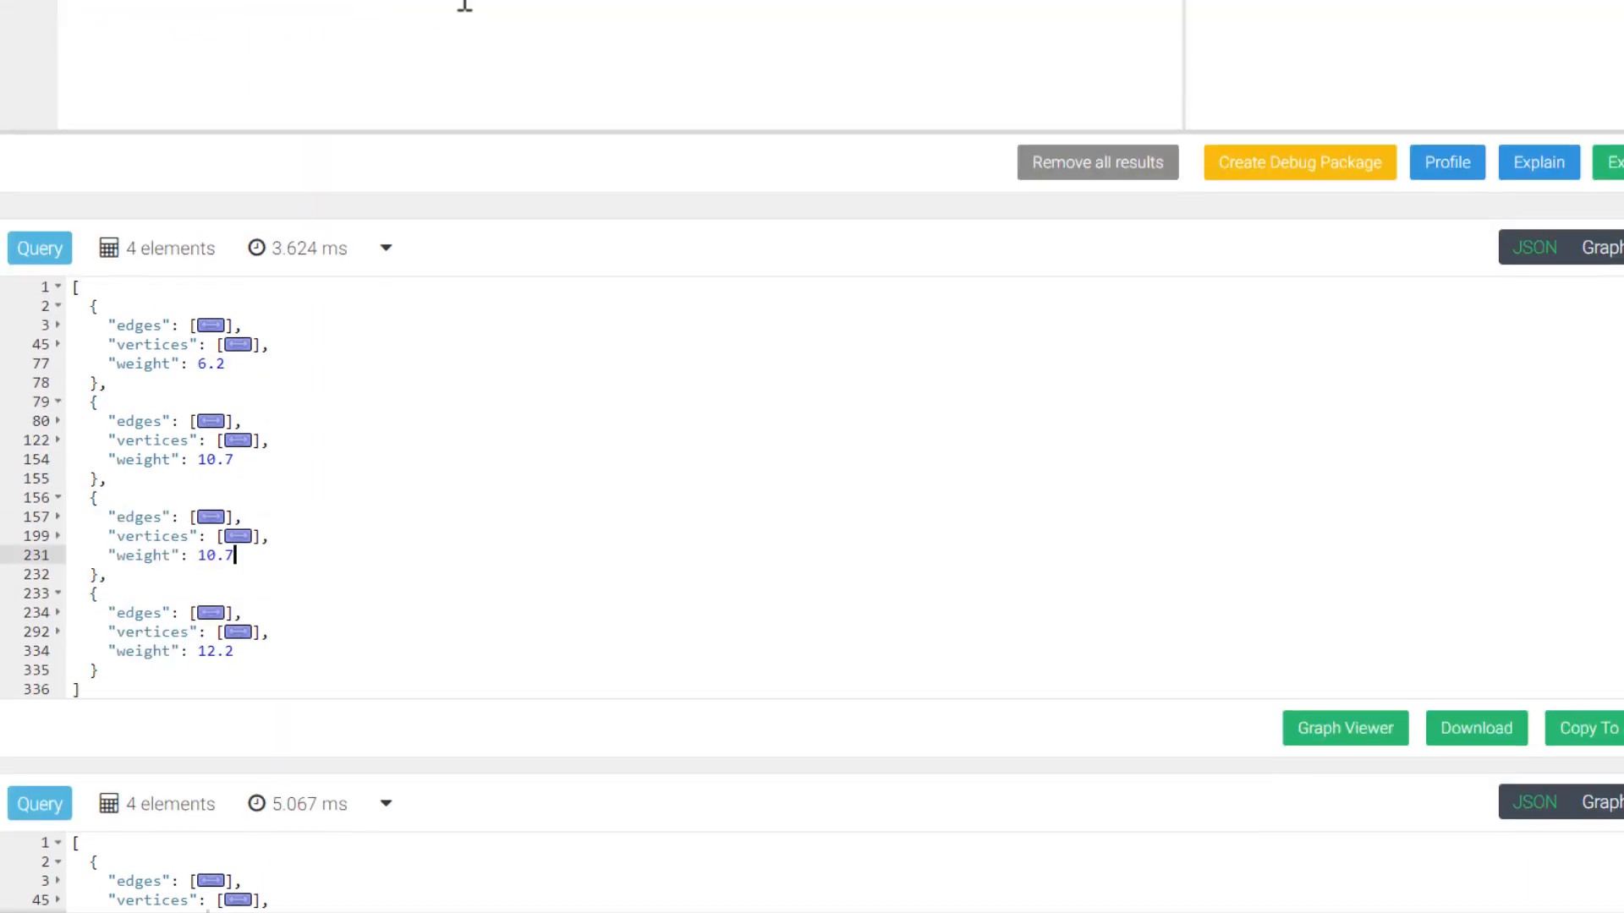